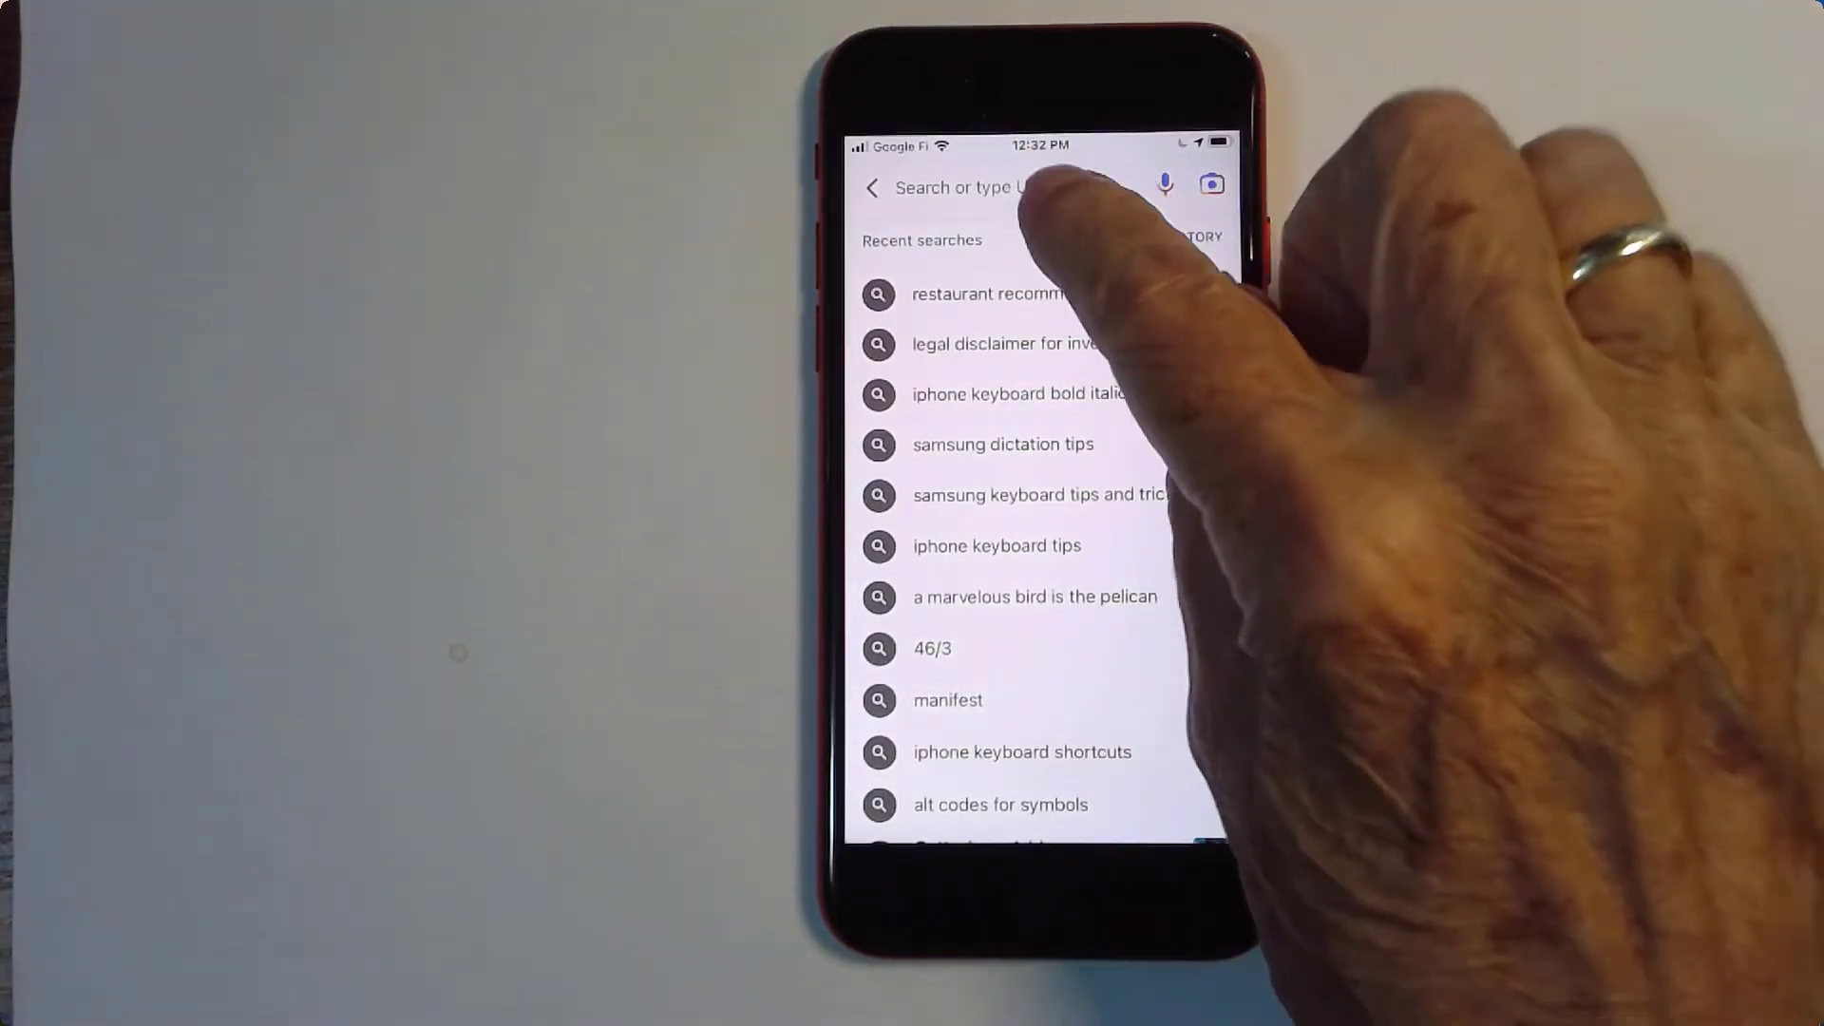
Activate the Google app's 'Search or type URL' field so the keyboard appears.
{"action": "left_click", "coordinate": [990, 186]}
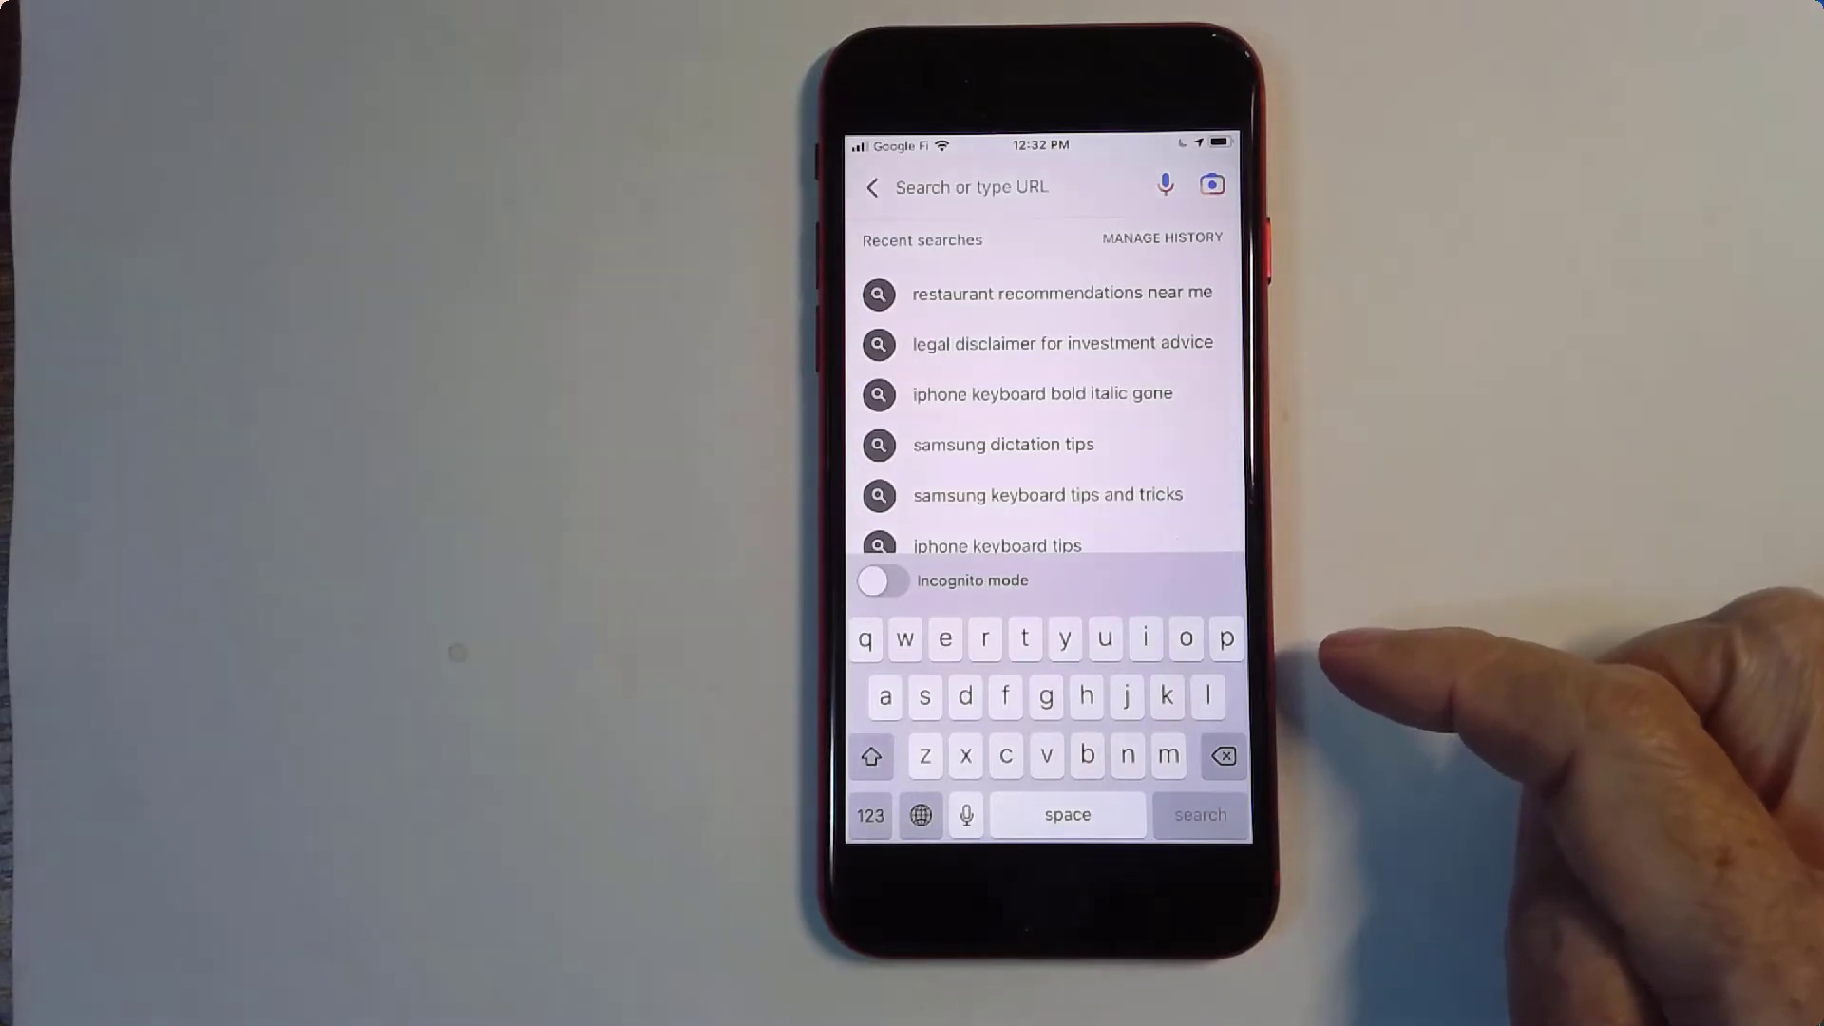
{"action": "mouse_move", "coordinate": [1146, 638]}
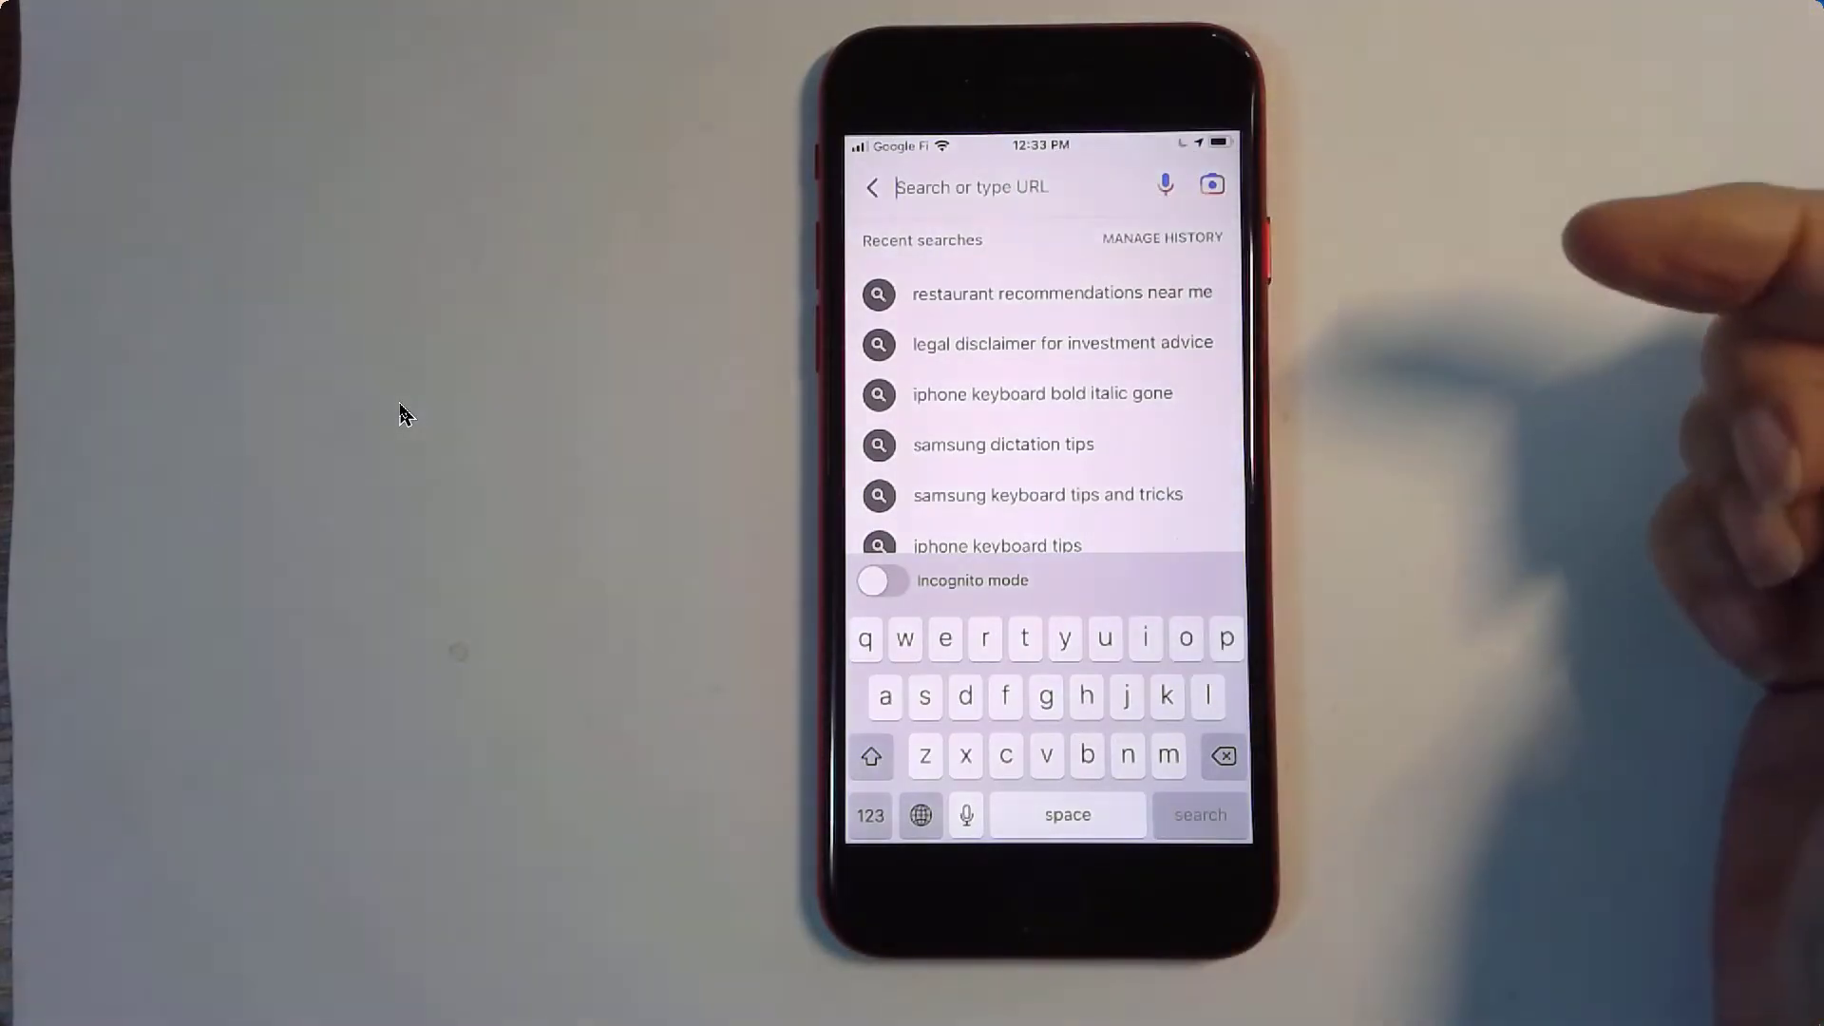
{"action": "mouse_move", "coordinate": [1513, 931]}
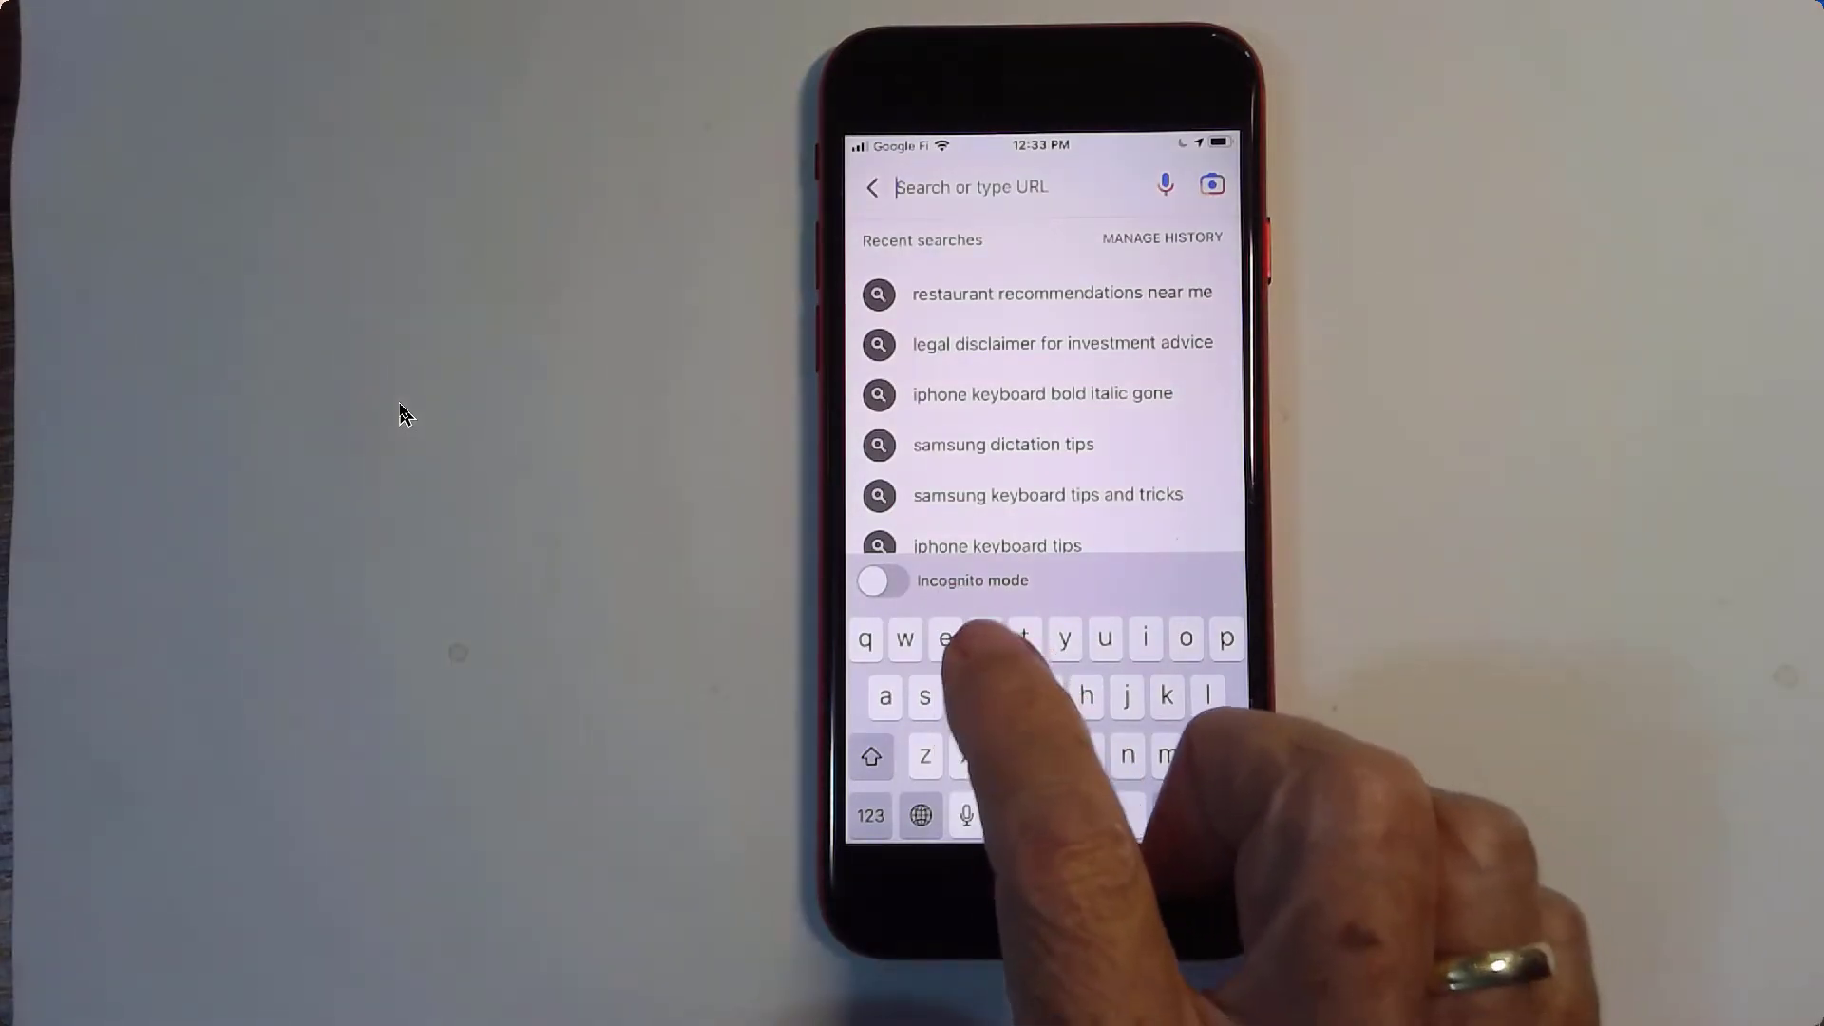
Type the misspelled query 'restauarant recomendation ne' into the Google search box.
{"action": "type", "text": "restauarant"}
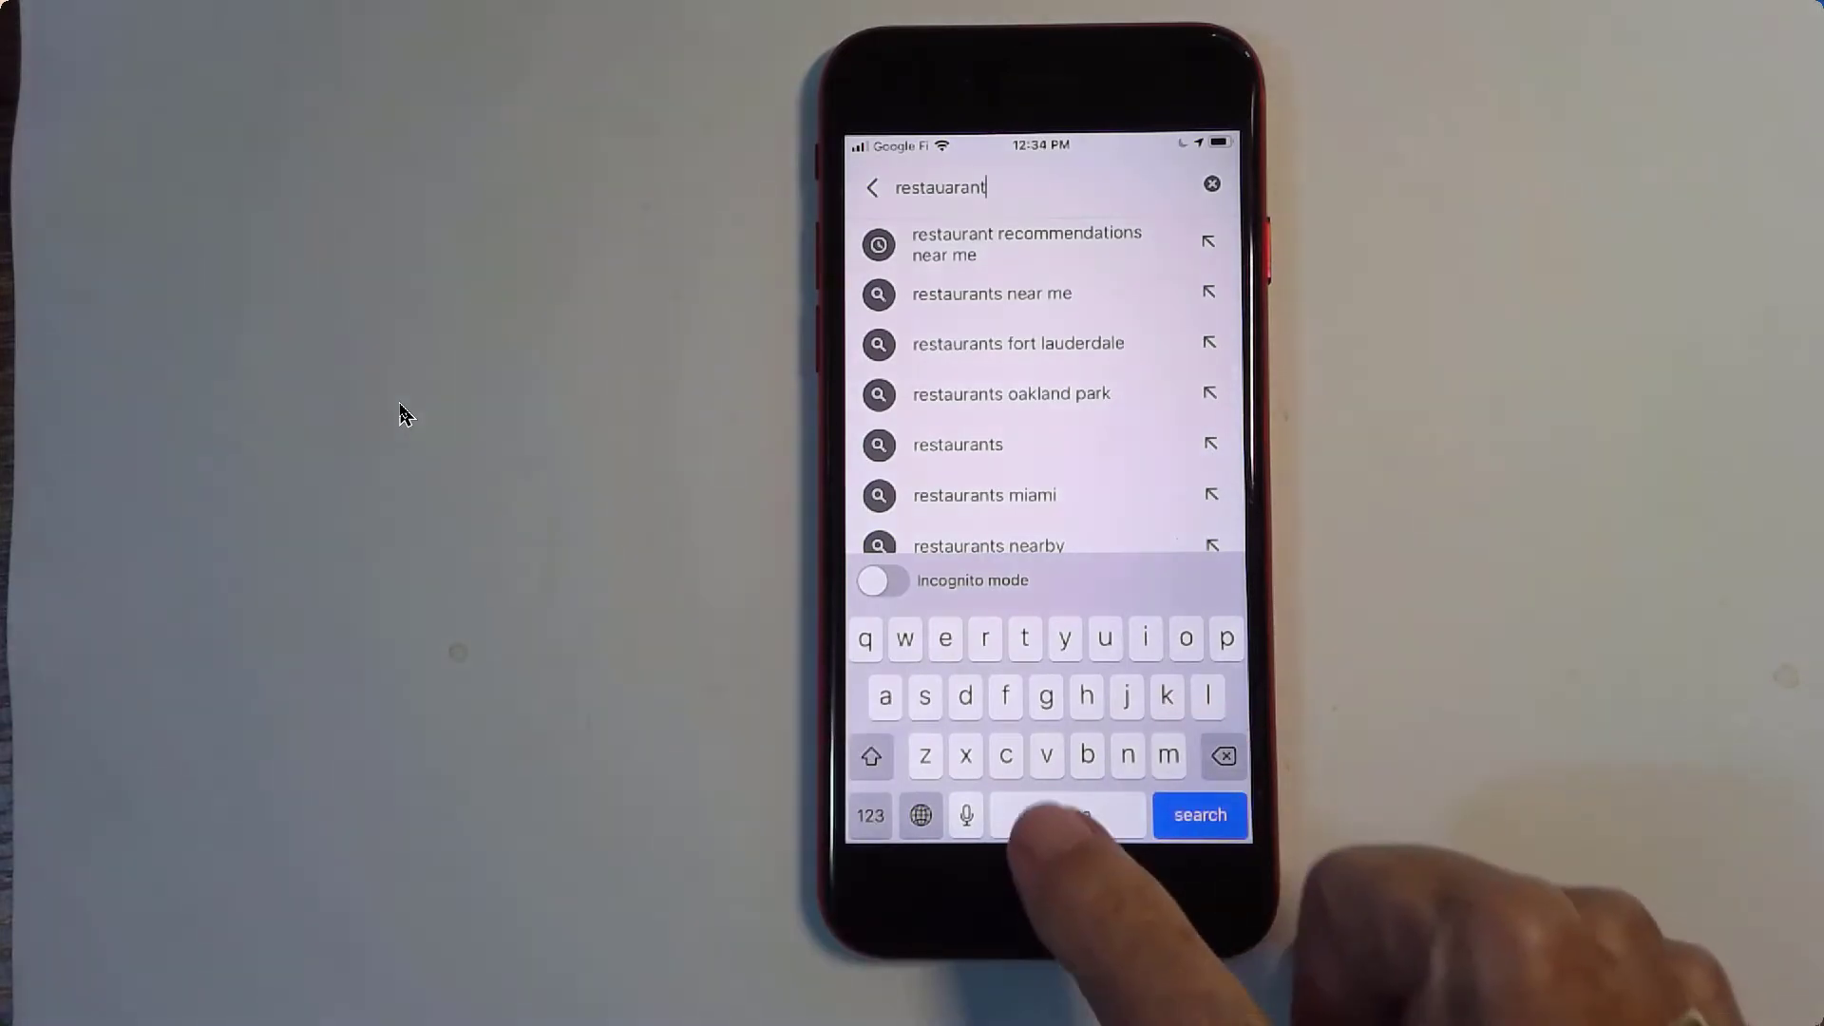
{"action": "type", "text": "recom"}
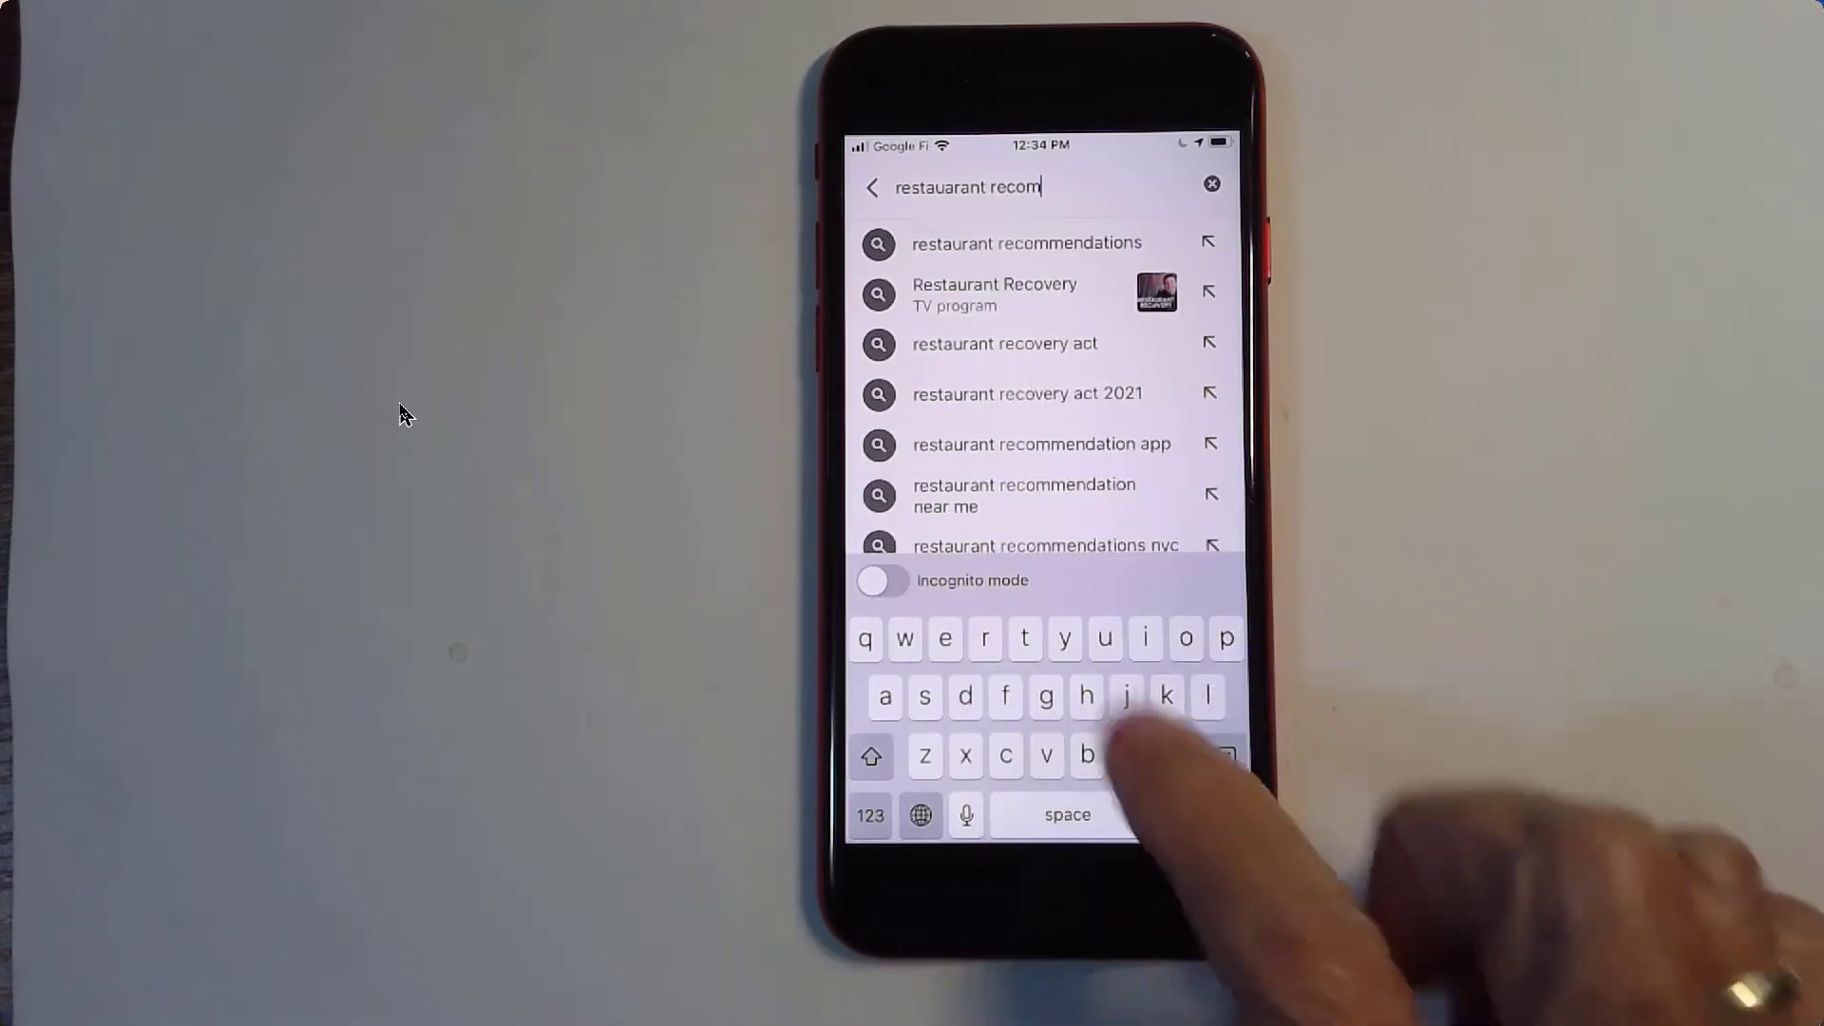
{"action": "type", "text": "endation"}
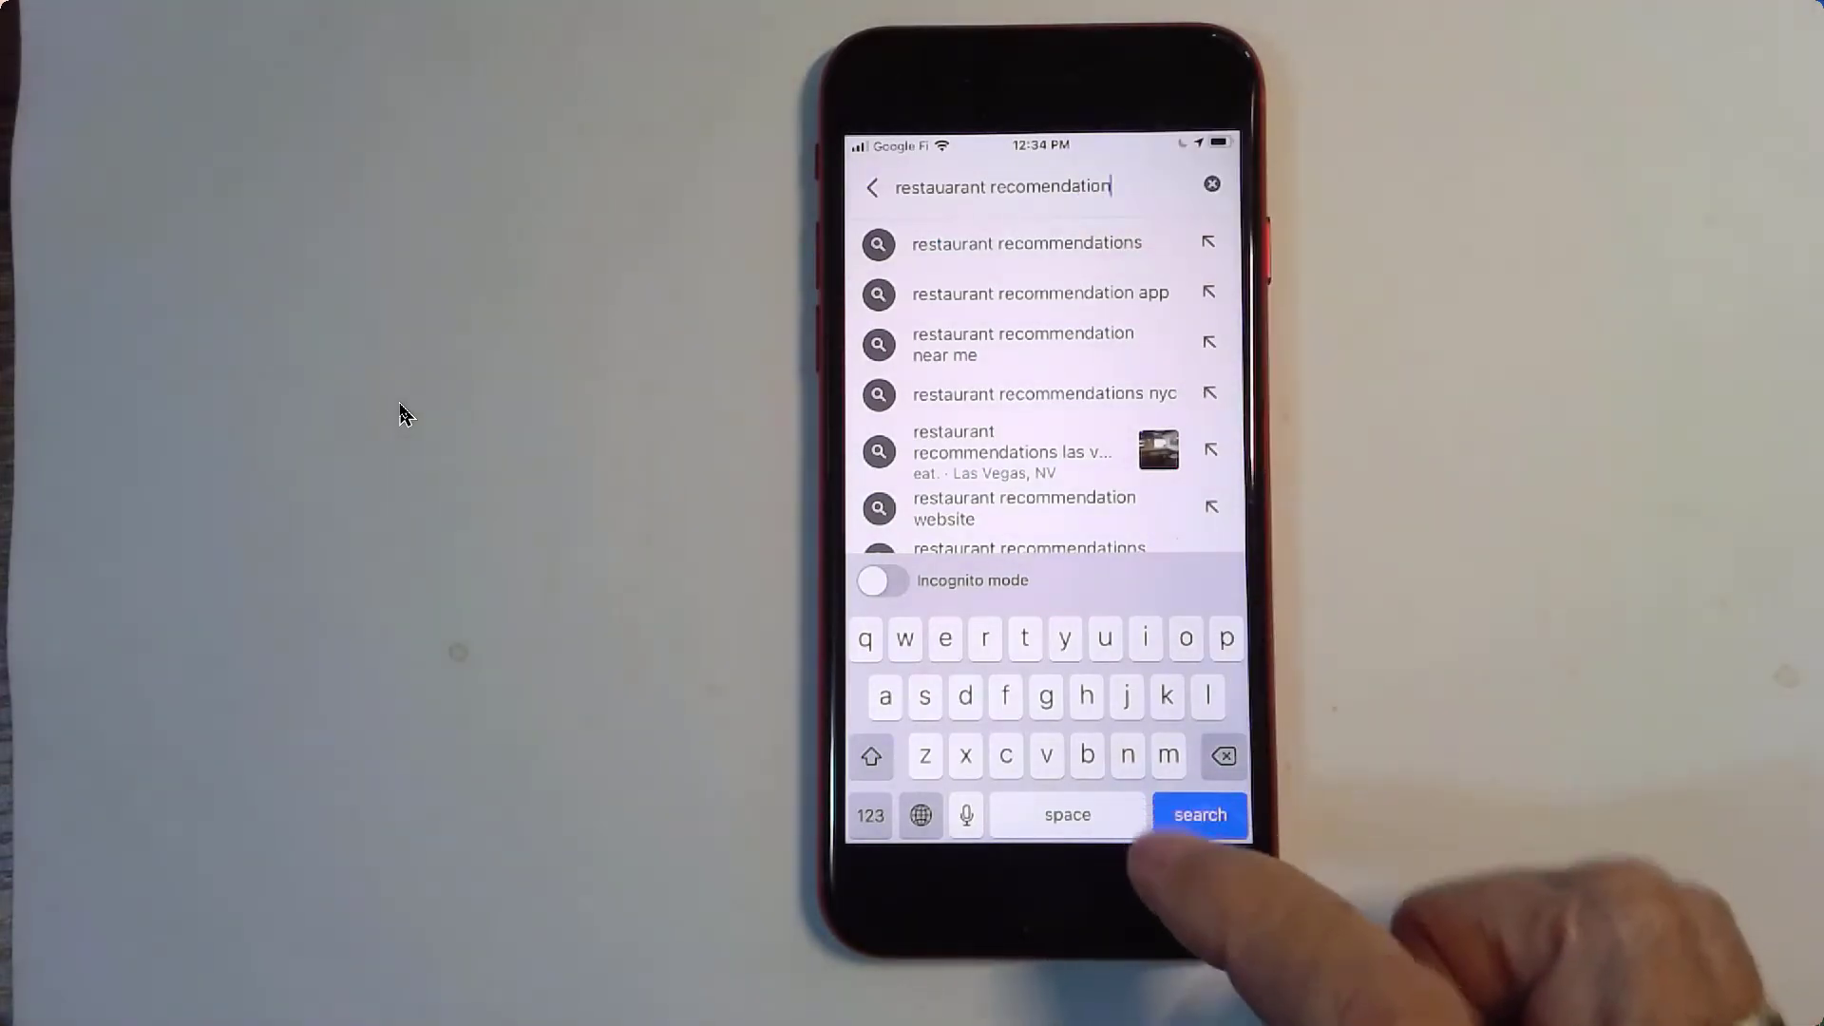
{"action": "key", "text": "space"}
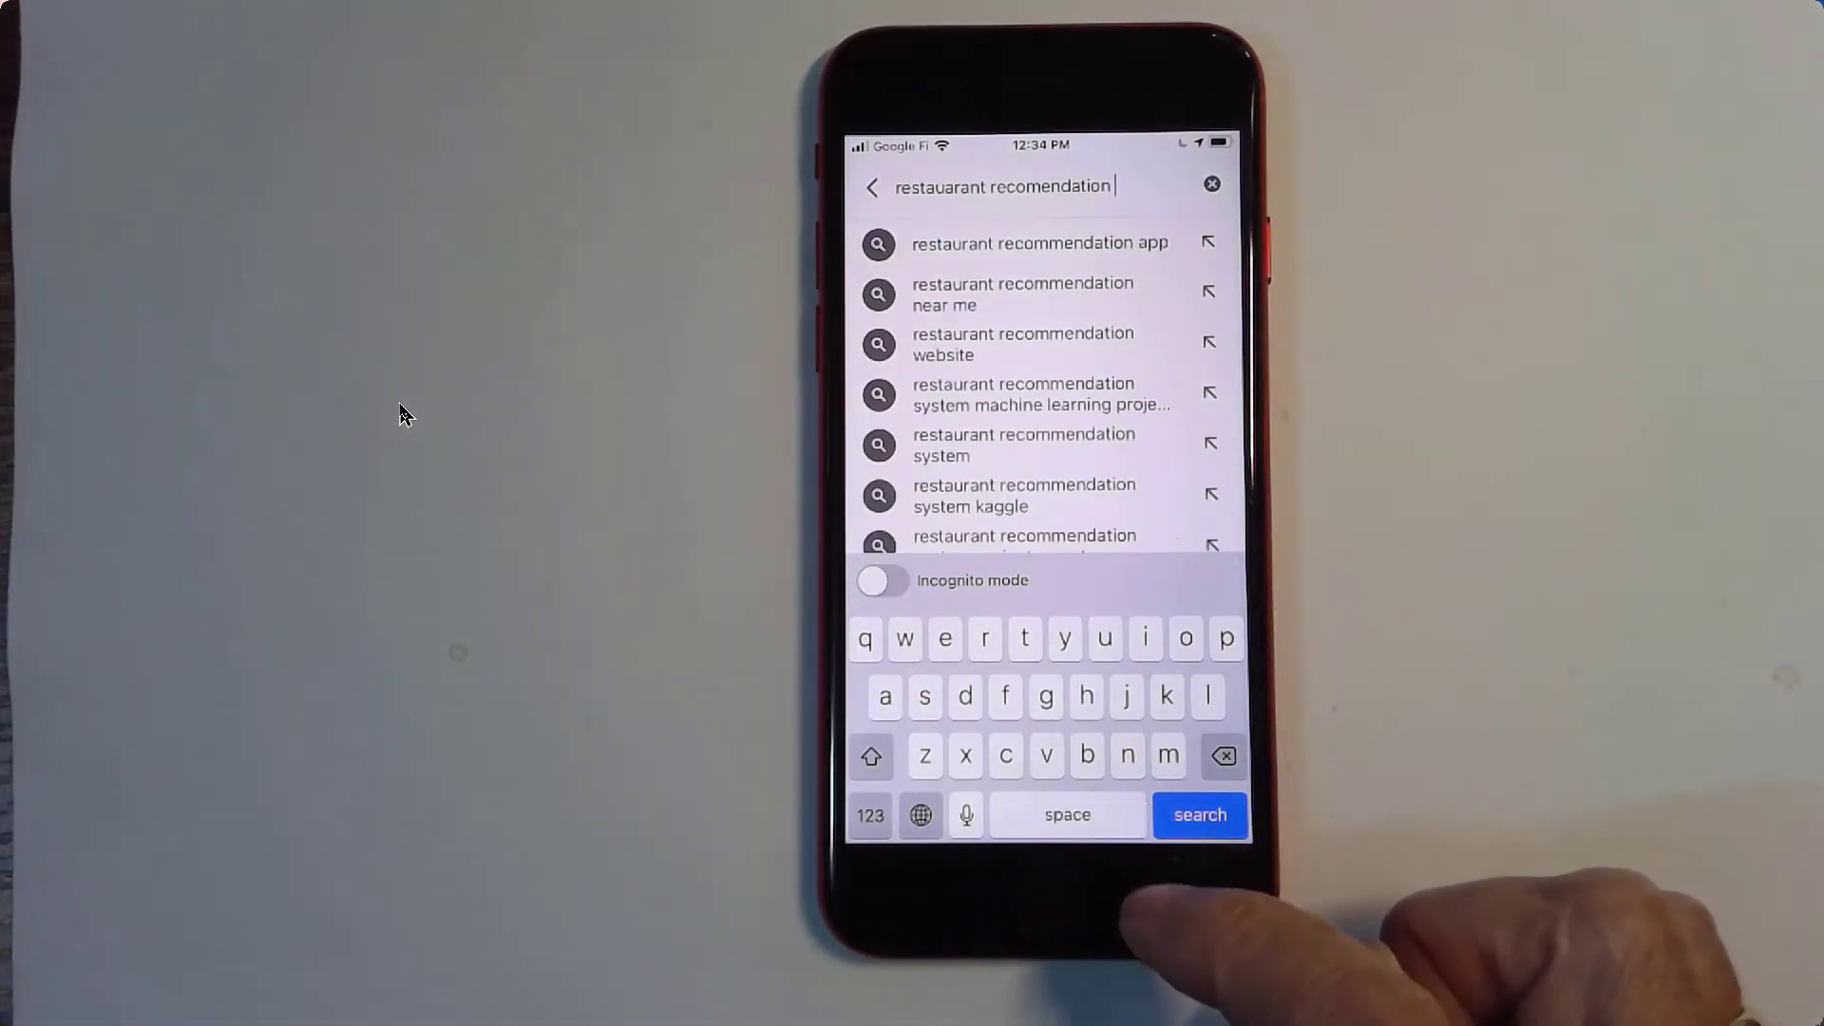
{"action": "type", "text": "ne"}
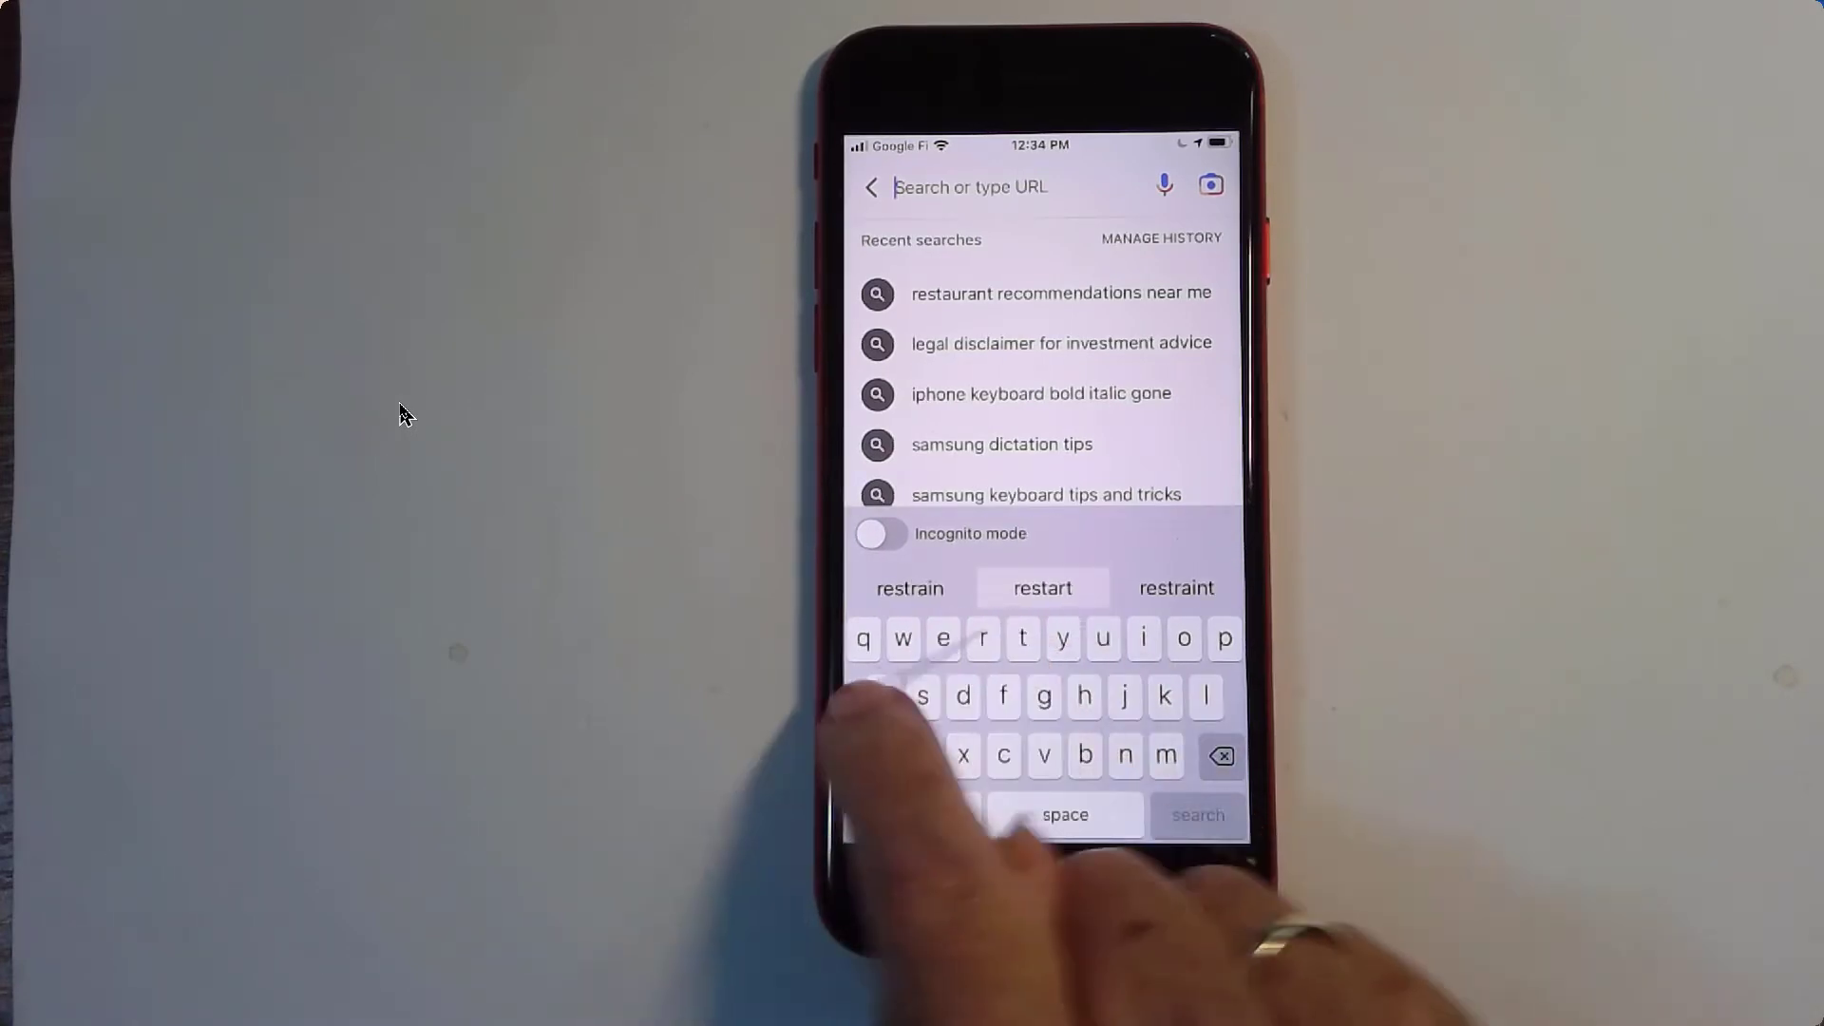
Enter 'restaurant recommendations near me' using the predictive suggestions.
{"action": "type", "text": "restaurant"}
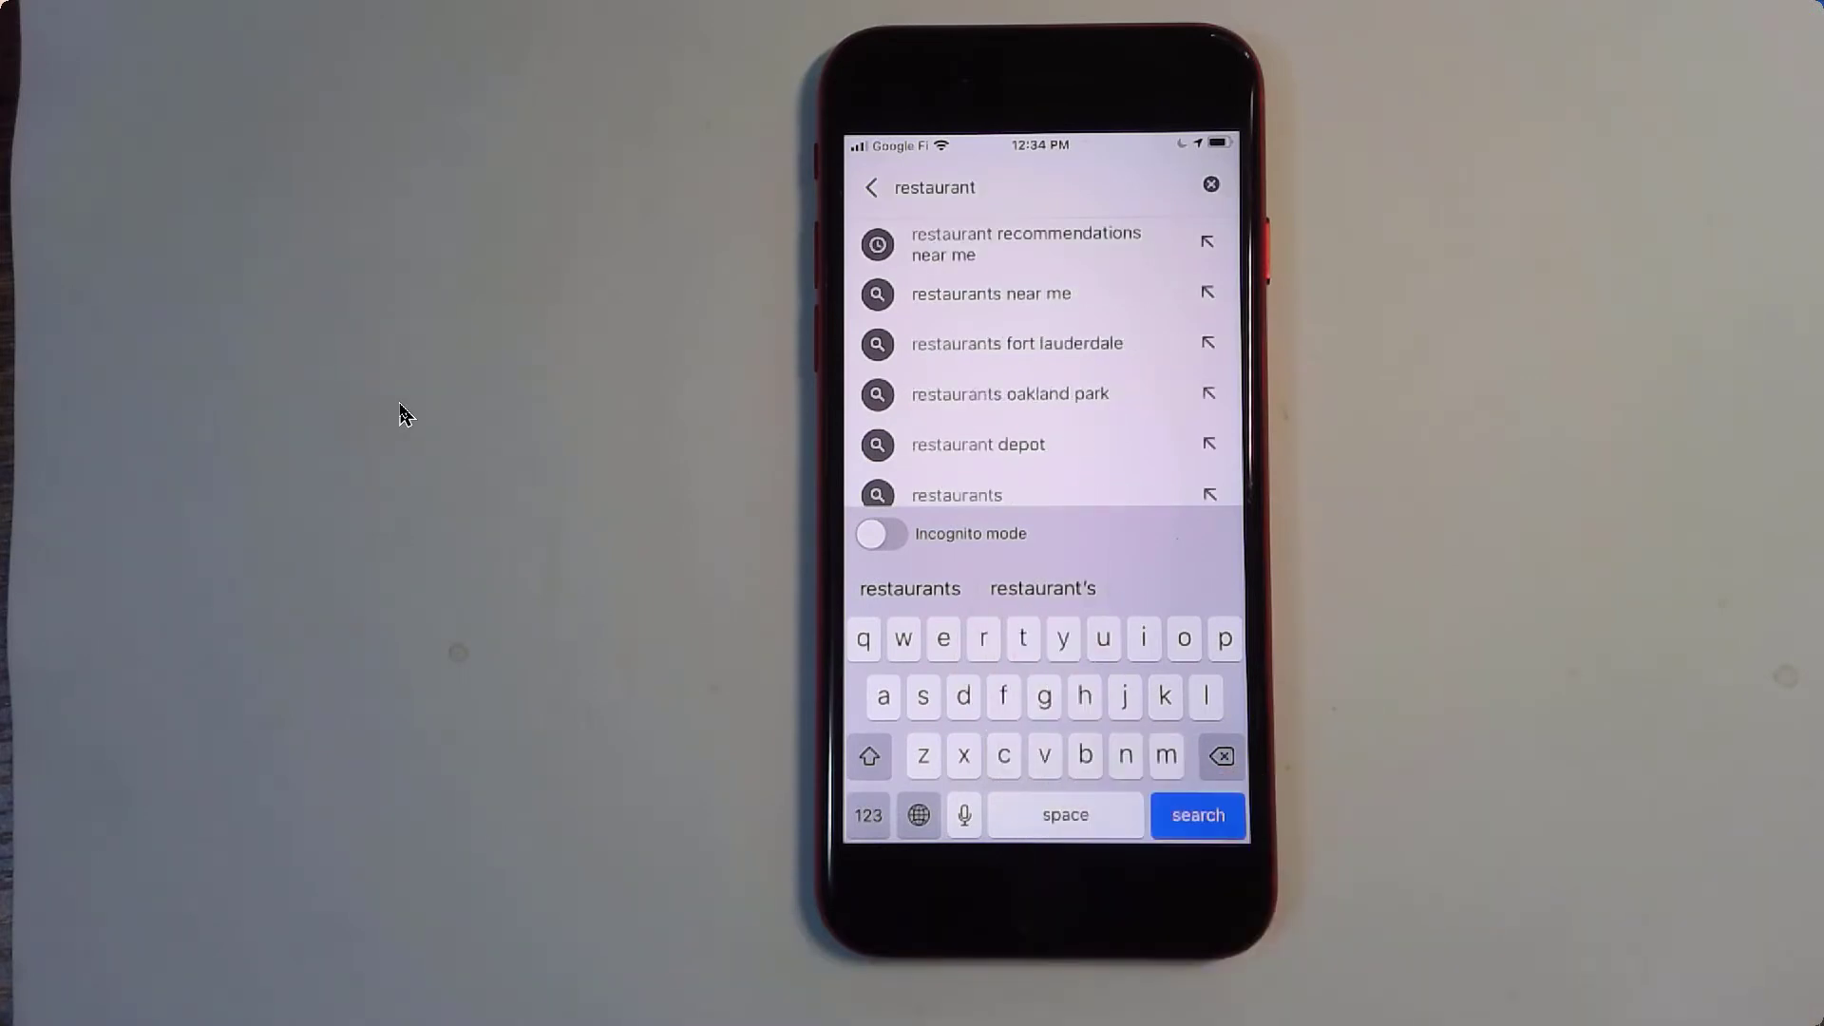
{"action": "left_click", "coordinate": [1198, 814]}
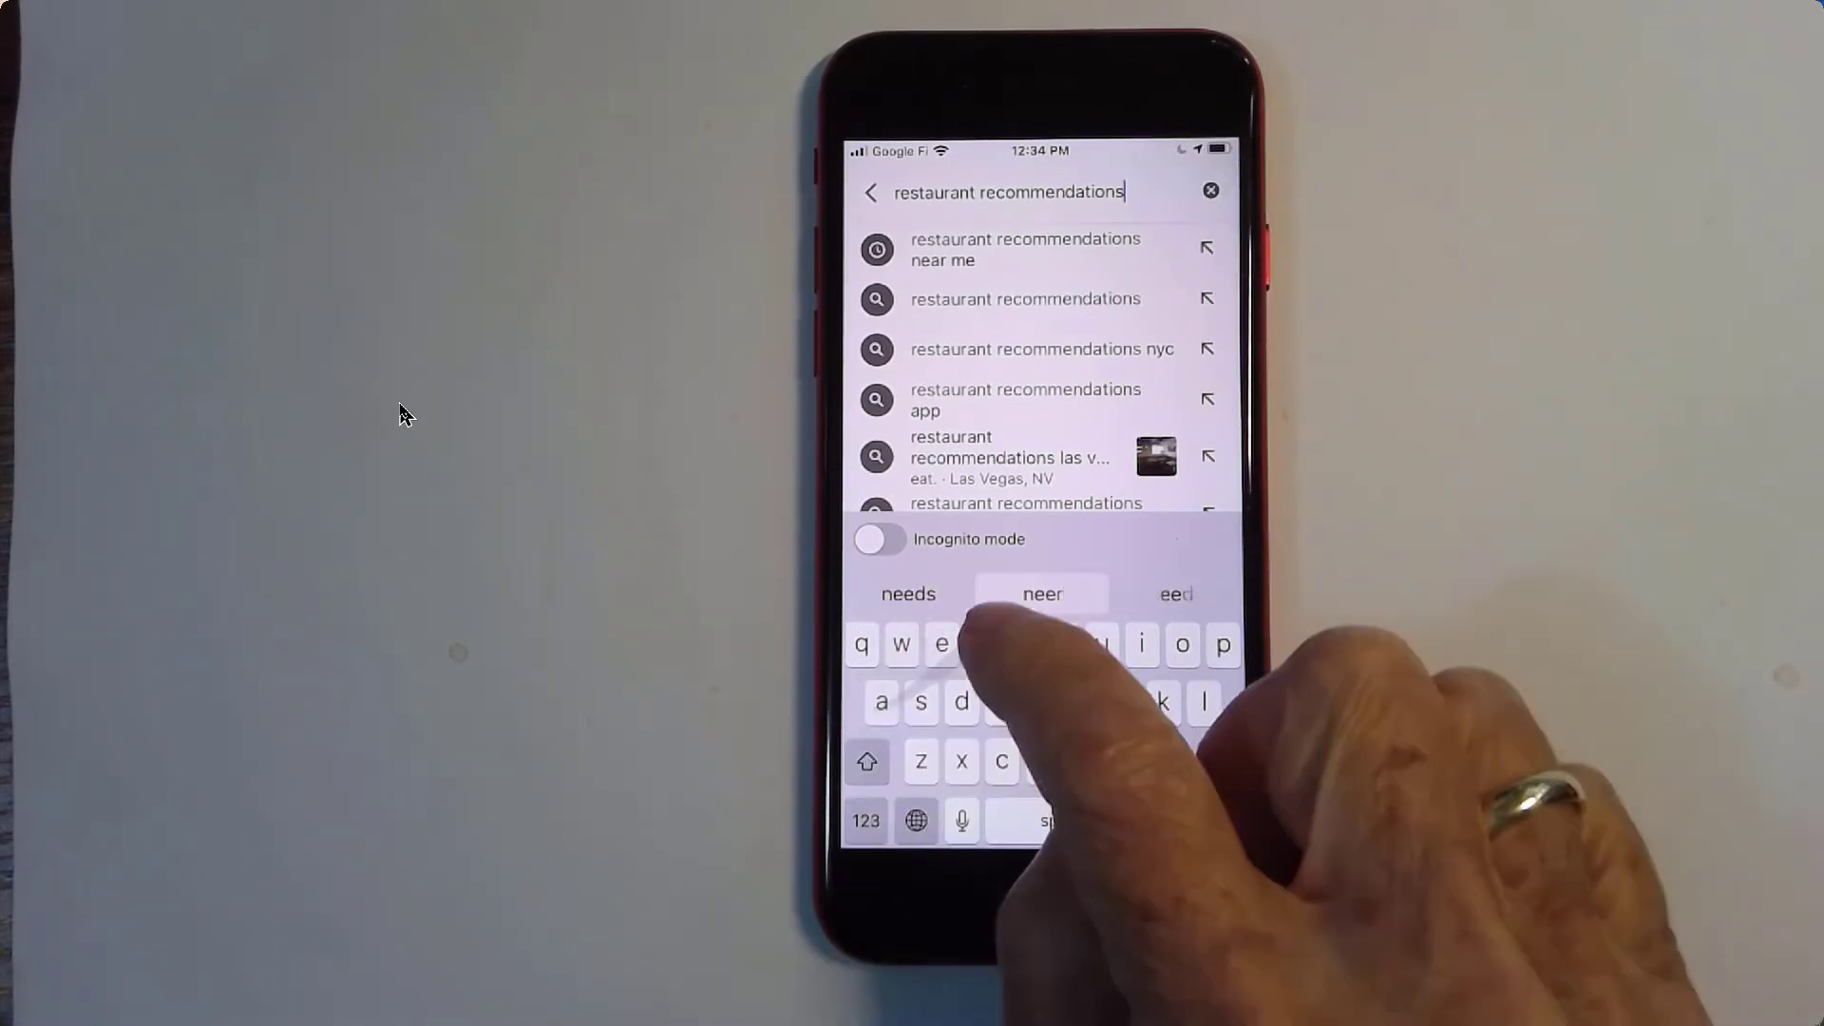
{"action": "type", "text": "near me"}
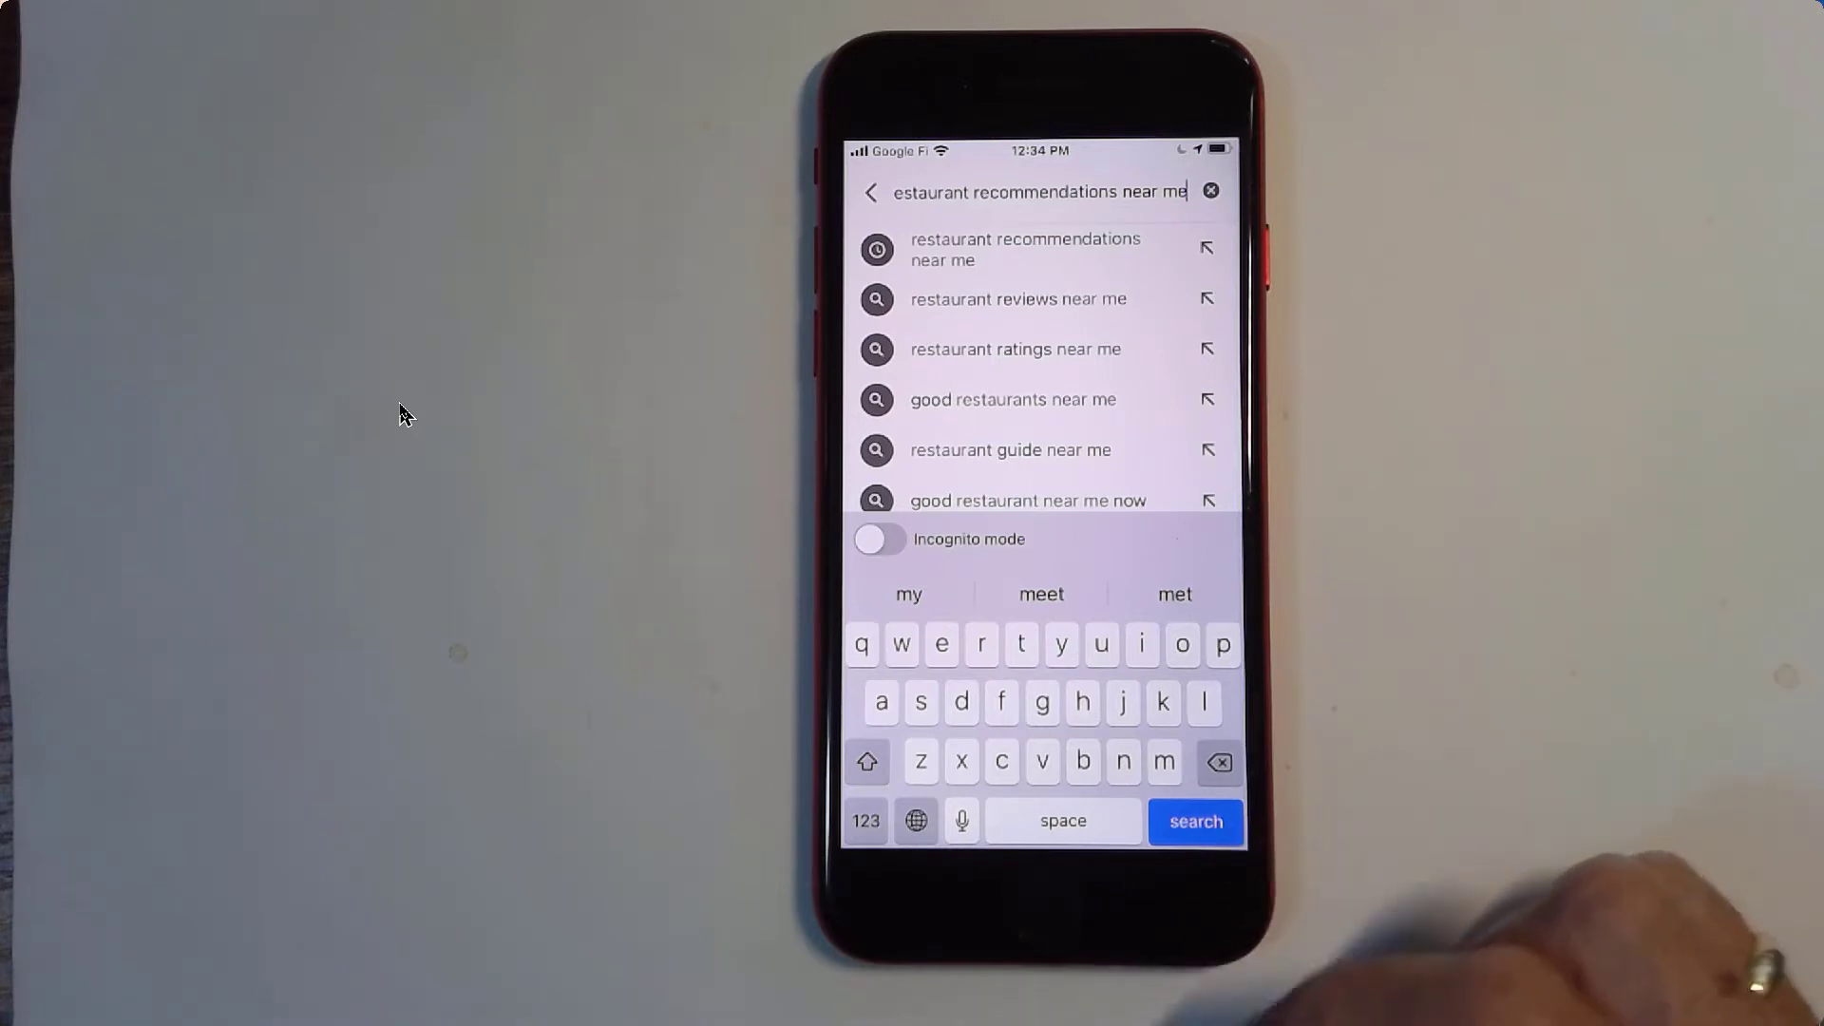
{"action": "left_click", "coordinate": [1196, 821]}
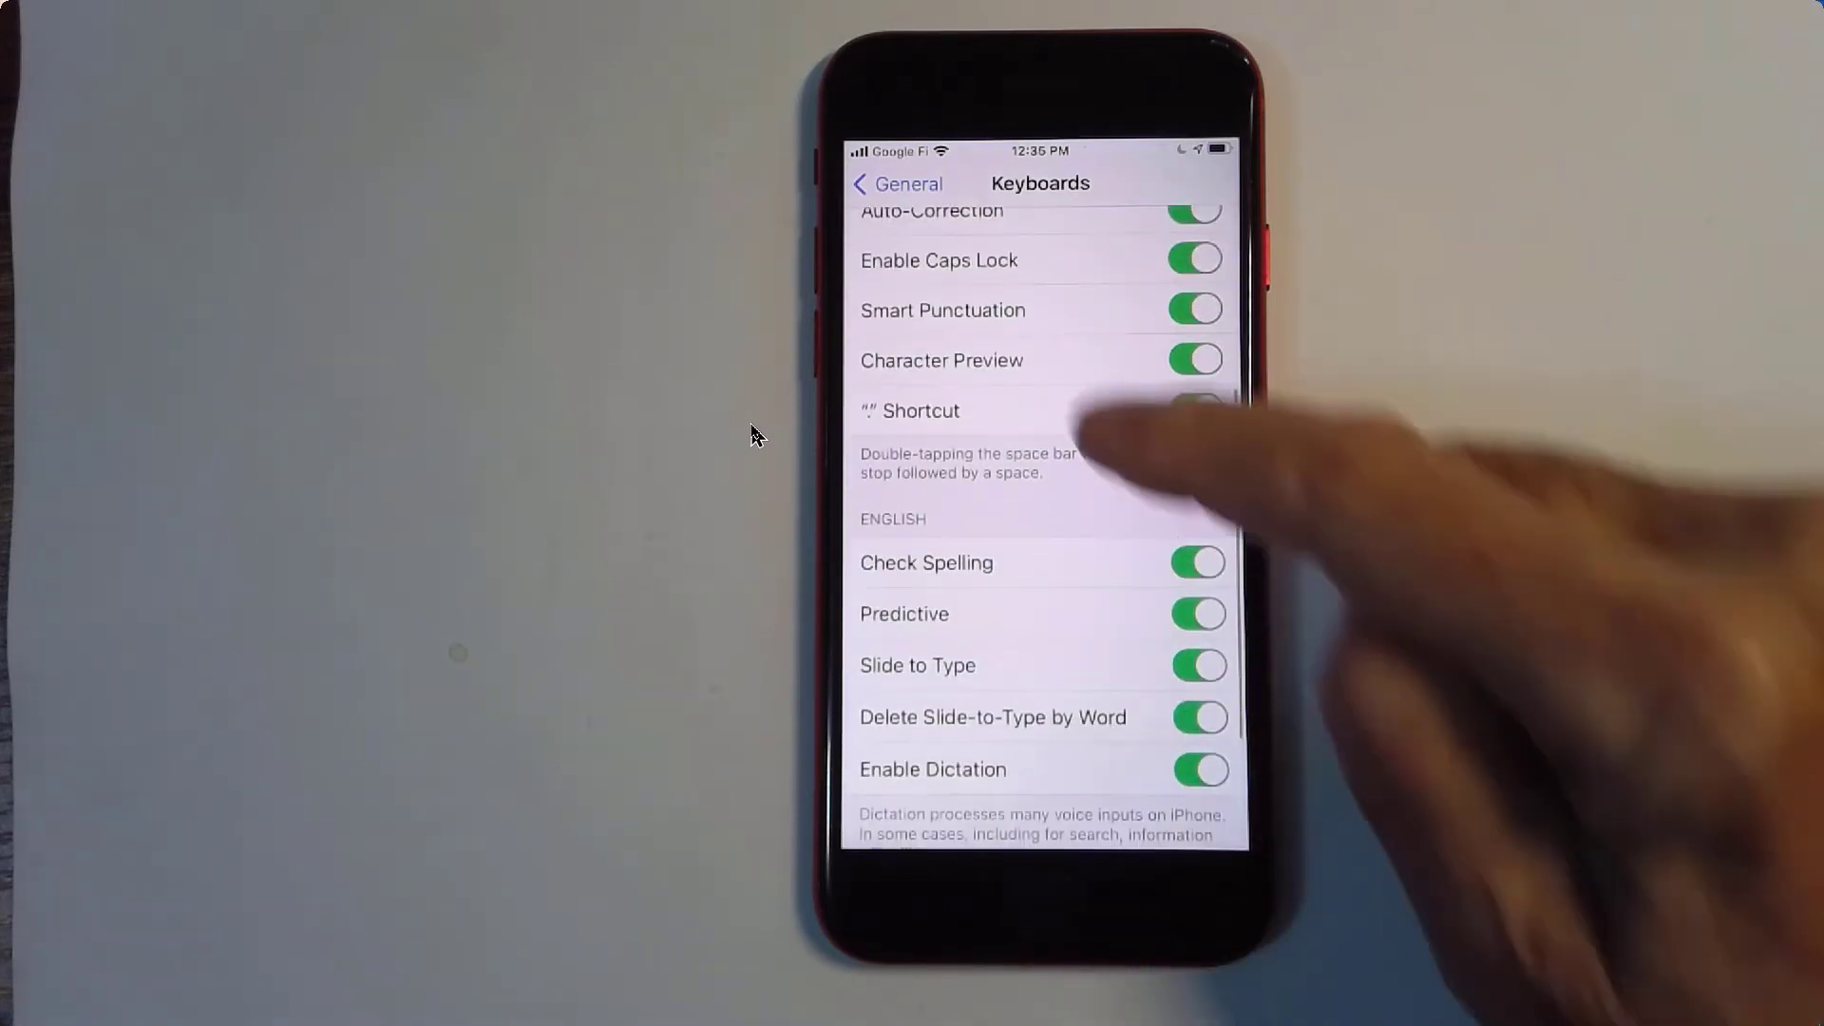
Review the Keyboards settings toggles such as Predictive and Enable Dictation.
{"action": "left_click", "coordinate": [1198, 664]}
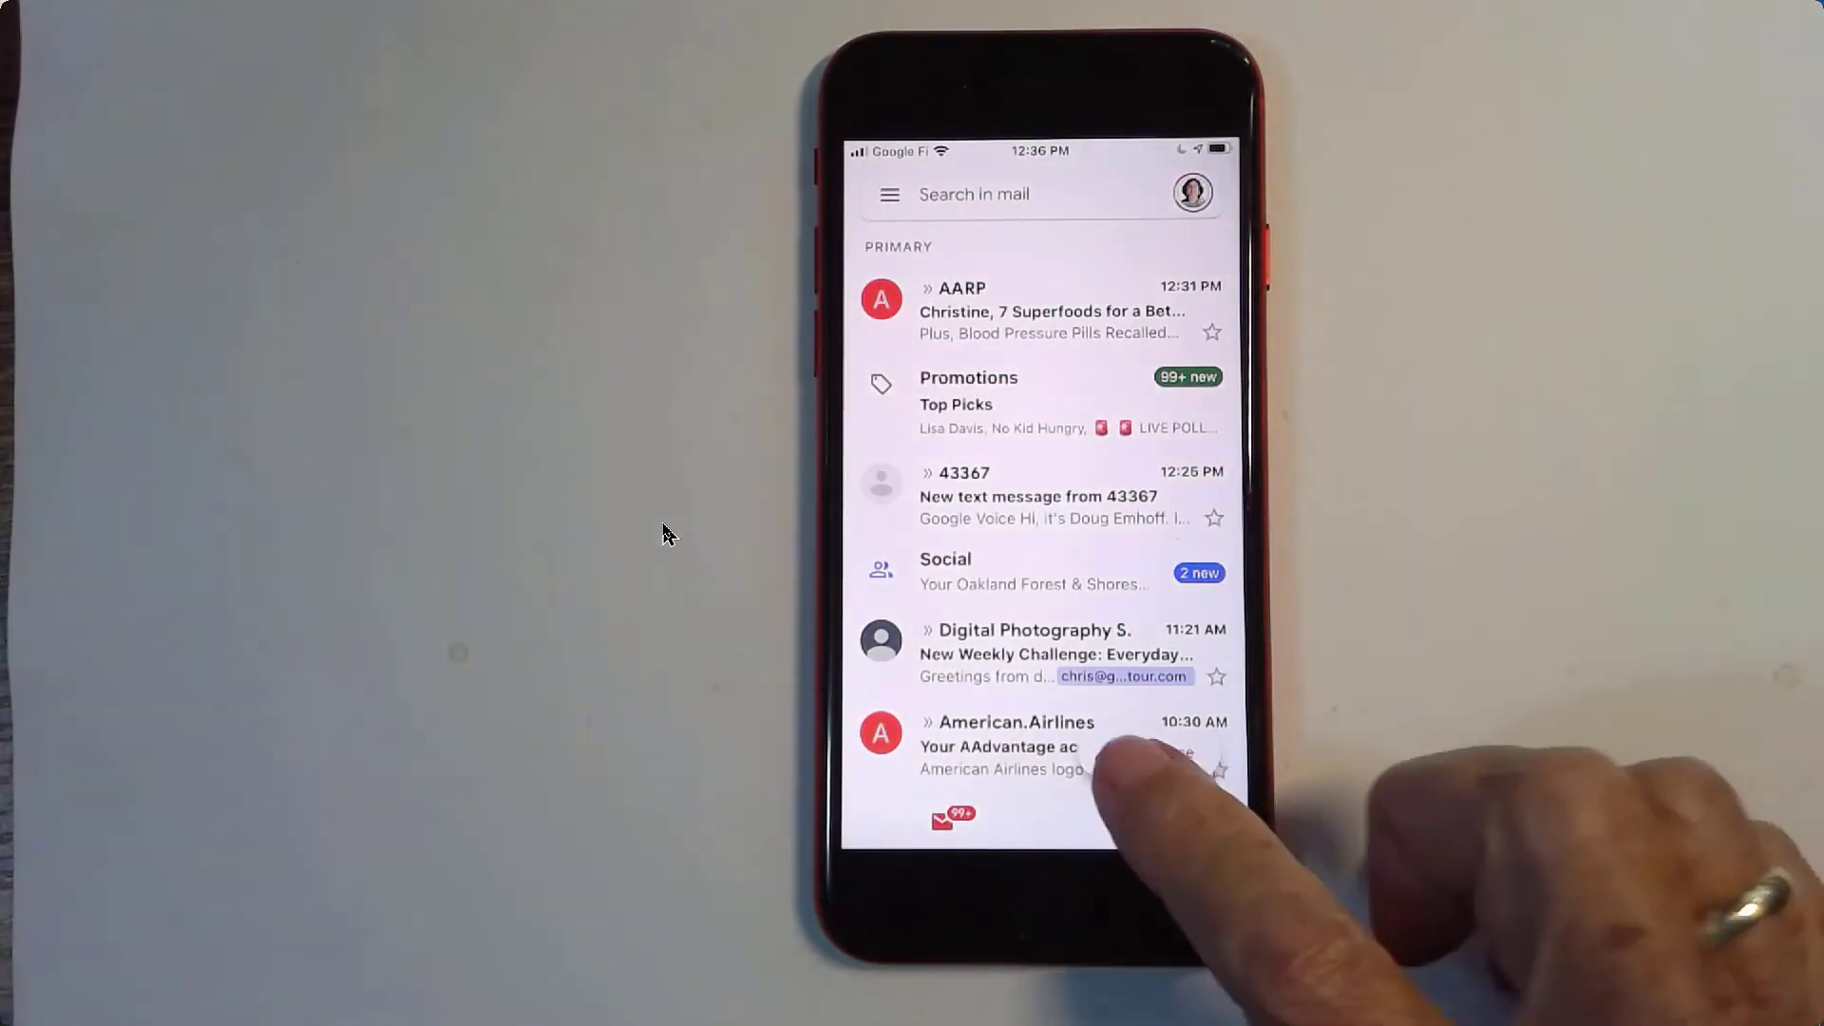
Compose a new email dictating 'Hi Mary I'm so looking forward to your visit… see you later'.
{"action": "left_click", "coordinate": [1118, 762]}
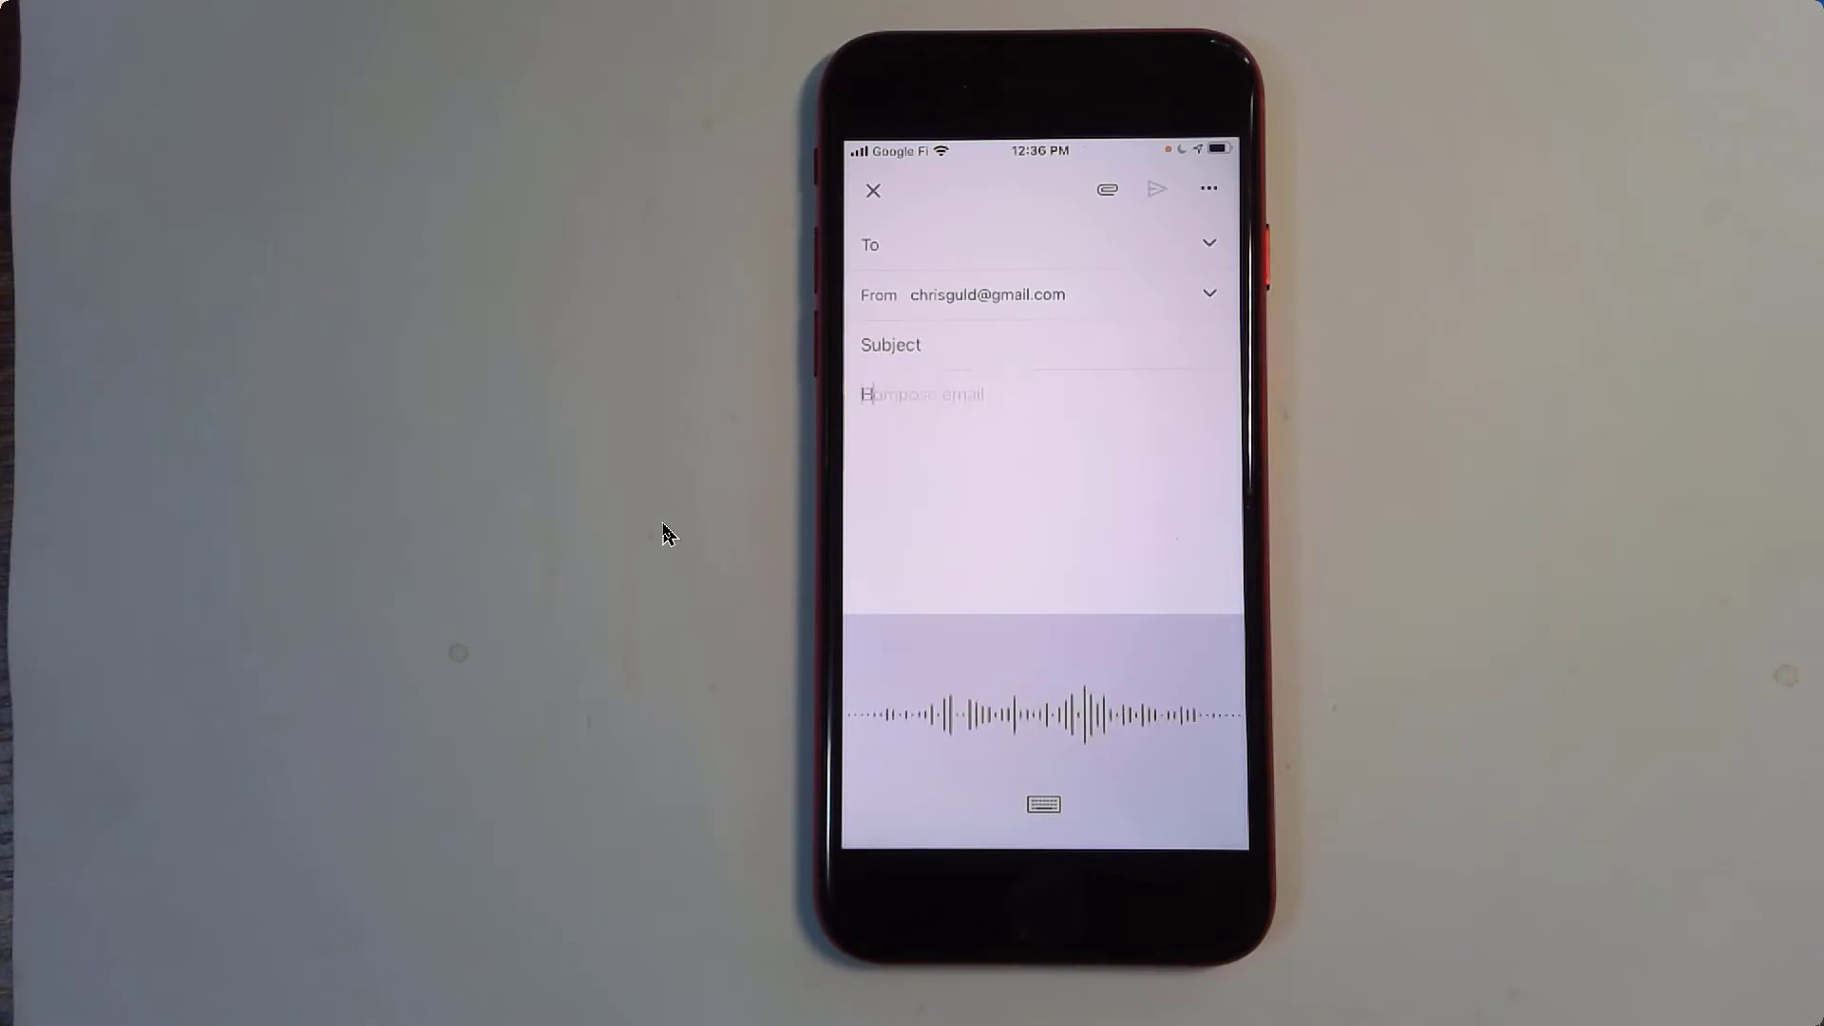
{"action": "type", "text": "Hi Mary I'm so looking"}
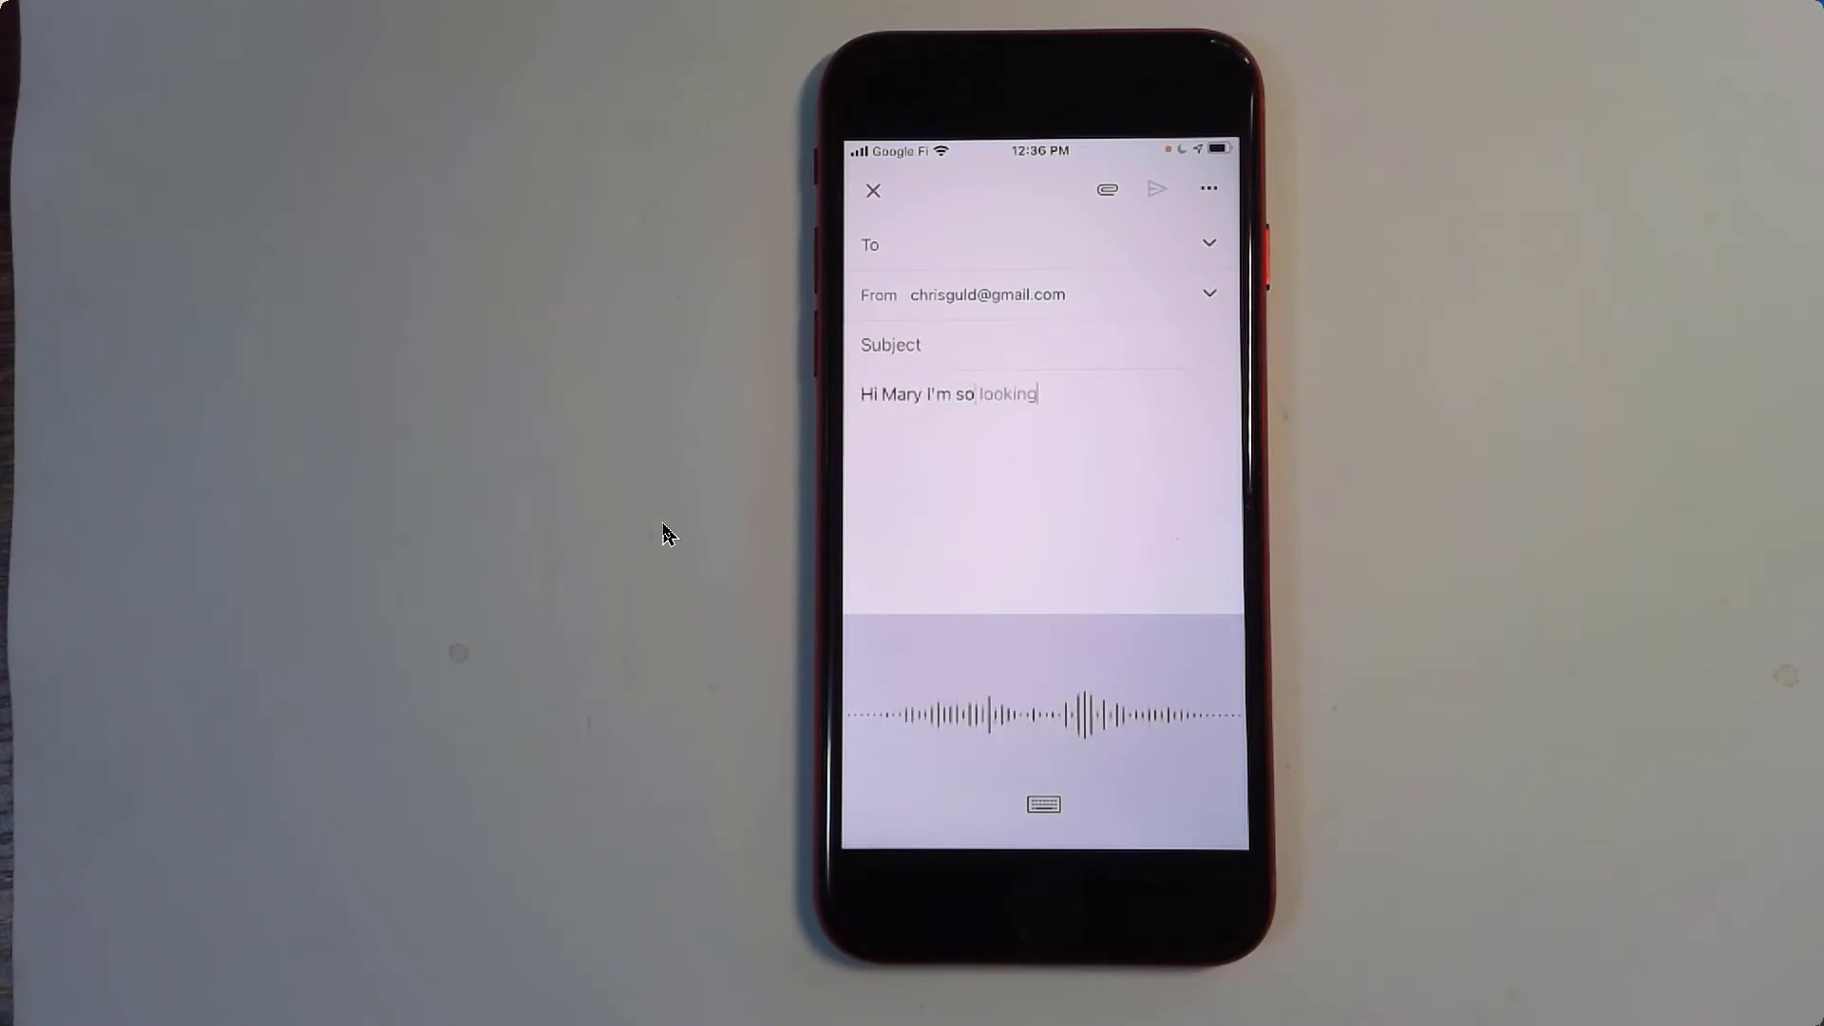
{"action": "type", "text": "forward to your visit have you"}
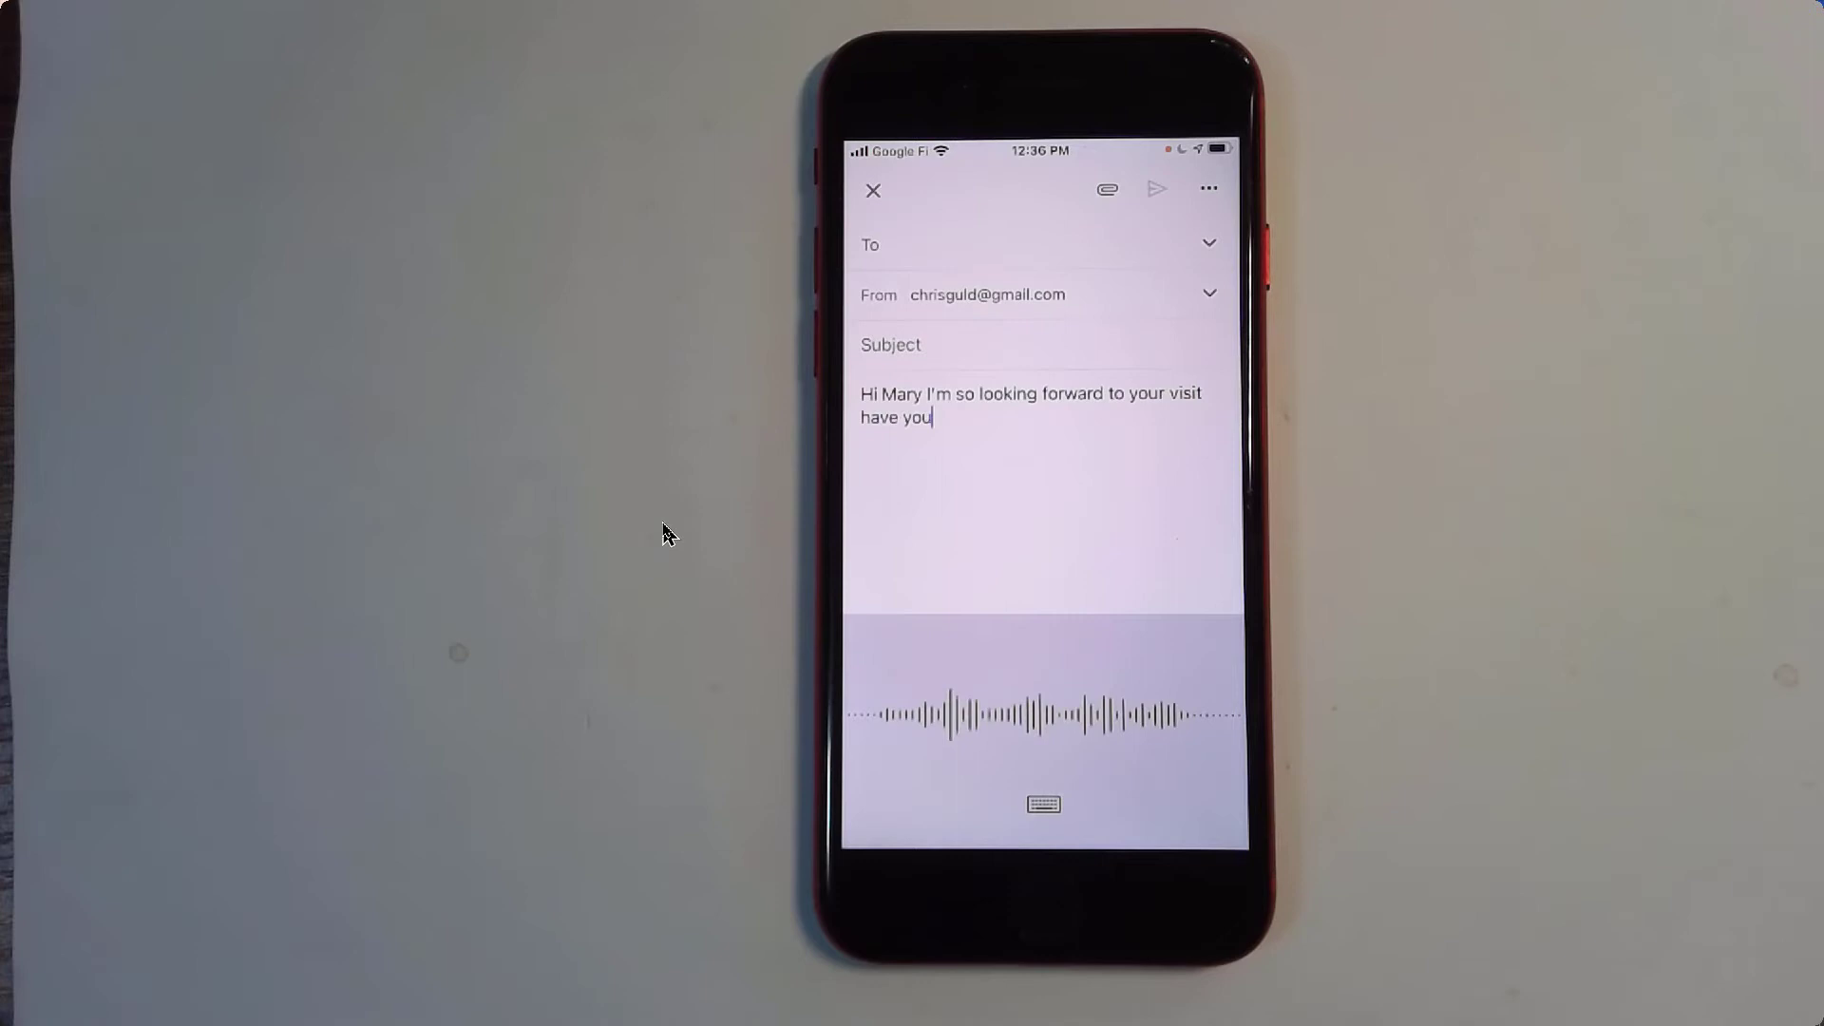
{"action": "type", "text": "made your plane reservations yet?"}
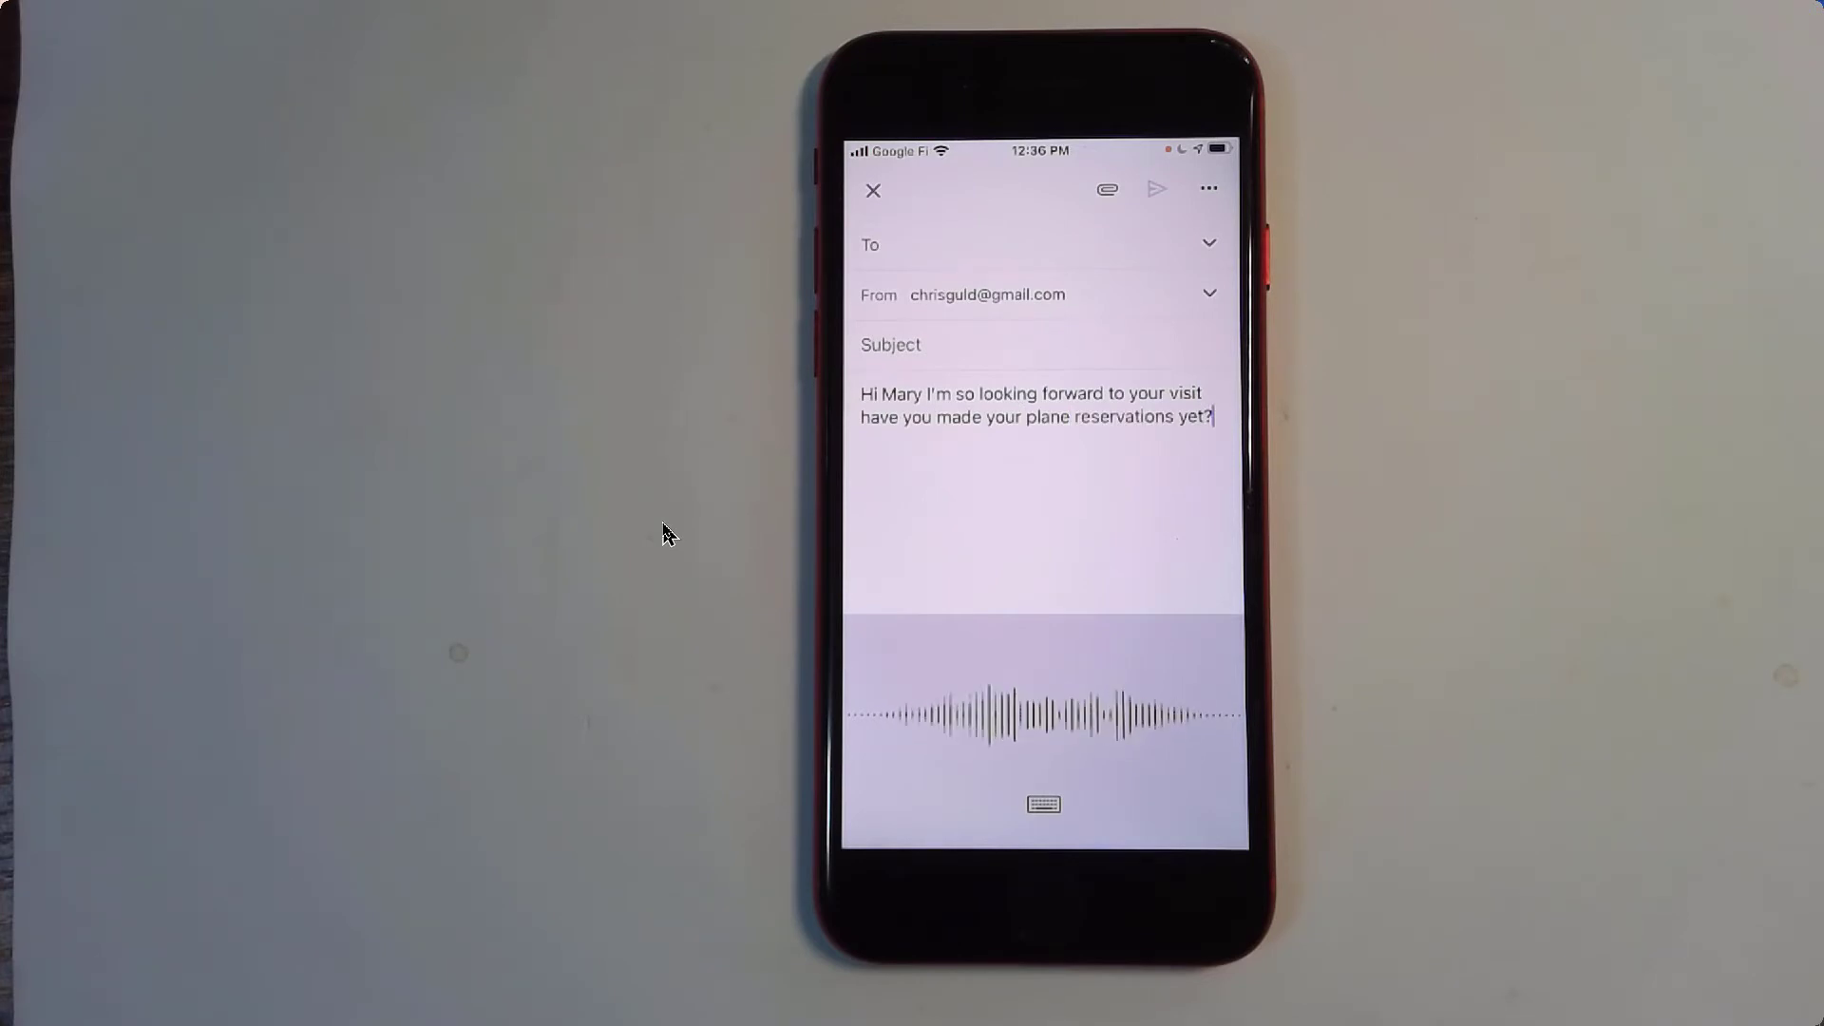
{"action": "type", "text": "I hope you'll have time to go to"}
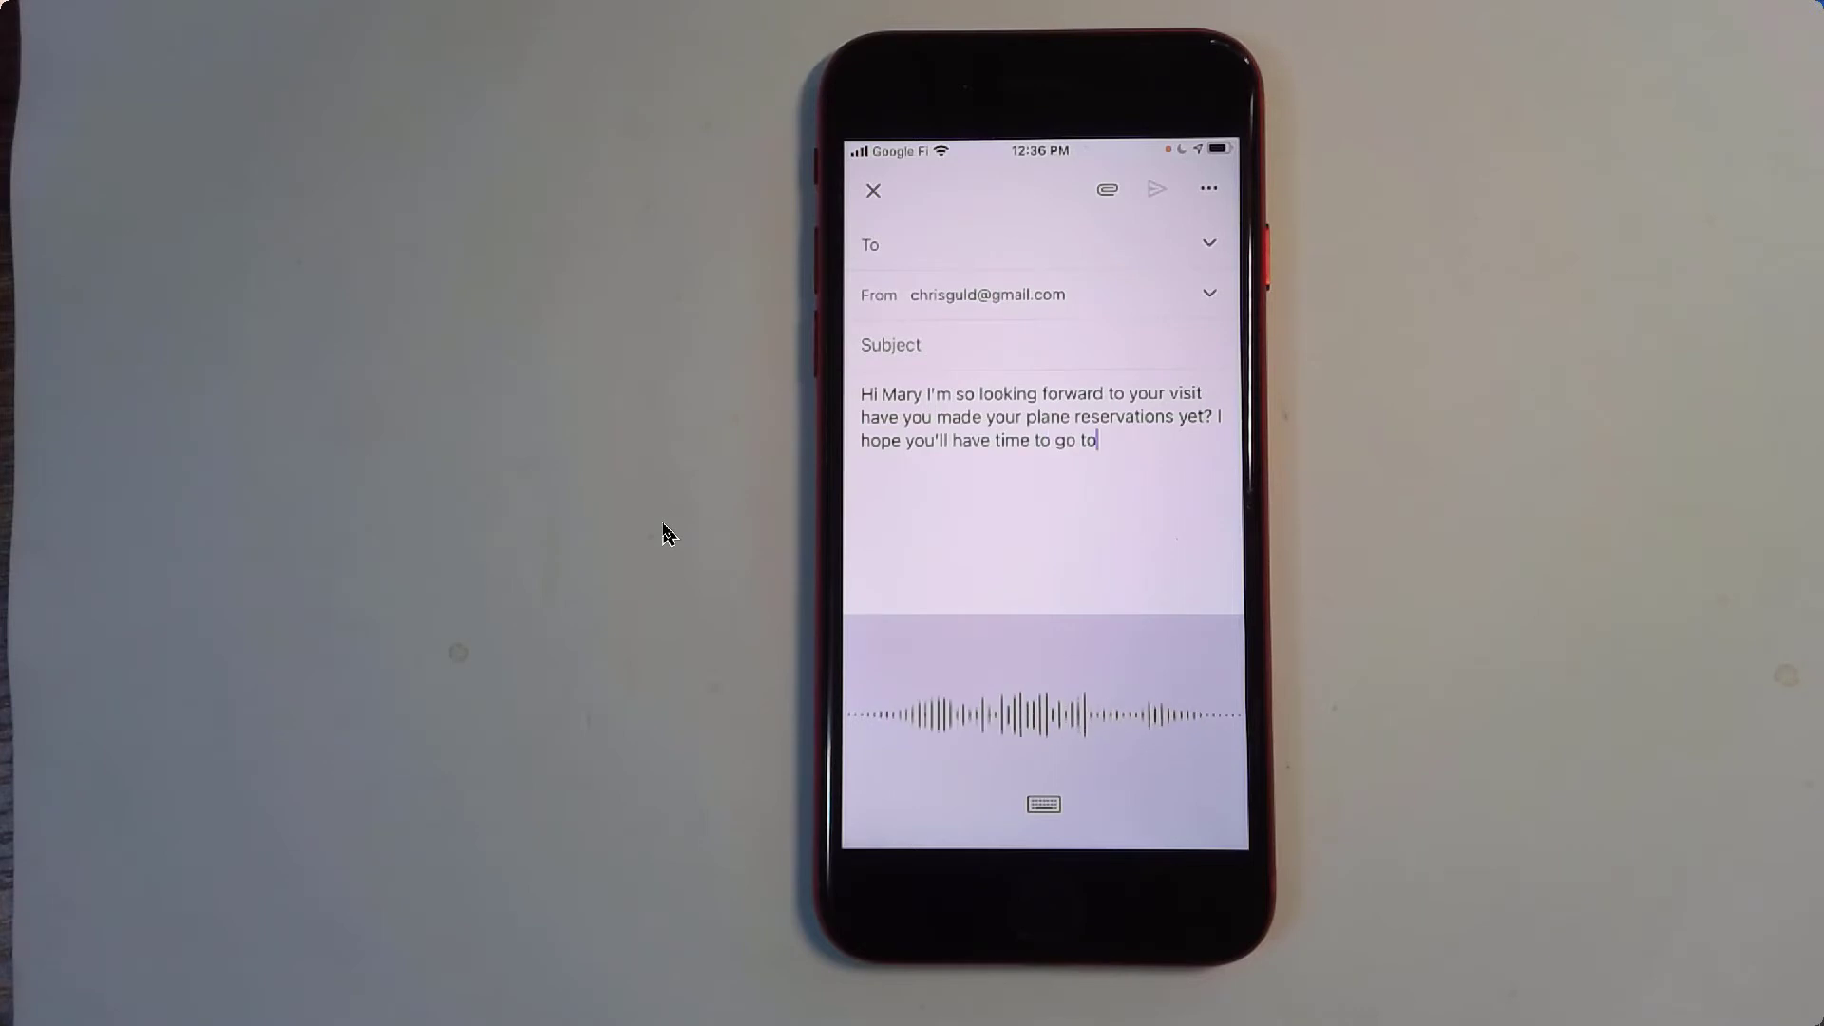
{"action": "type", "text": "the zoo Miami it's such a"}
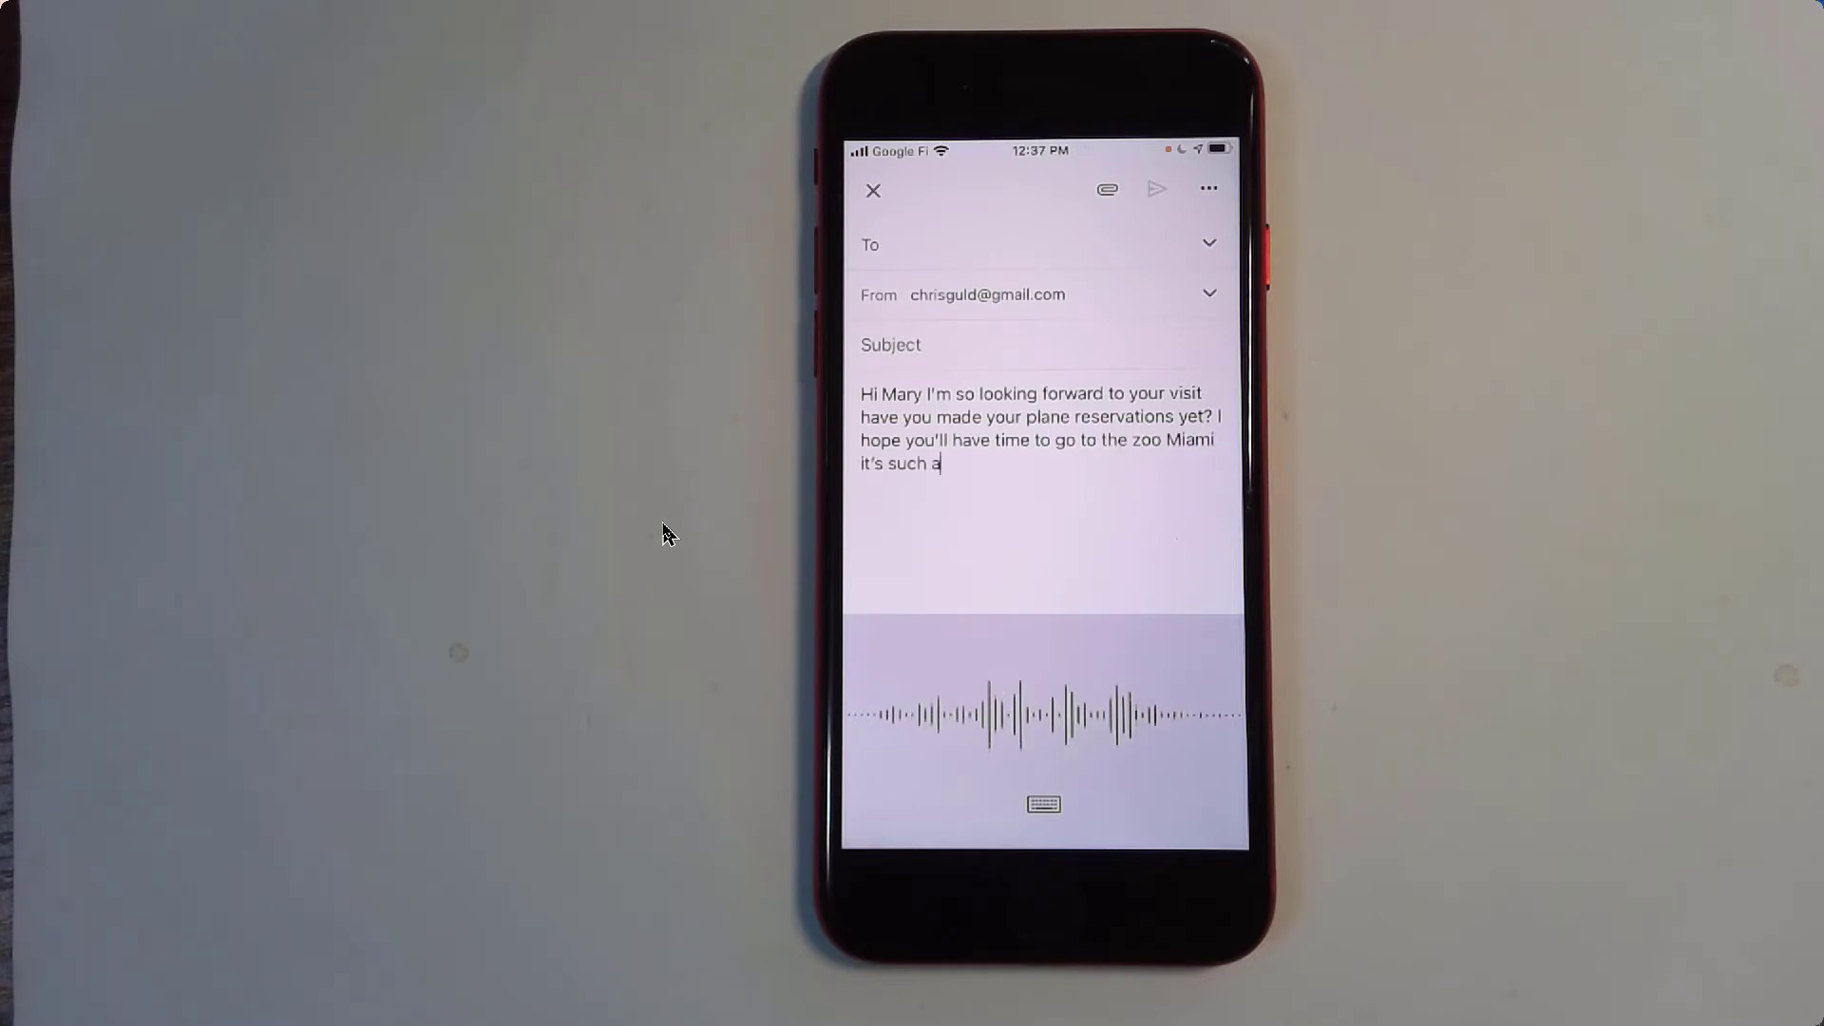
{"action": "type", "text": "fun place. I have it planned for"}
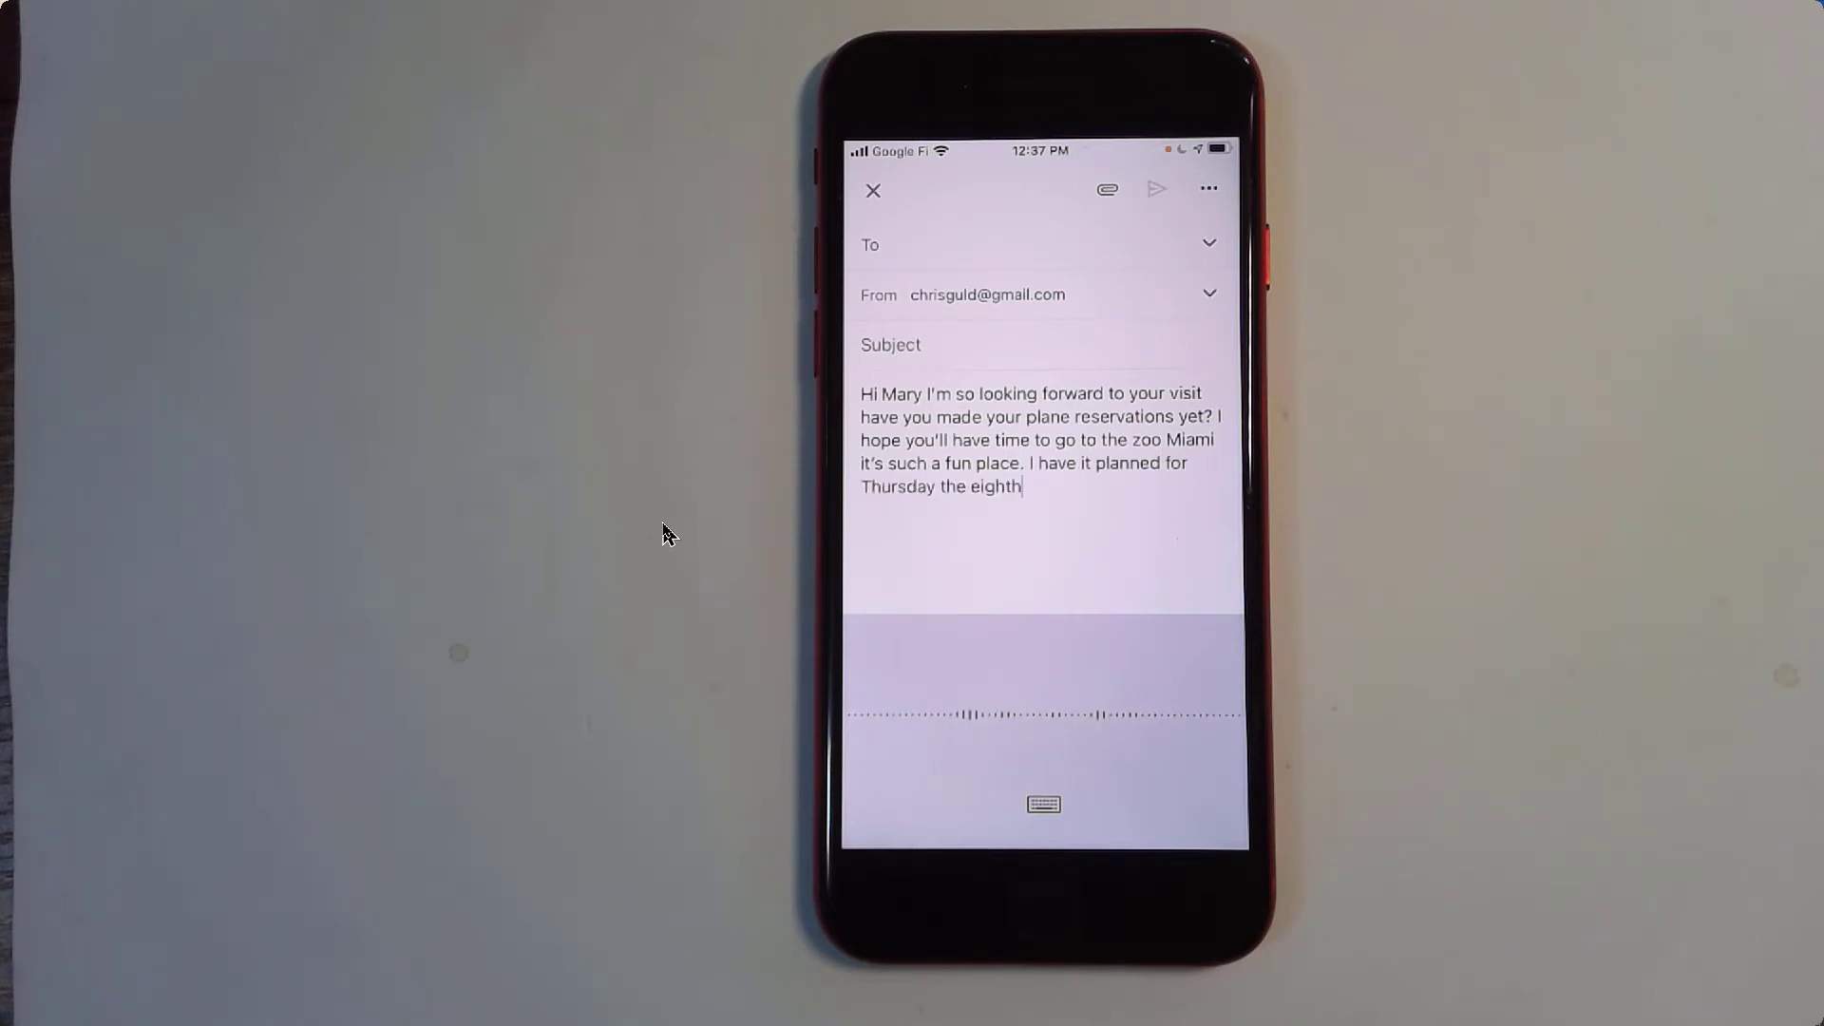
{"action": "type", "text": "see you later Chris"}
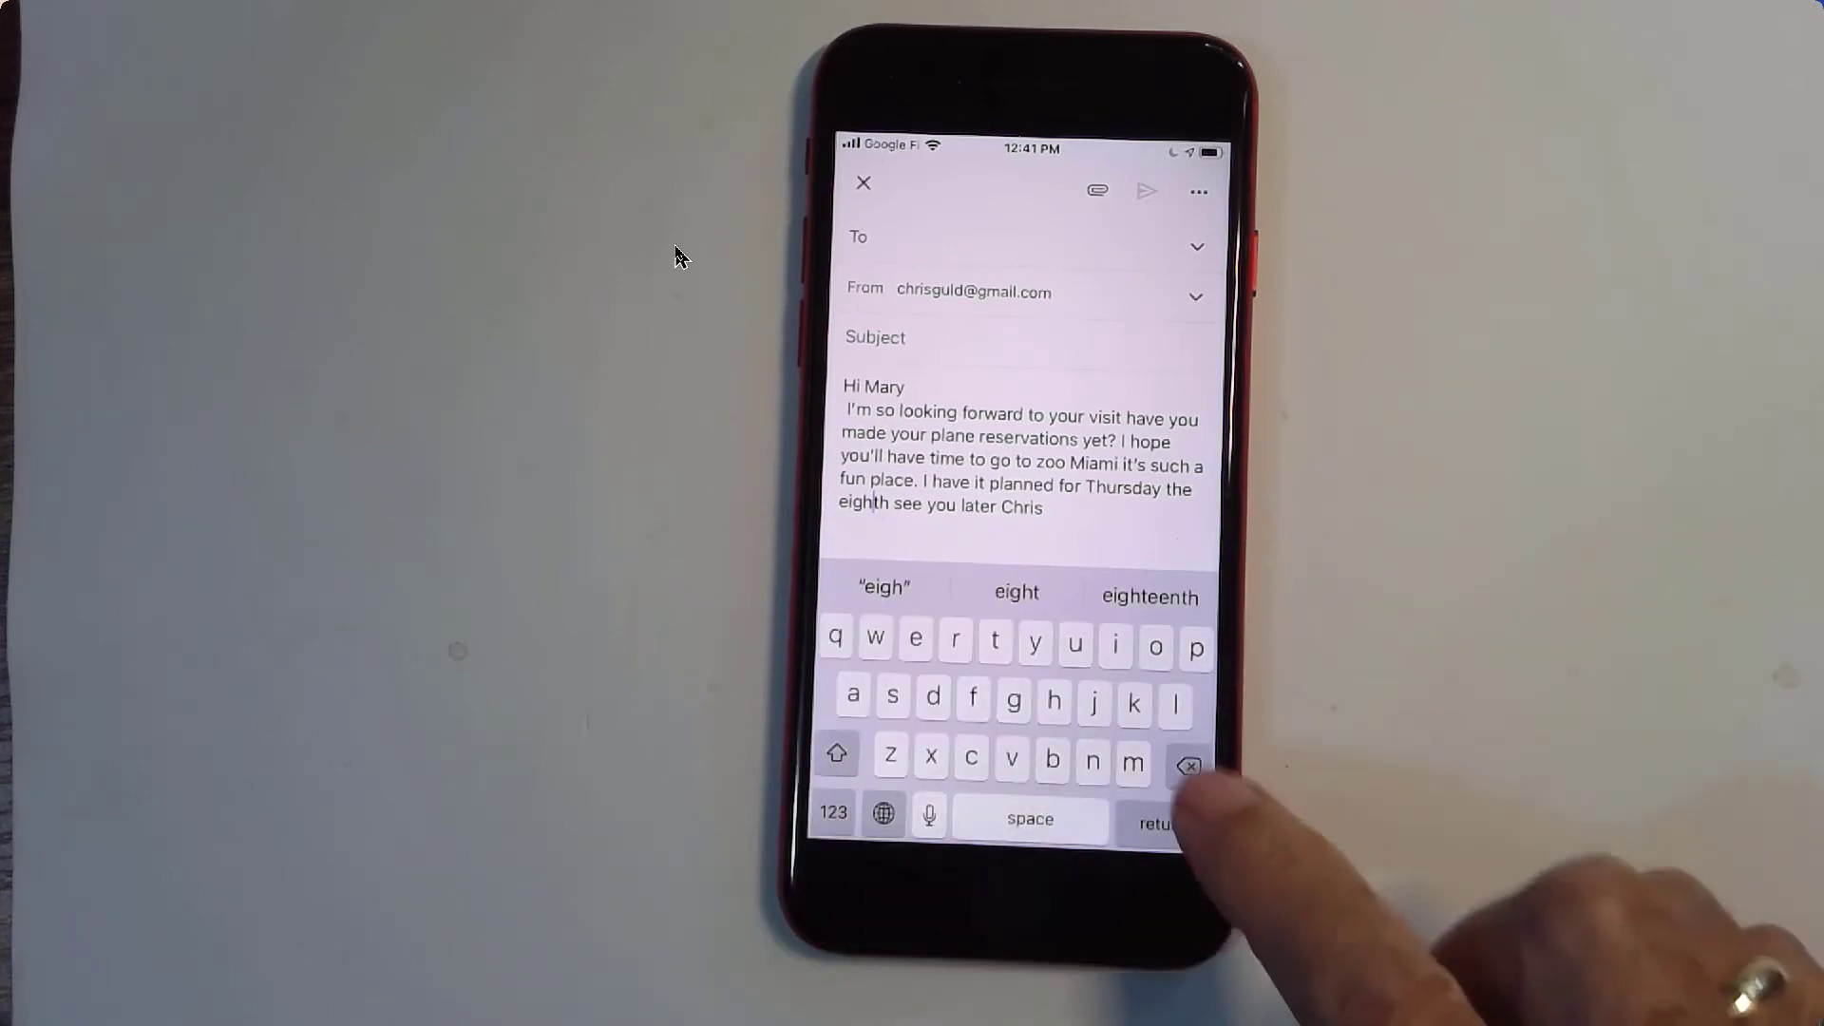
Change 'zoo' to 'zoom', 'th' to '8th', and 'Chris' to 'Christmas'.
{"action": "left_click", "coordinate": [1187, 763]}
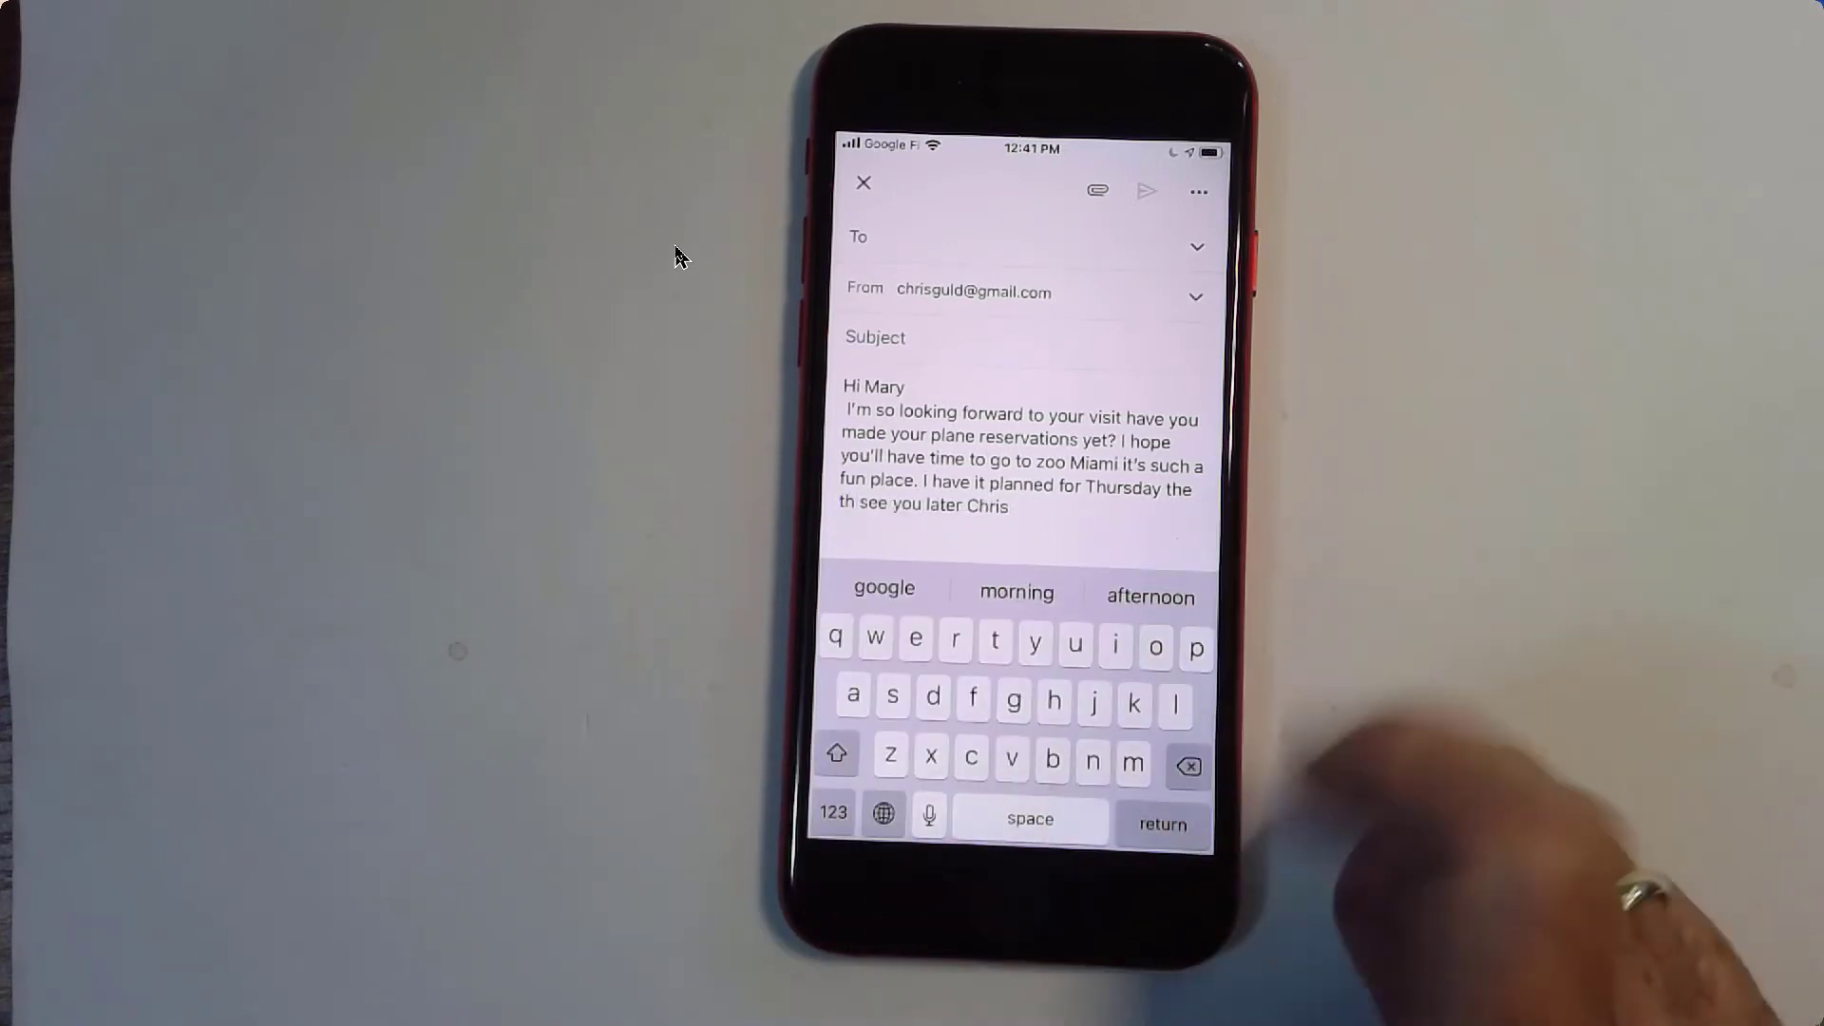
{"action": "left_click", "coordinate": [834, 812]}
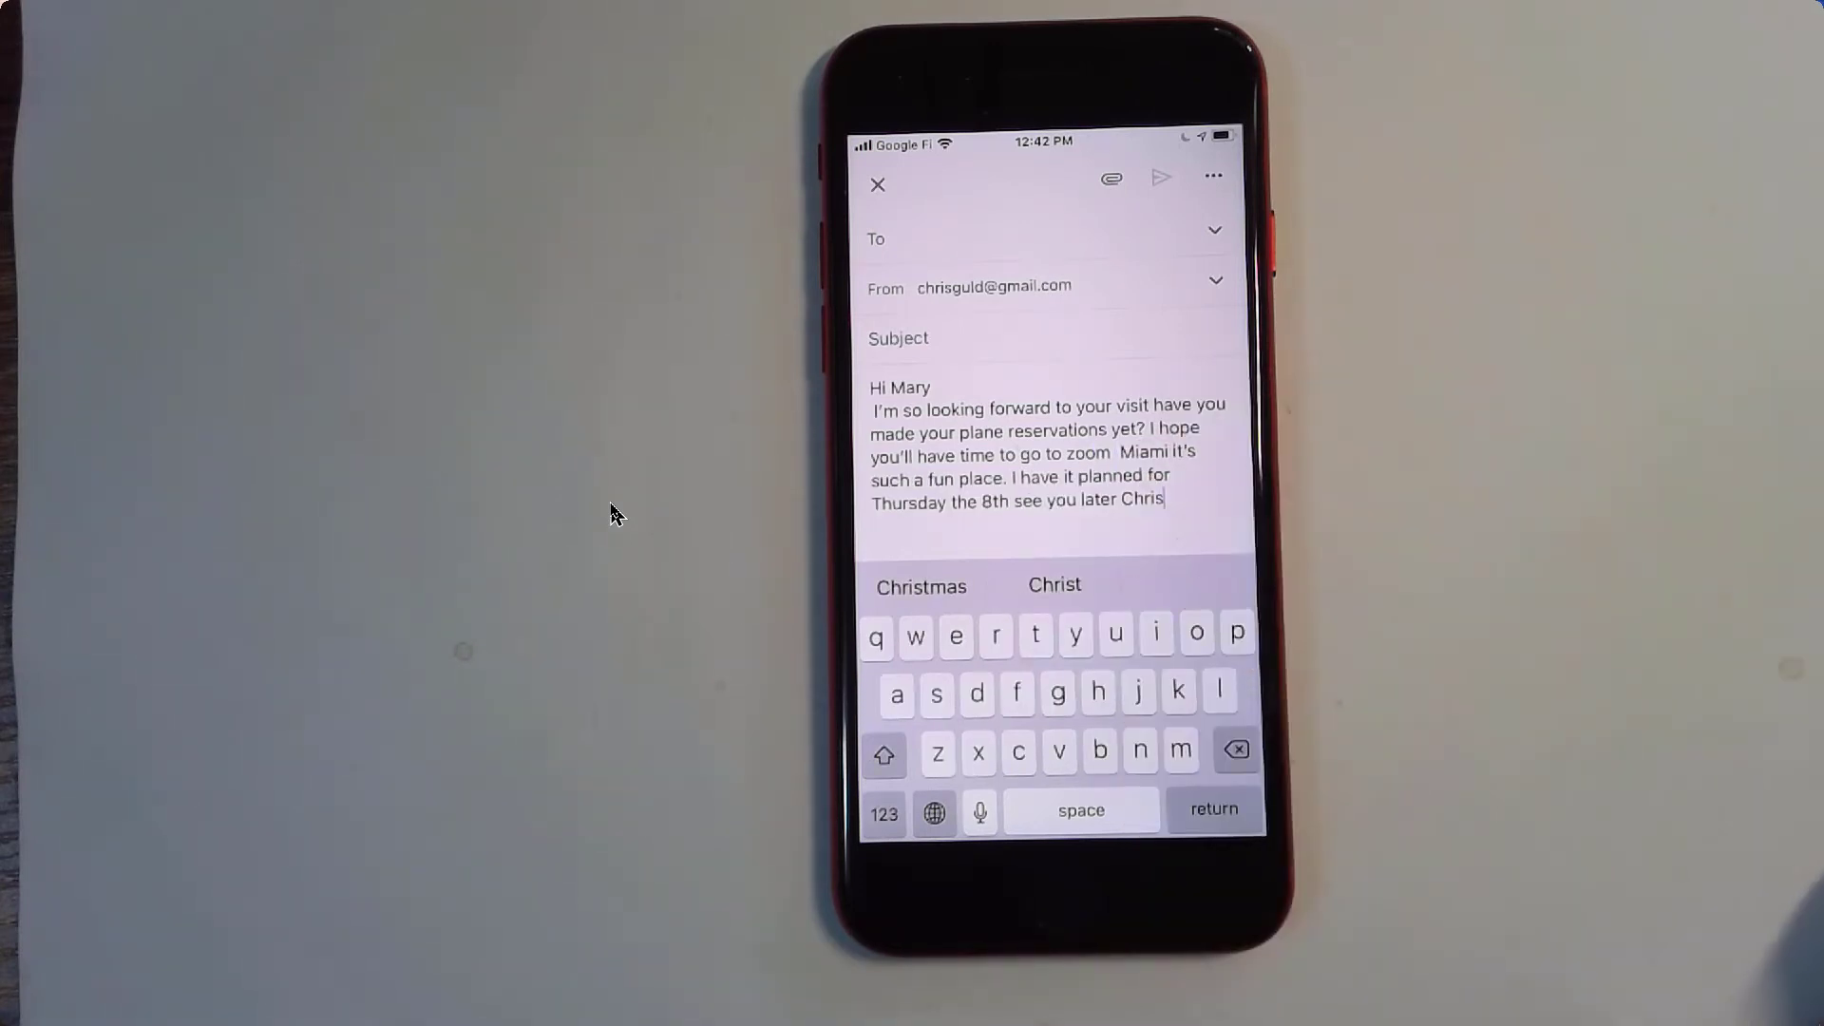
{"action": "left_click", "coordinate": [920, 585]}
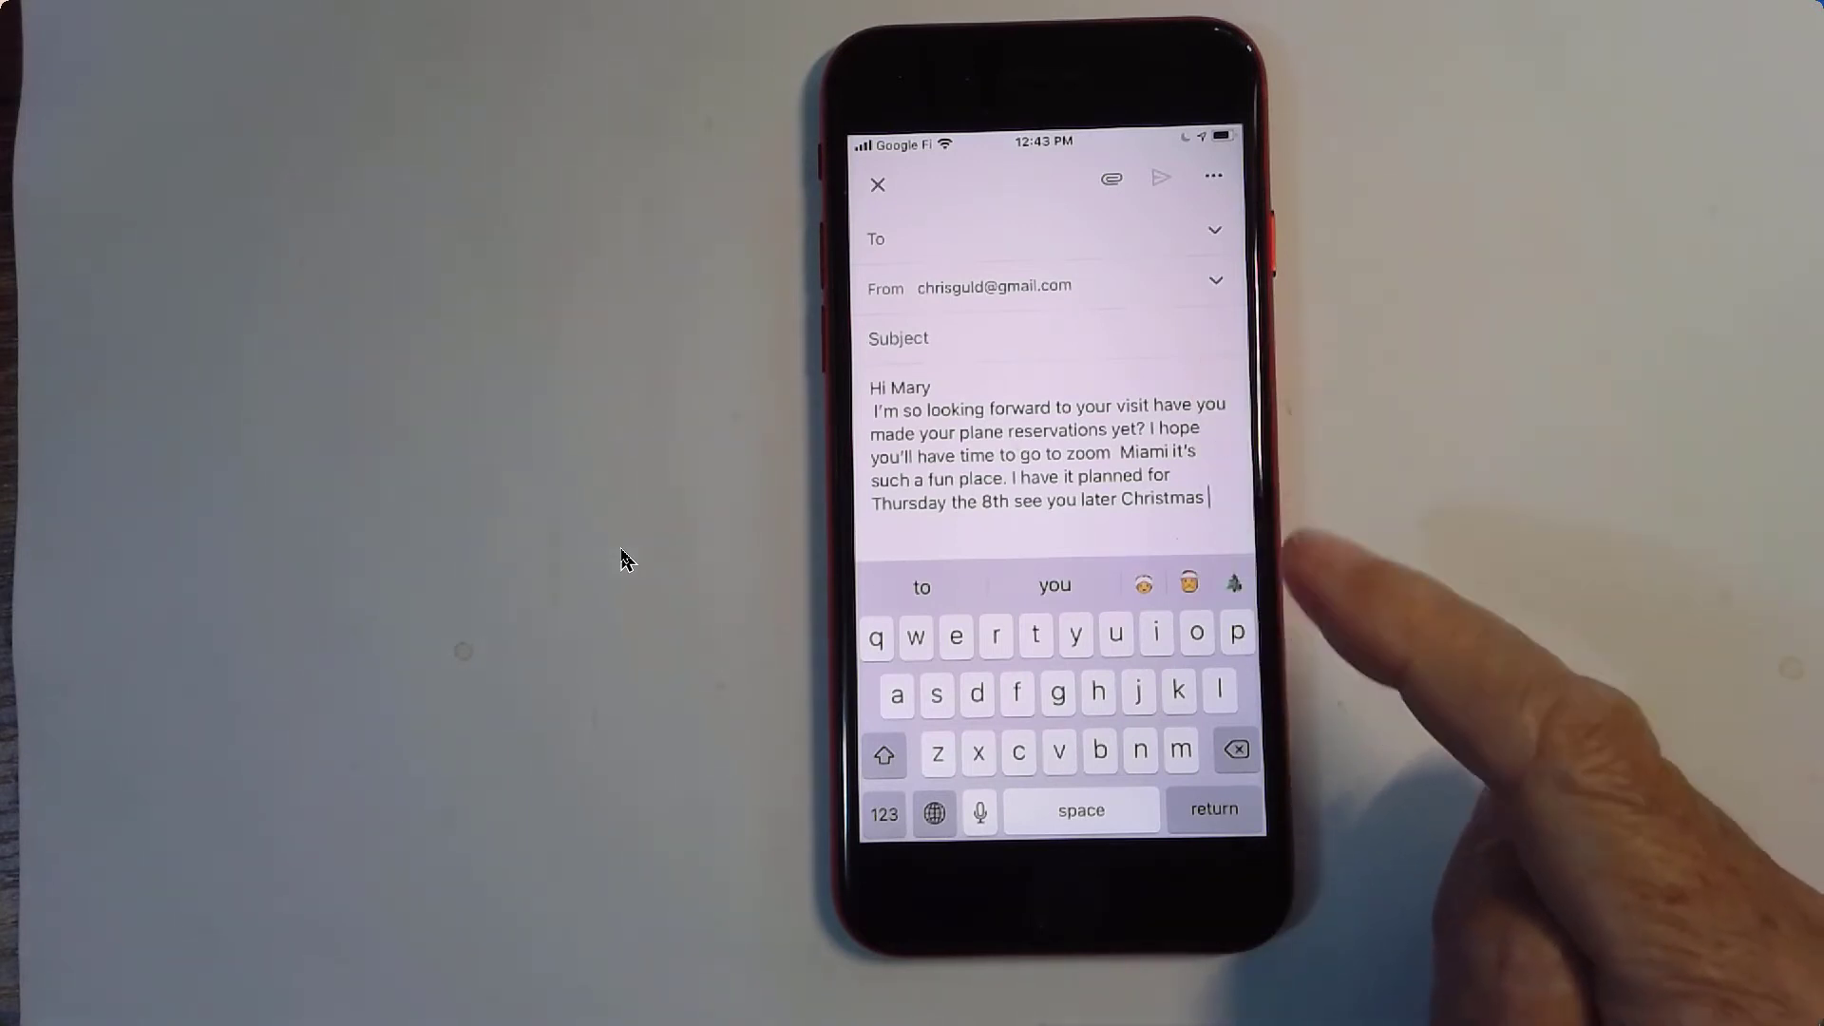
{"action": "left_click", "coordinate": [883, 813]}
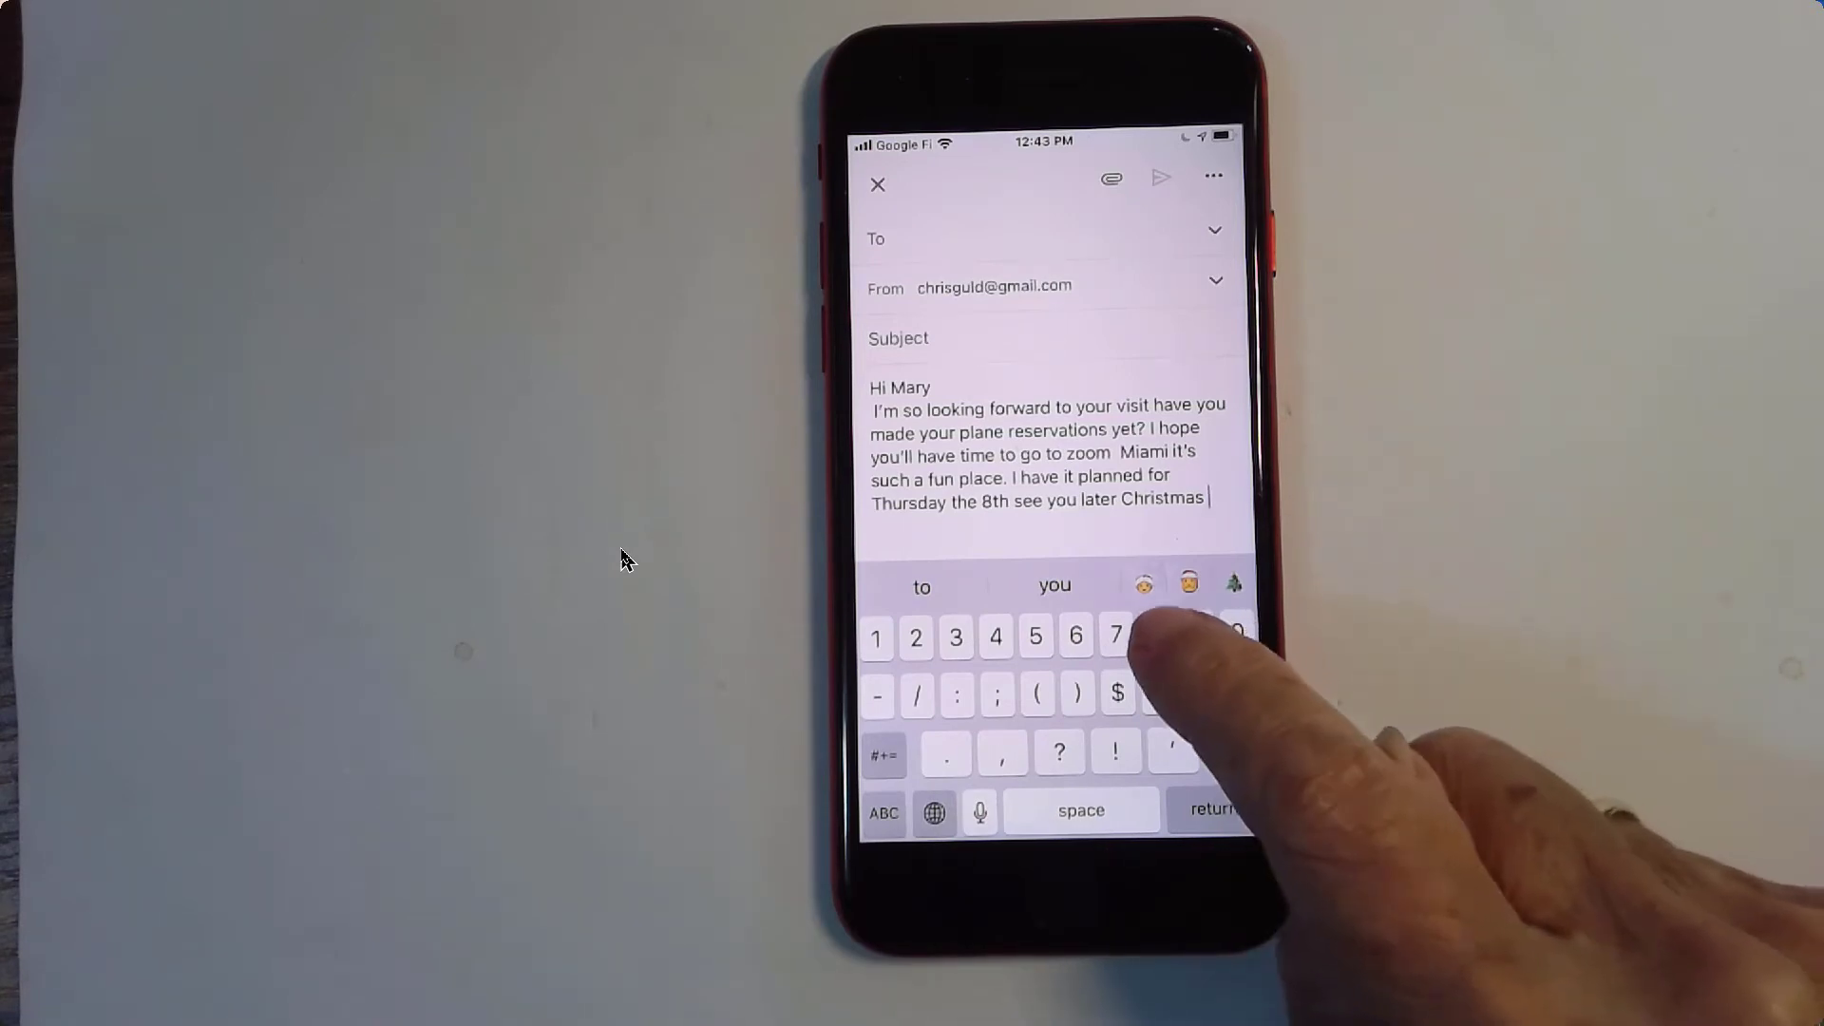
Type an 8 after 'Christmas' and another 8 on a new line.
{"action": "left_click", "coordinate": [1115, 636]}
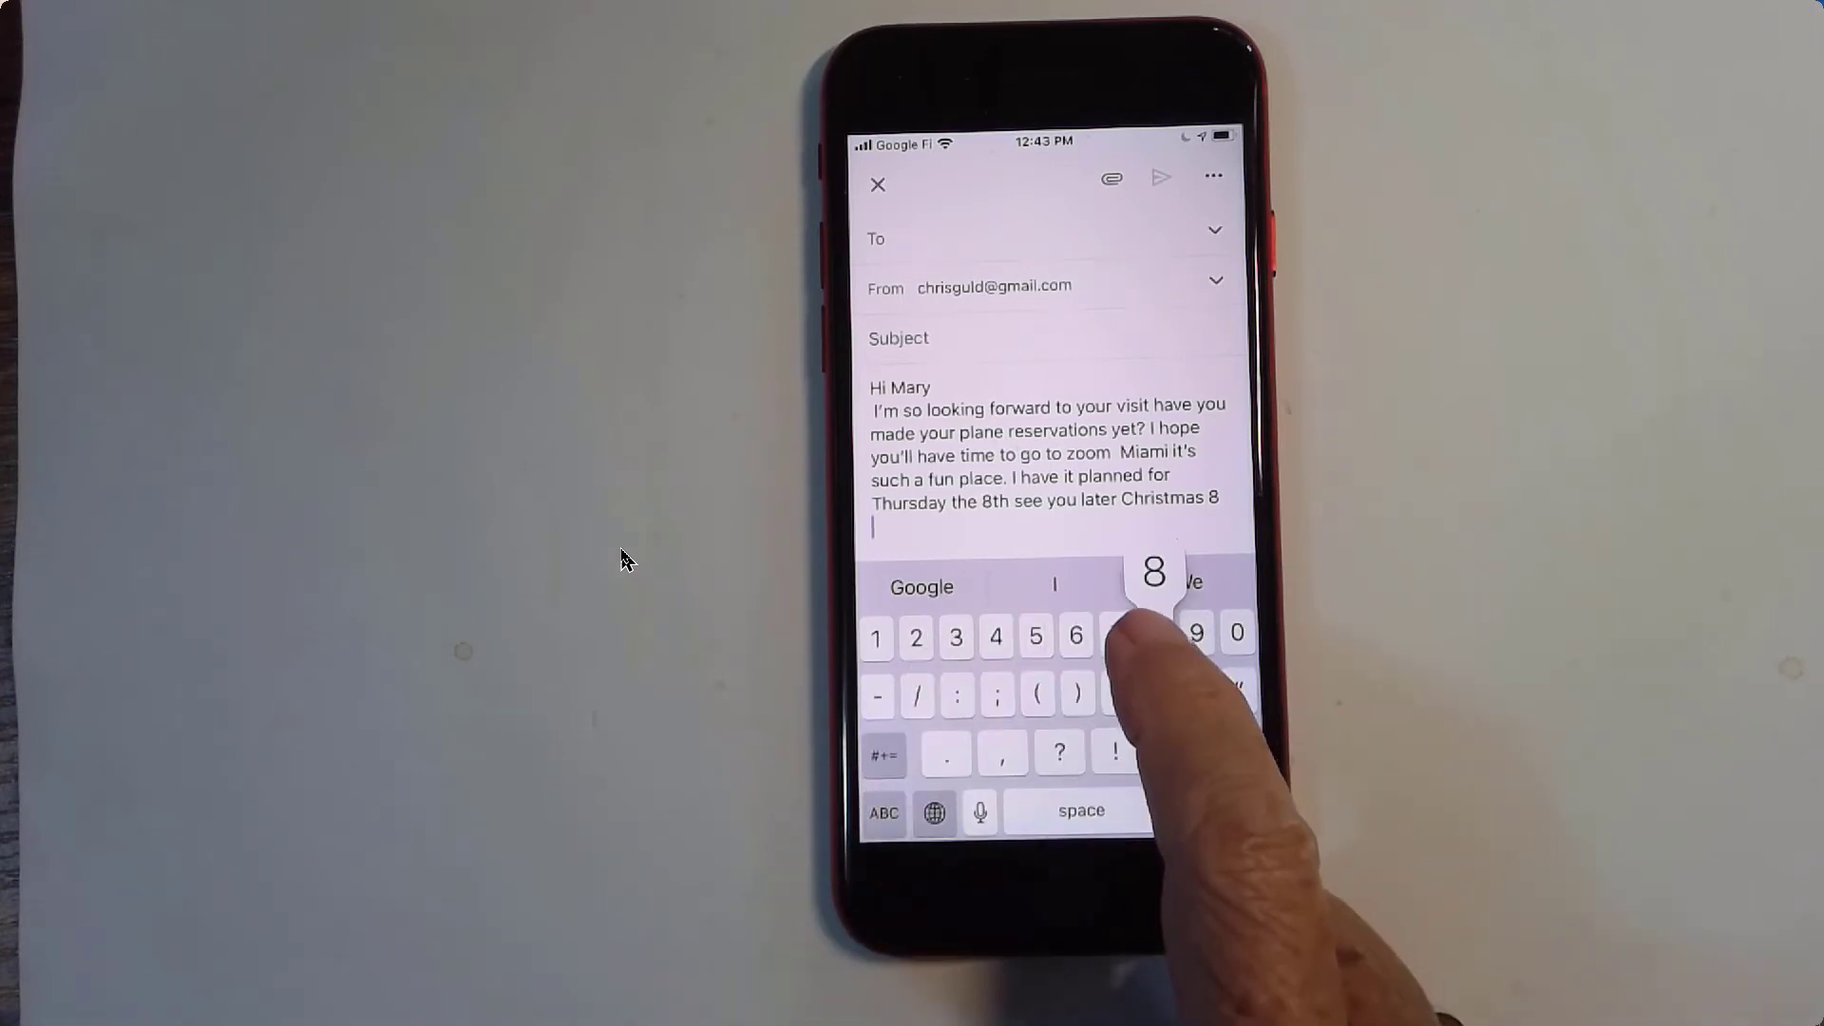
{"action": "type", "text": "8"}
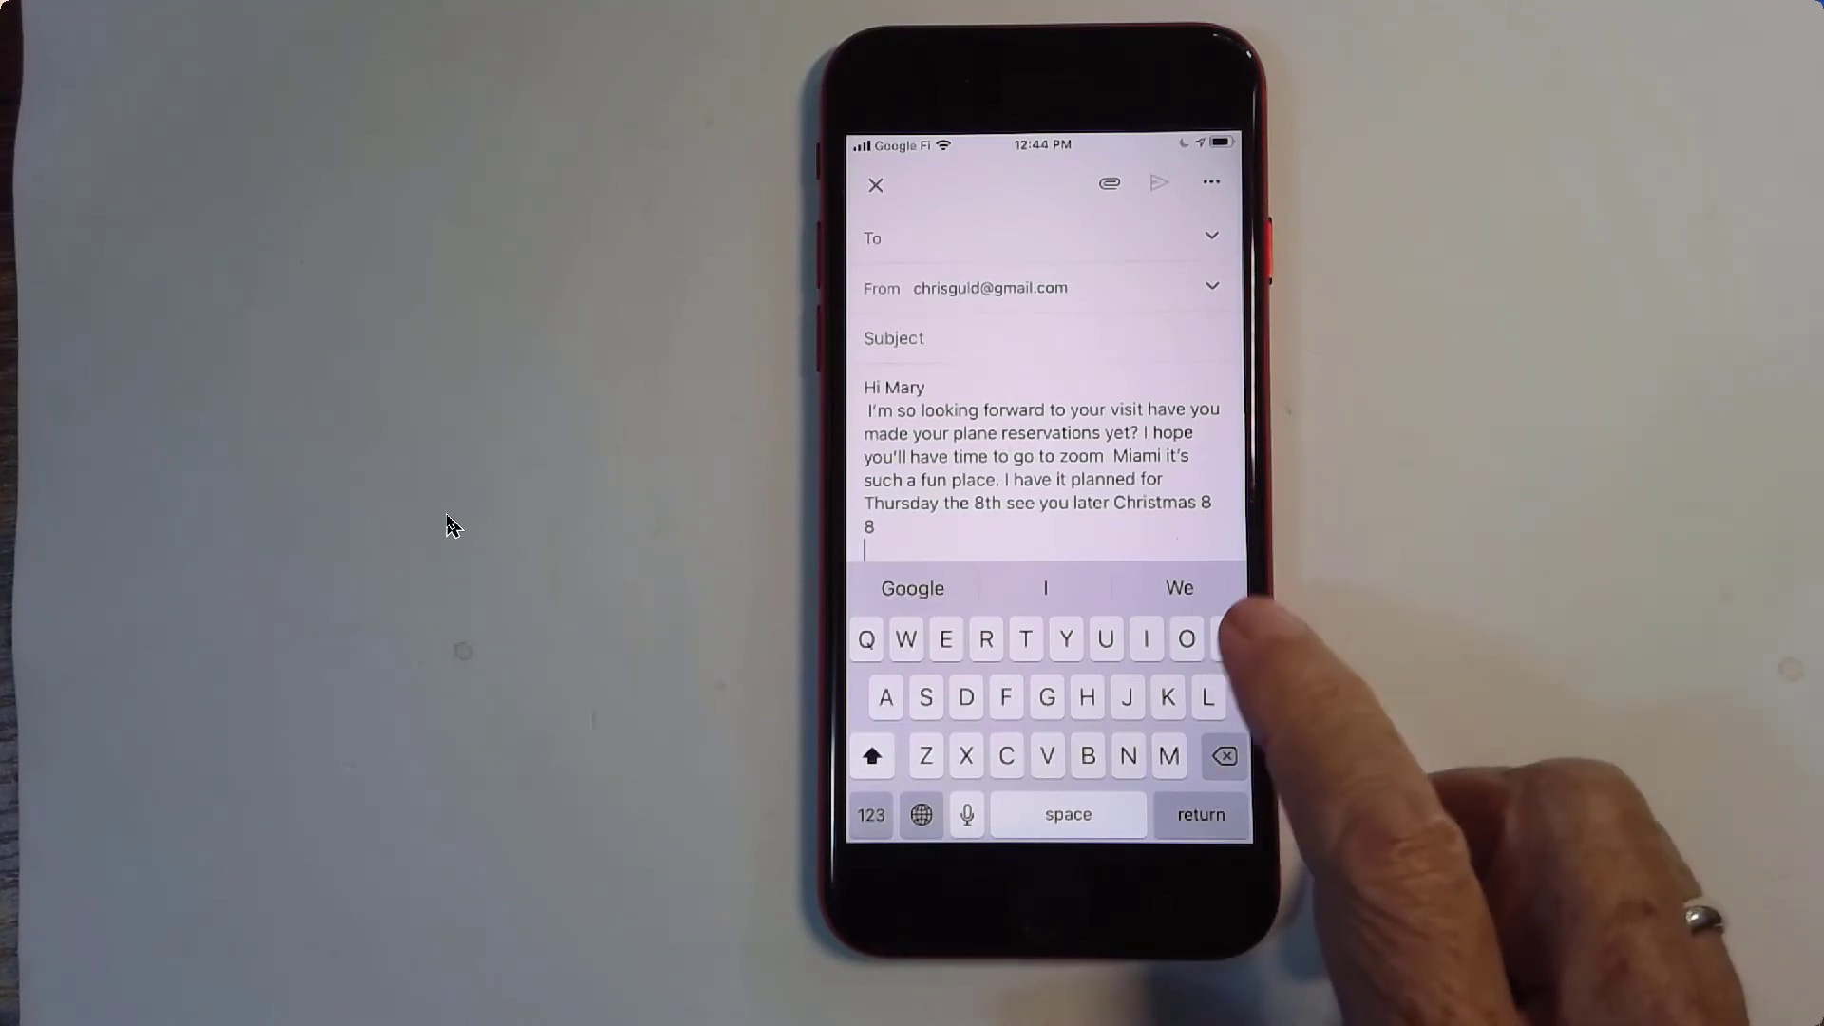
Start a new line with 'P.S.' followed by a space.
{"action": "left_click", "coordinate": [1228, 639]}
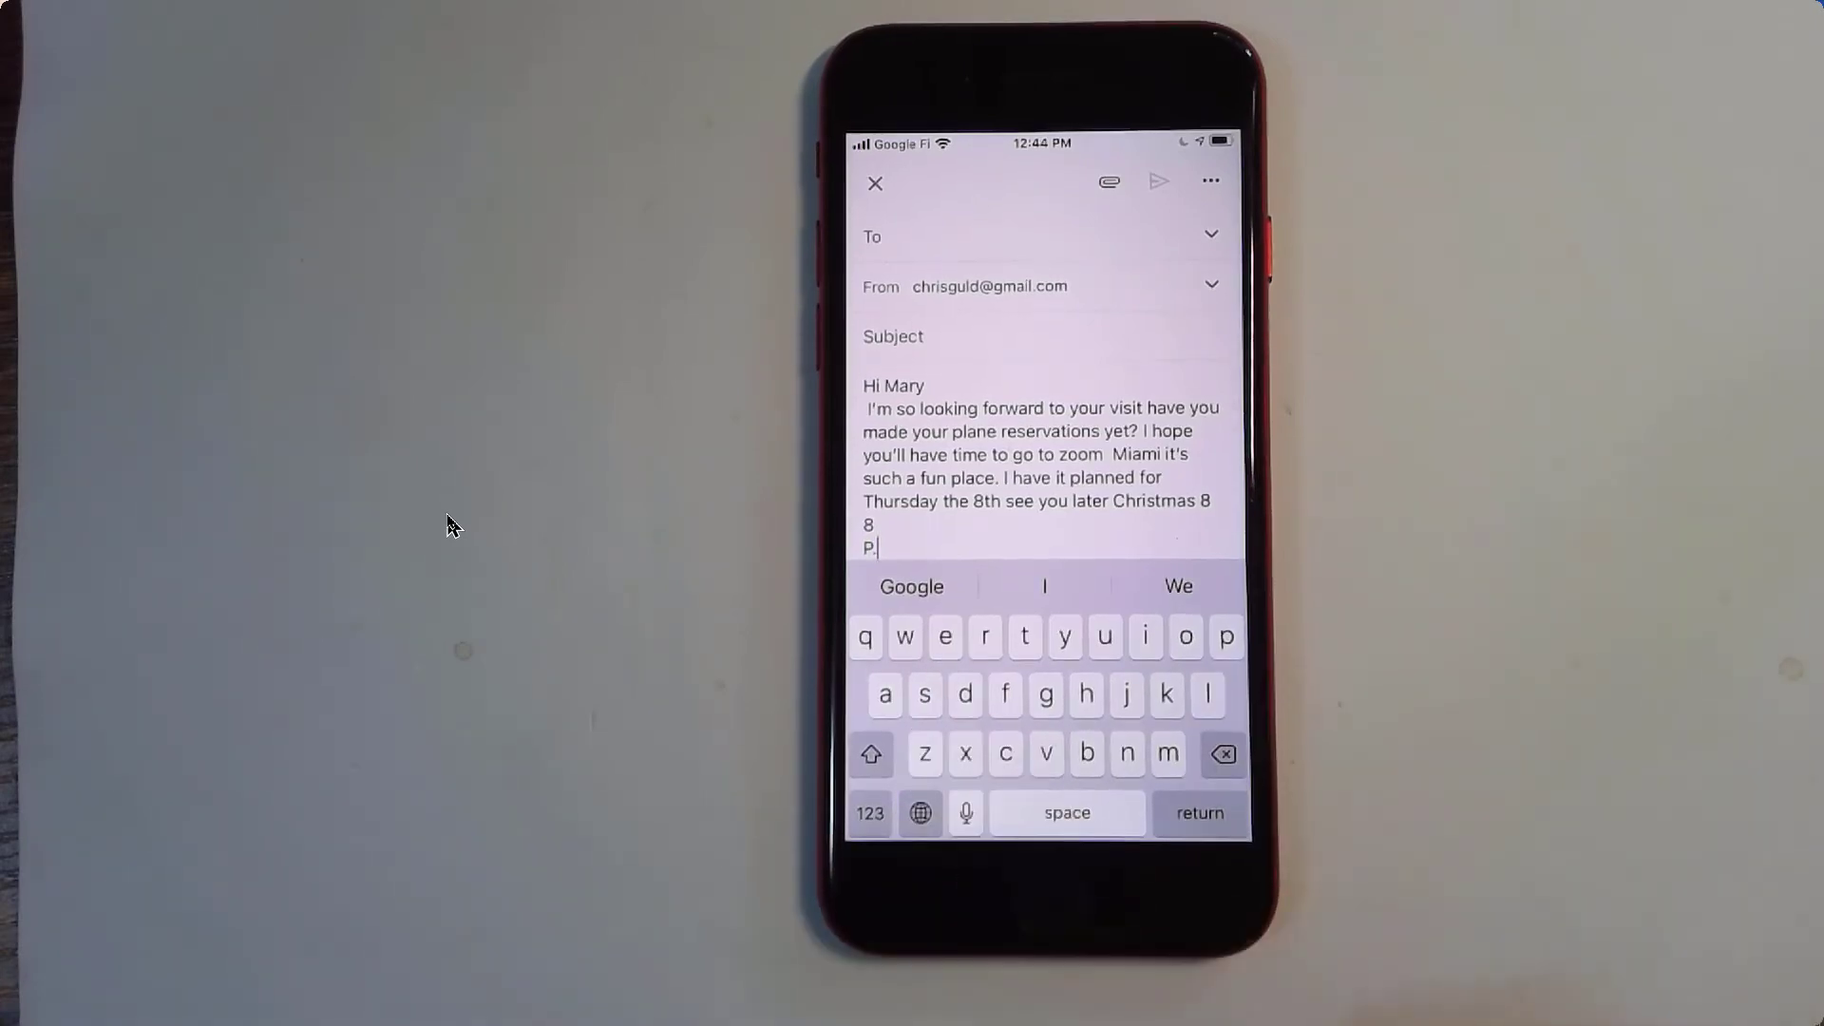
{"action": "left_click", "coordinate": [870, 753]}
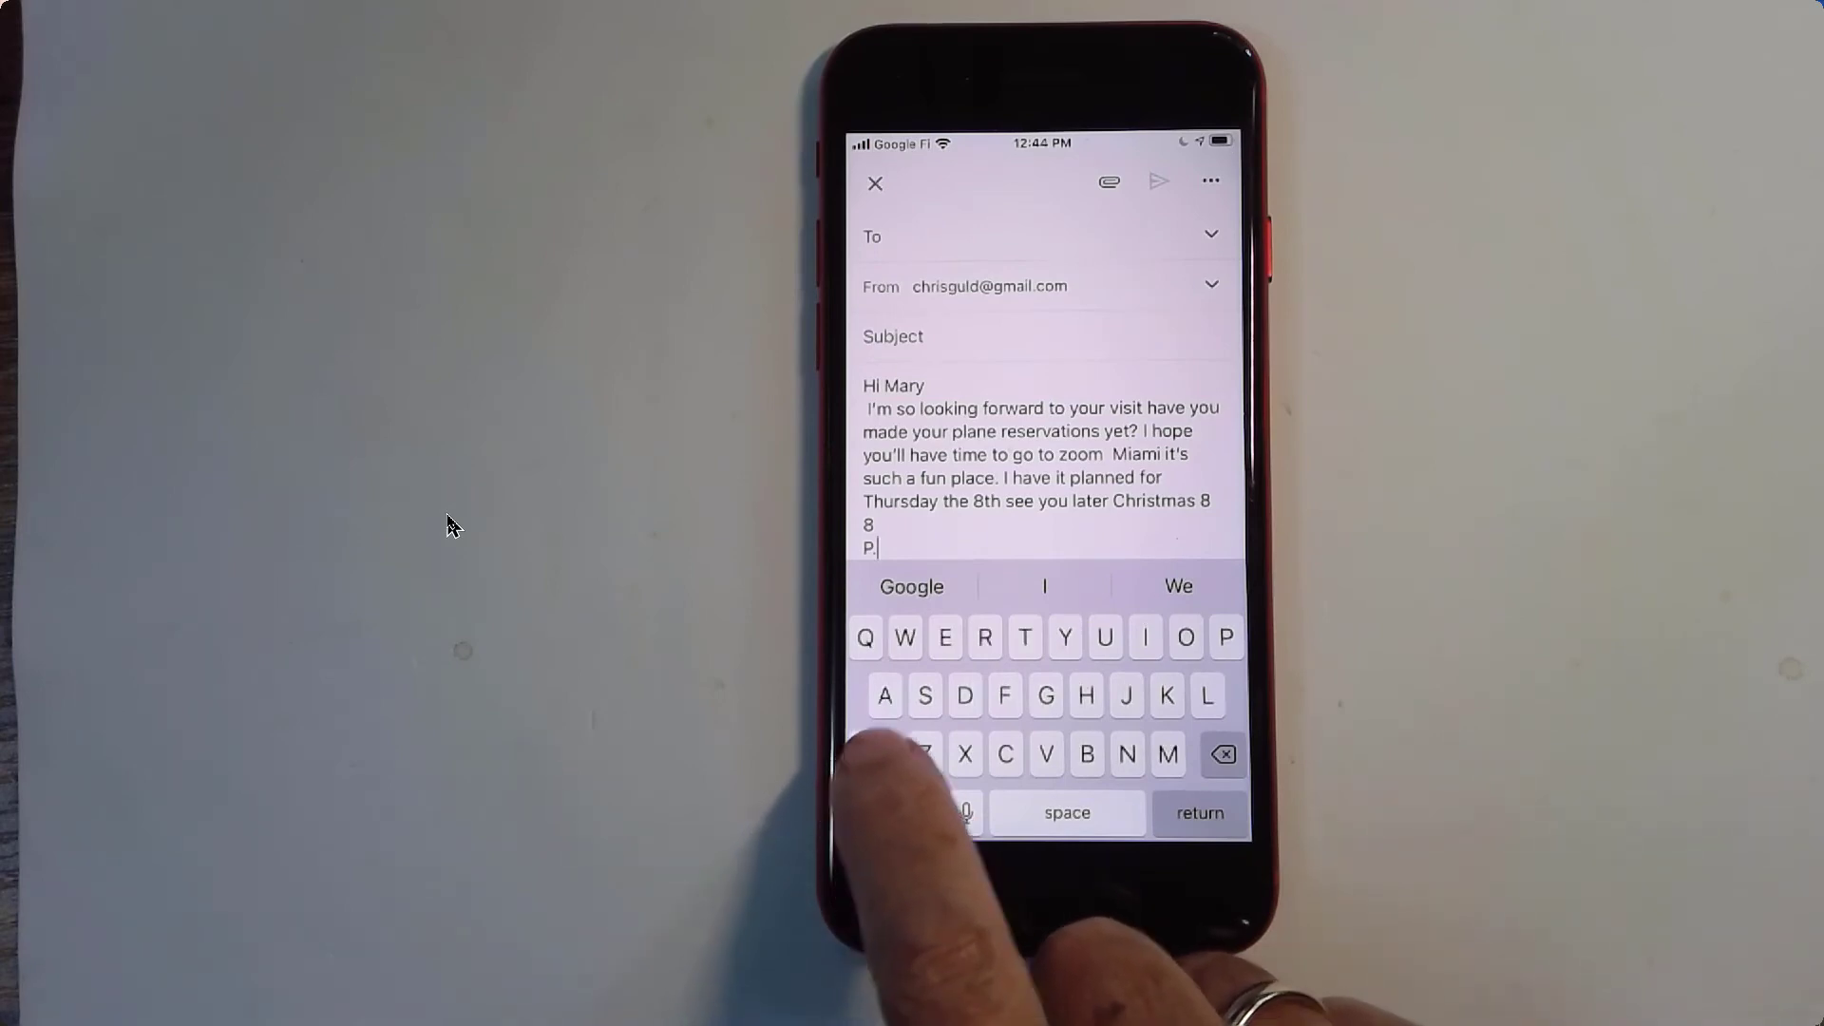
{"action": "type", "text": "S"}
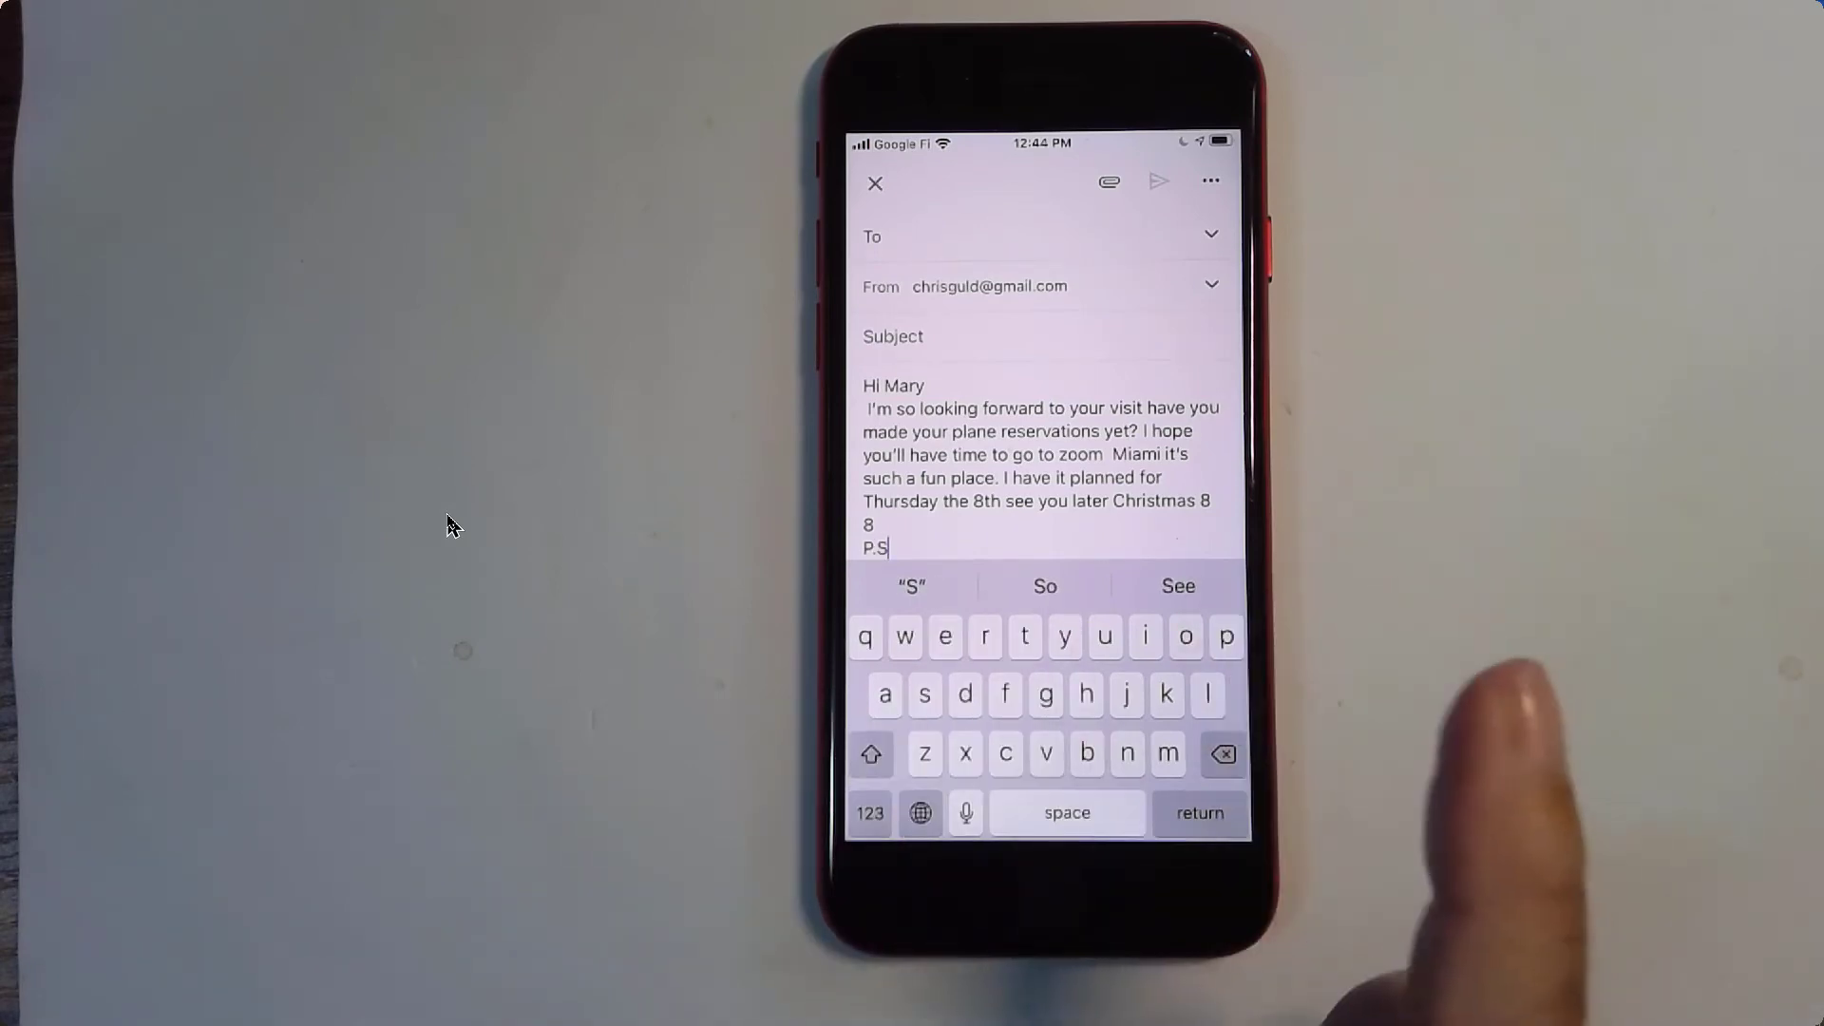
{"action": "left_click", "coordinate": [870, 812]}
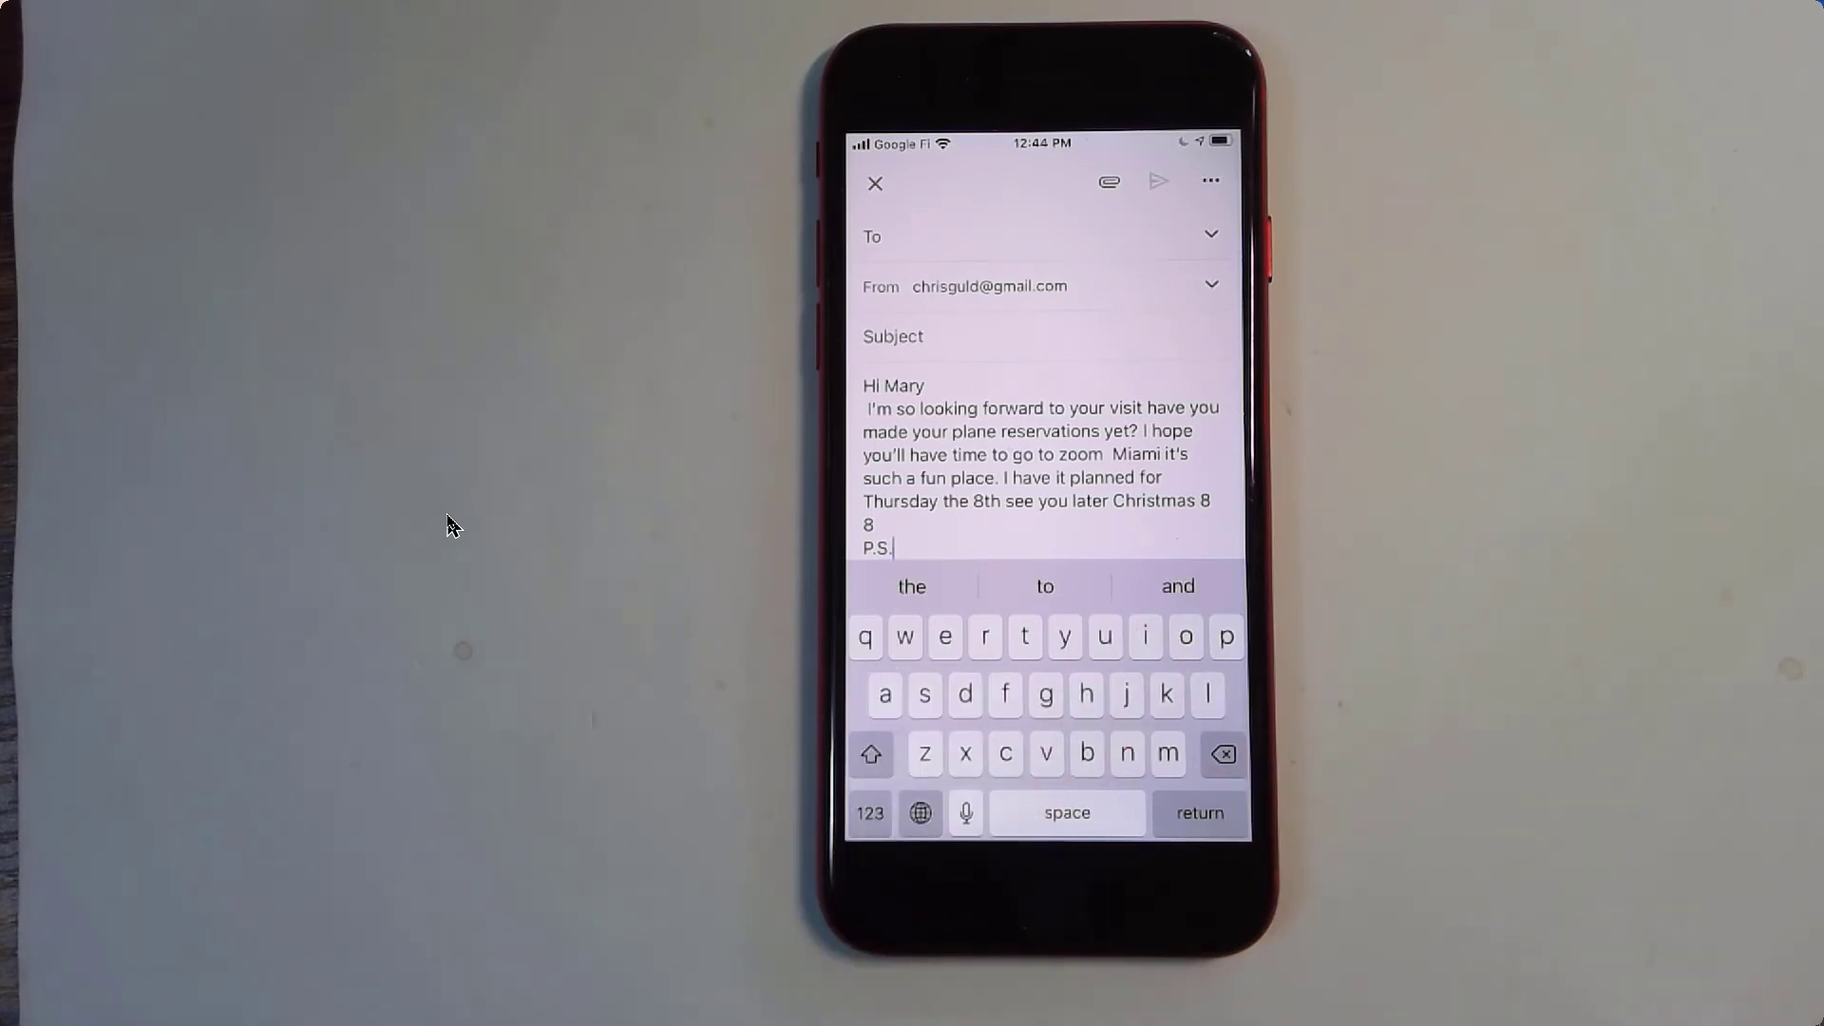
{"action": "left_click", "coordinate": [1066, 812]}
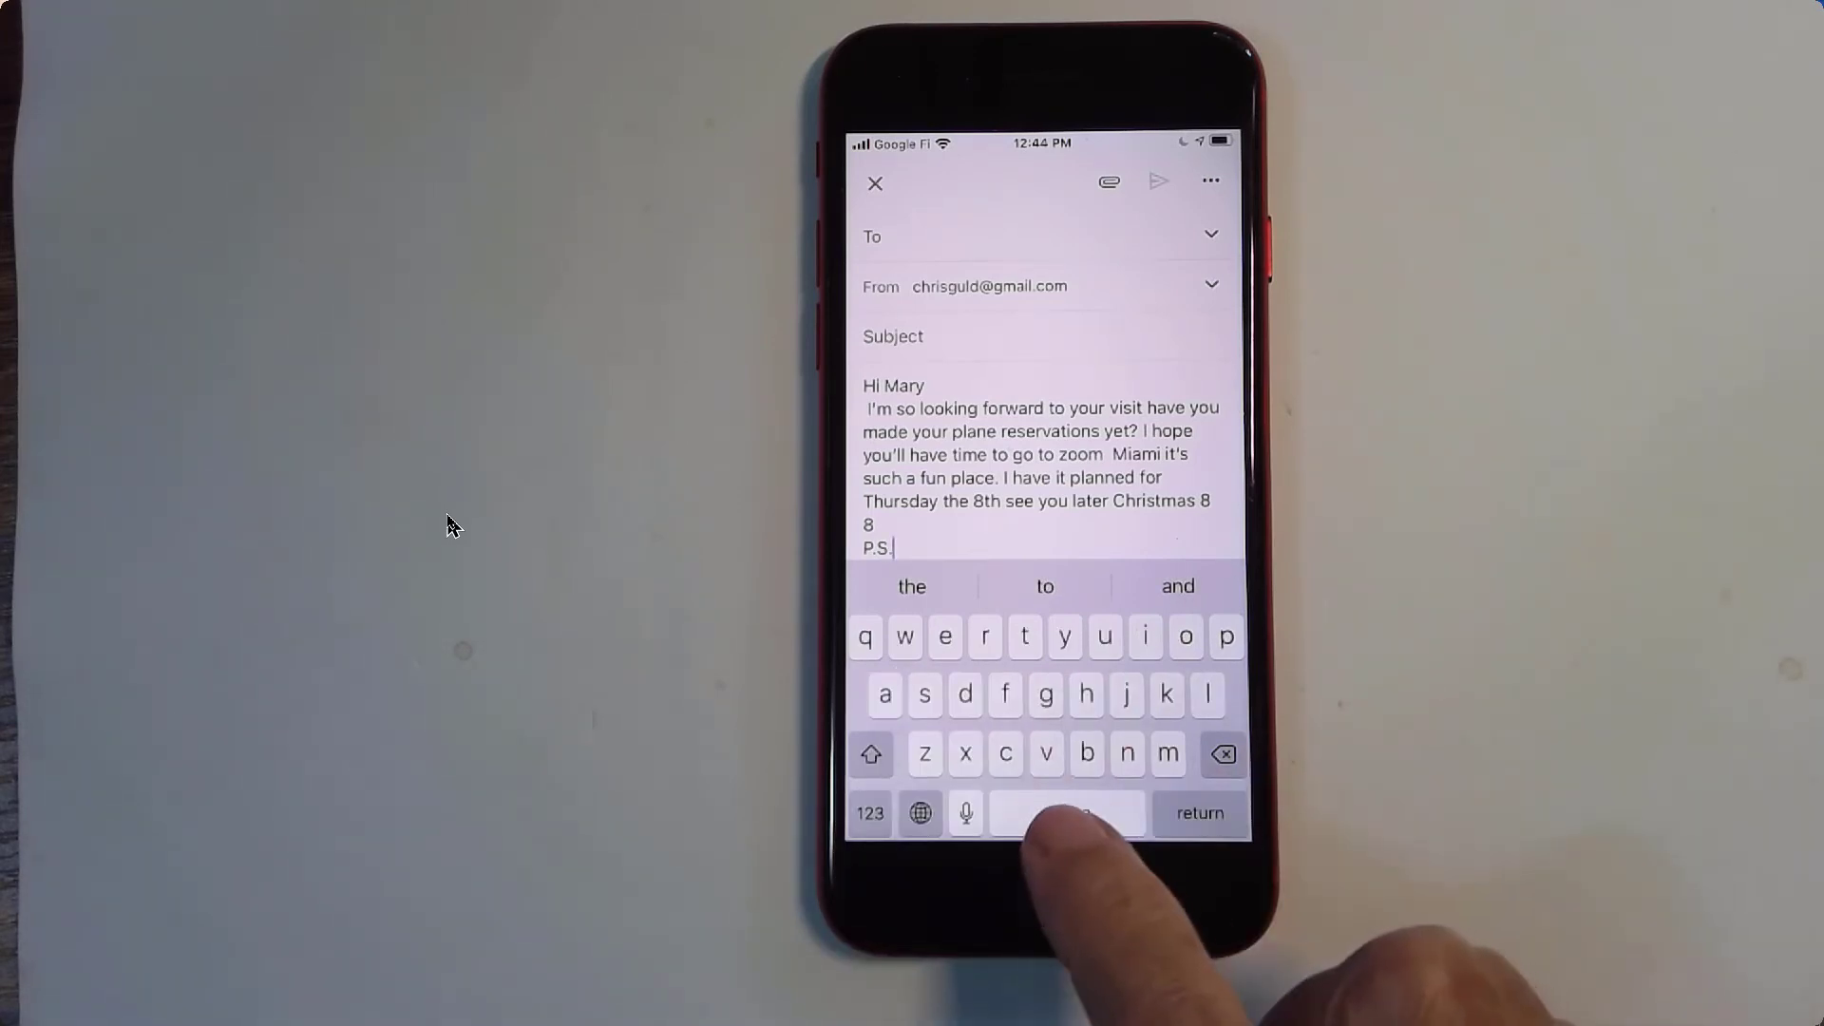
{"action": "left_click", "coordinate": [1064, 813]}
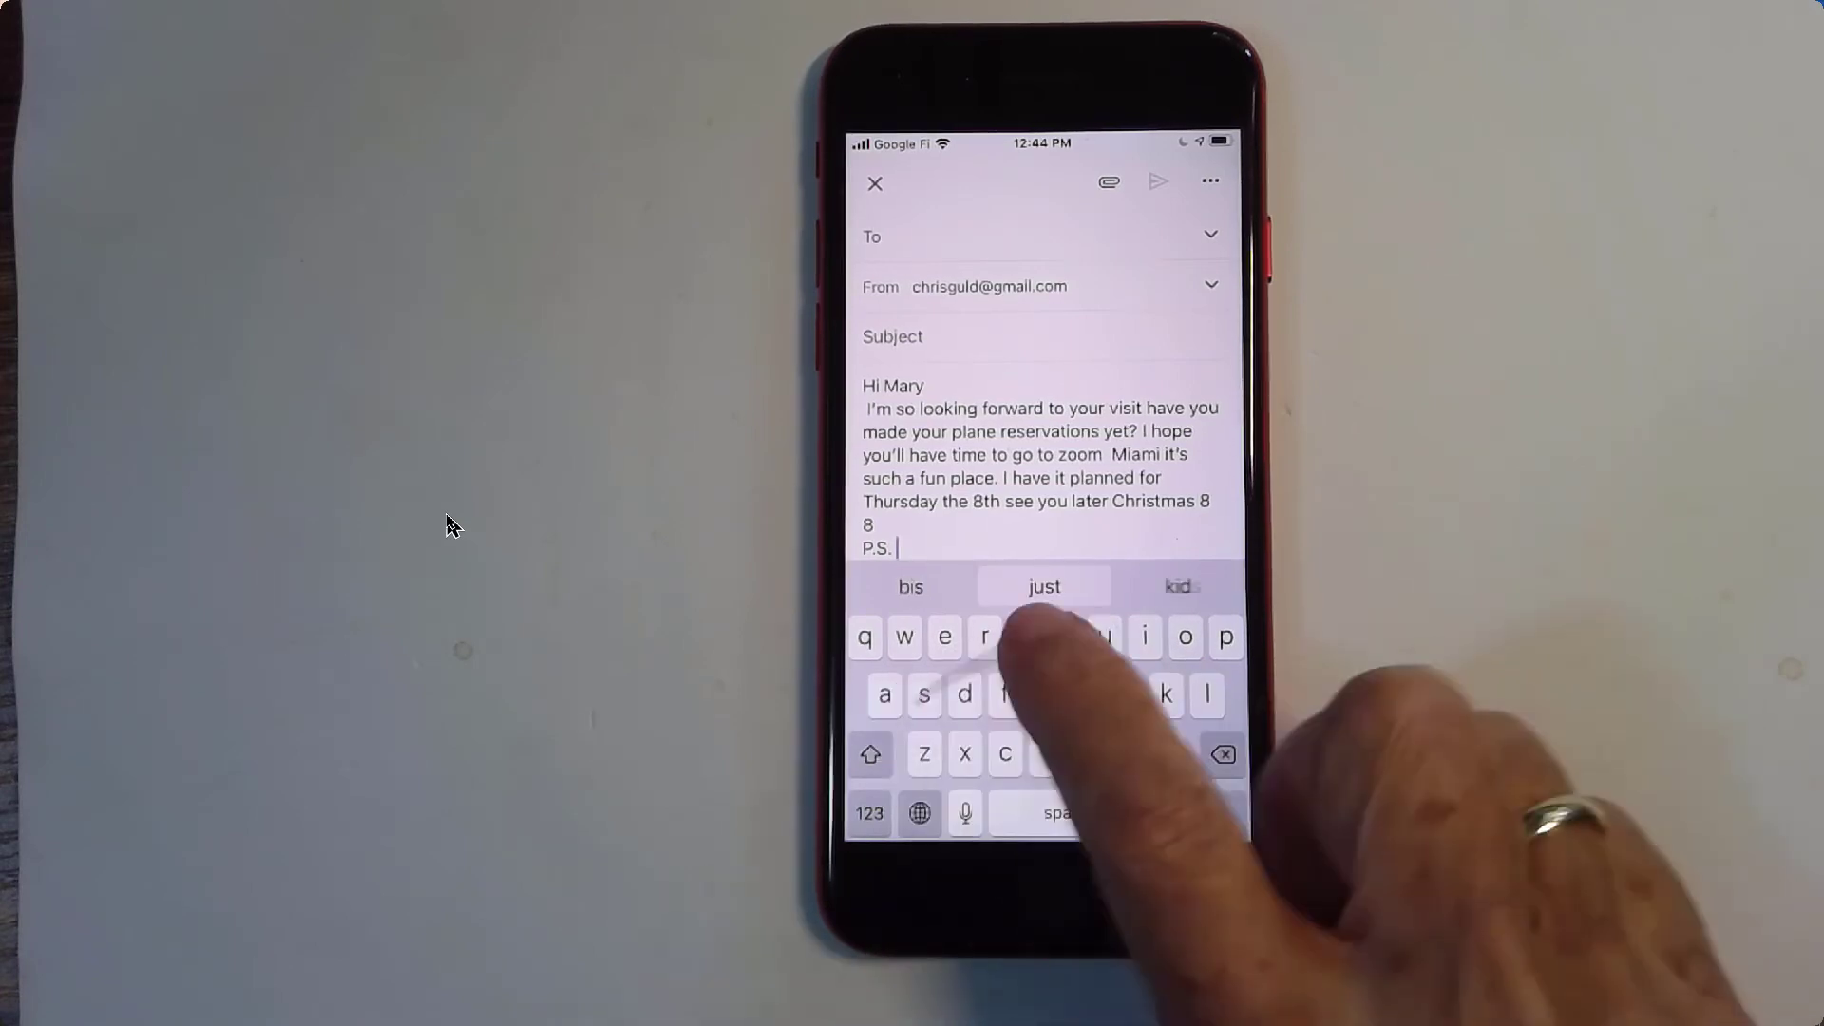
Type 'just a reminder, you owe $85' after the P.S.
{"action": "type", "text": "just a reminder, you"}
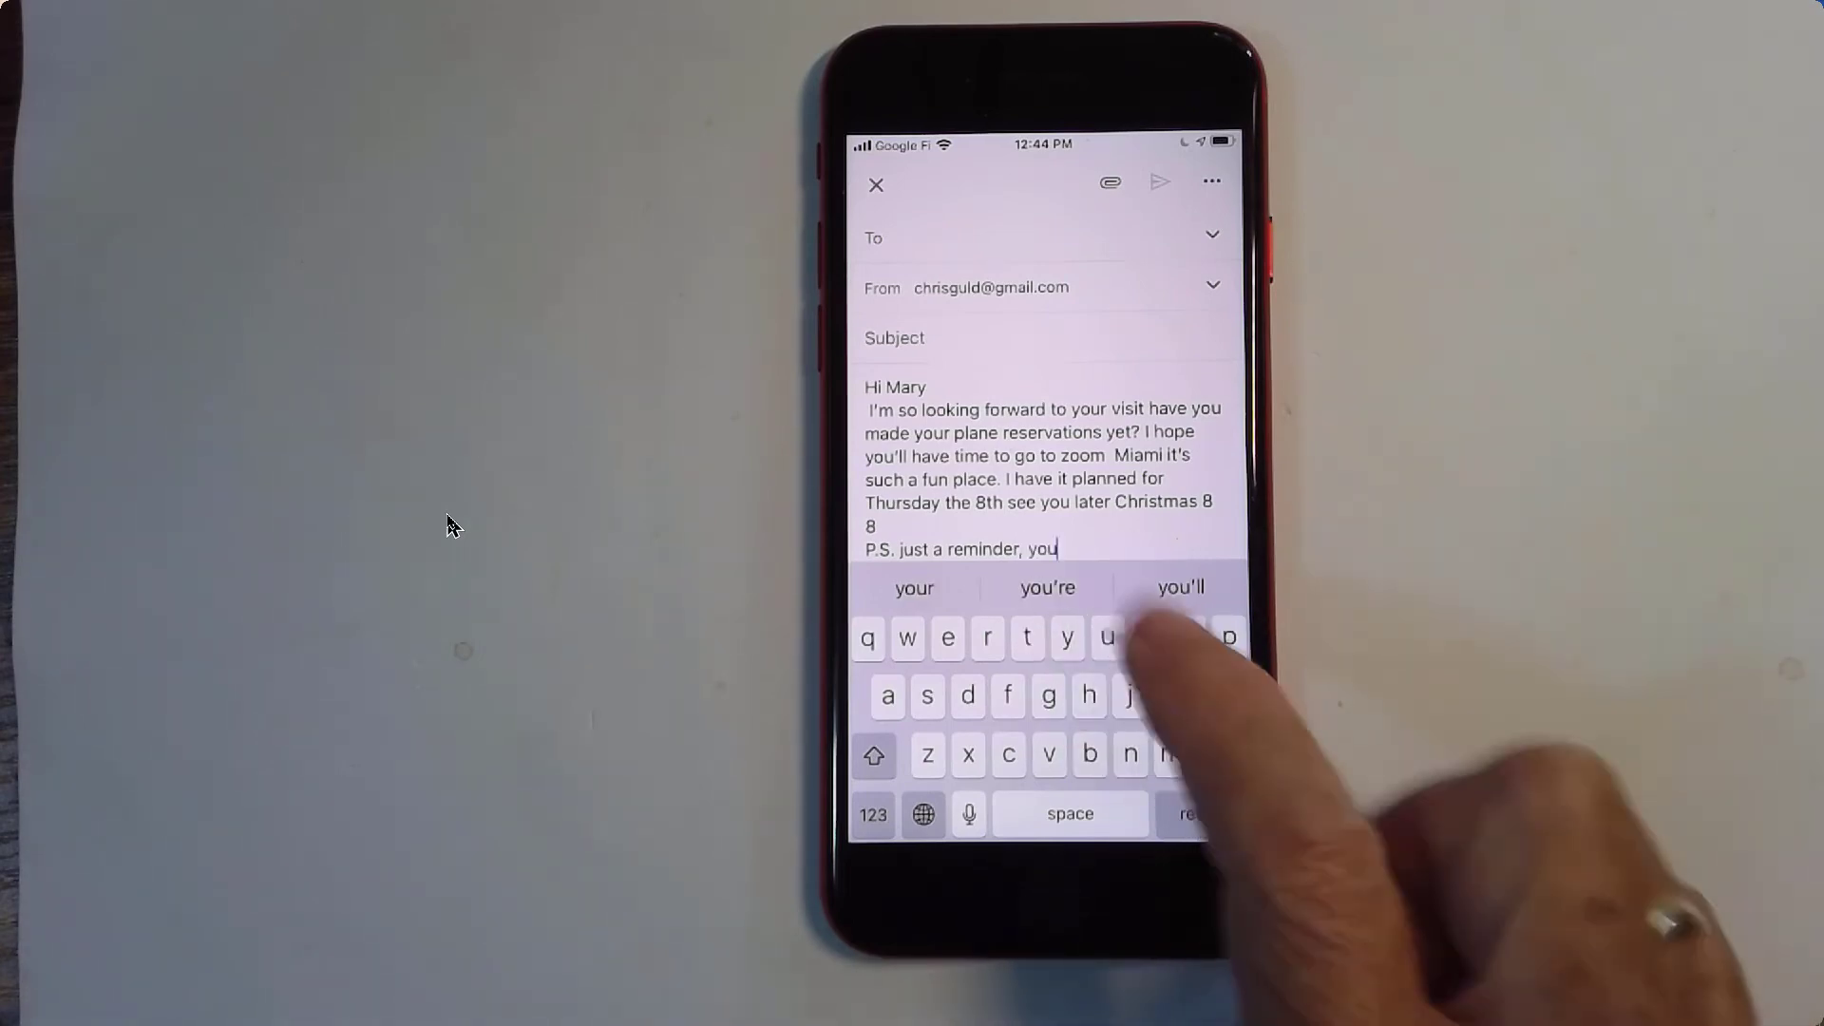
{"action": "type", "text": "owe"}
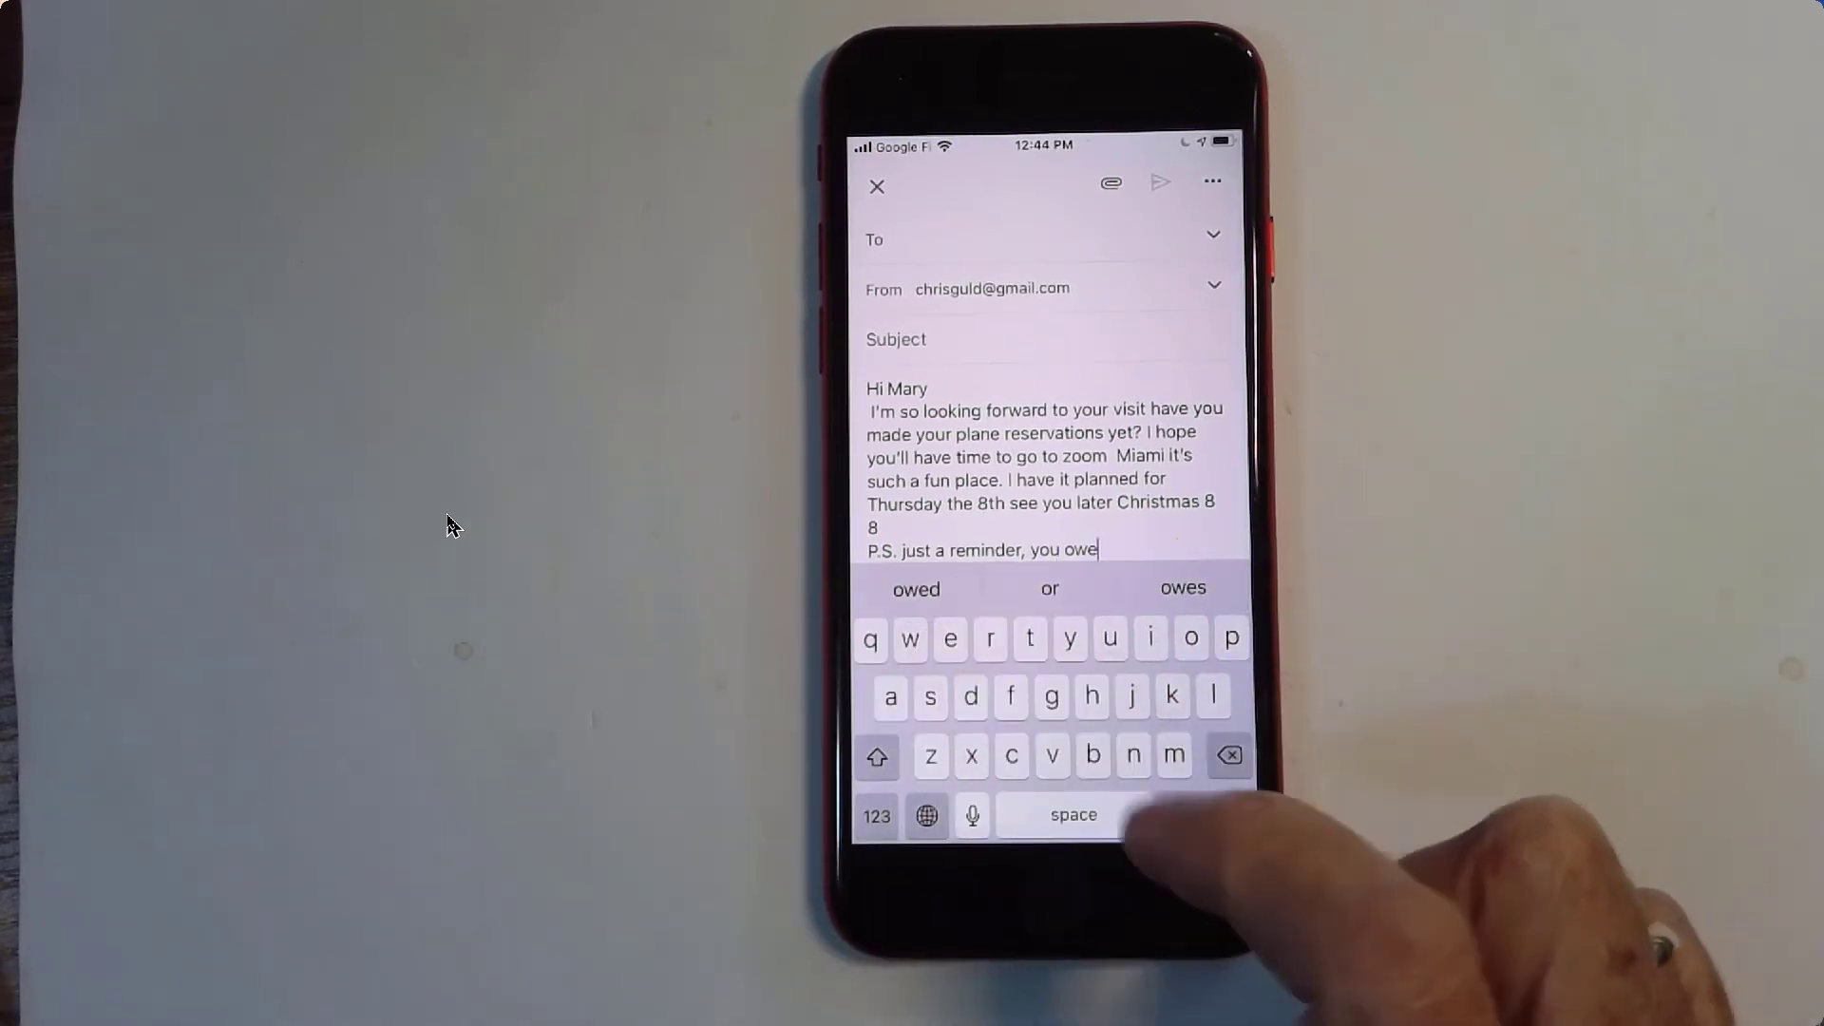
{"action": "left_click", "coordinate": [876, 814]}
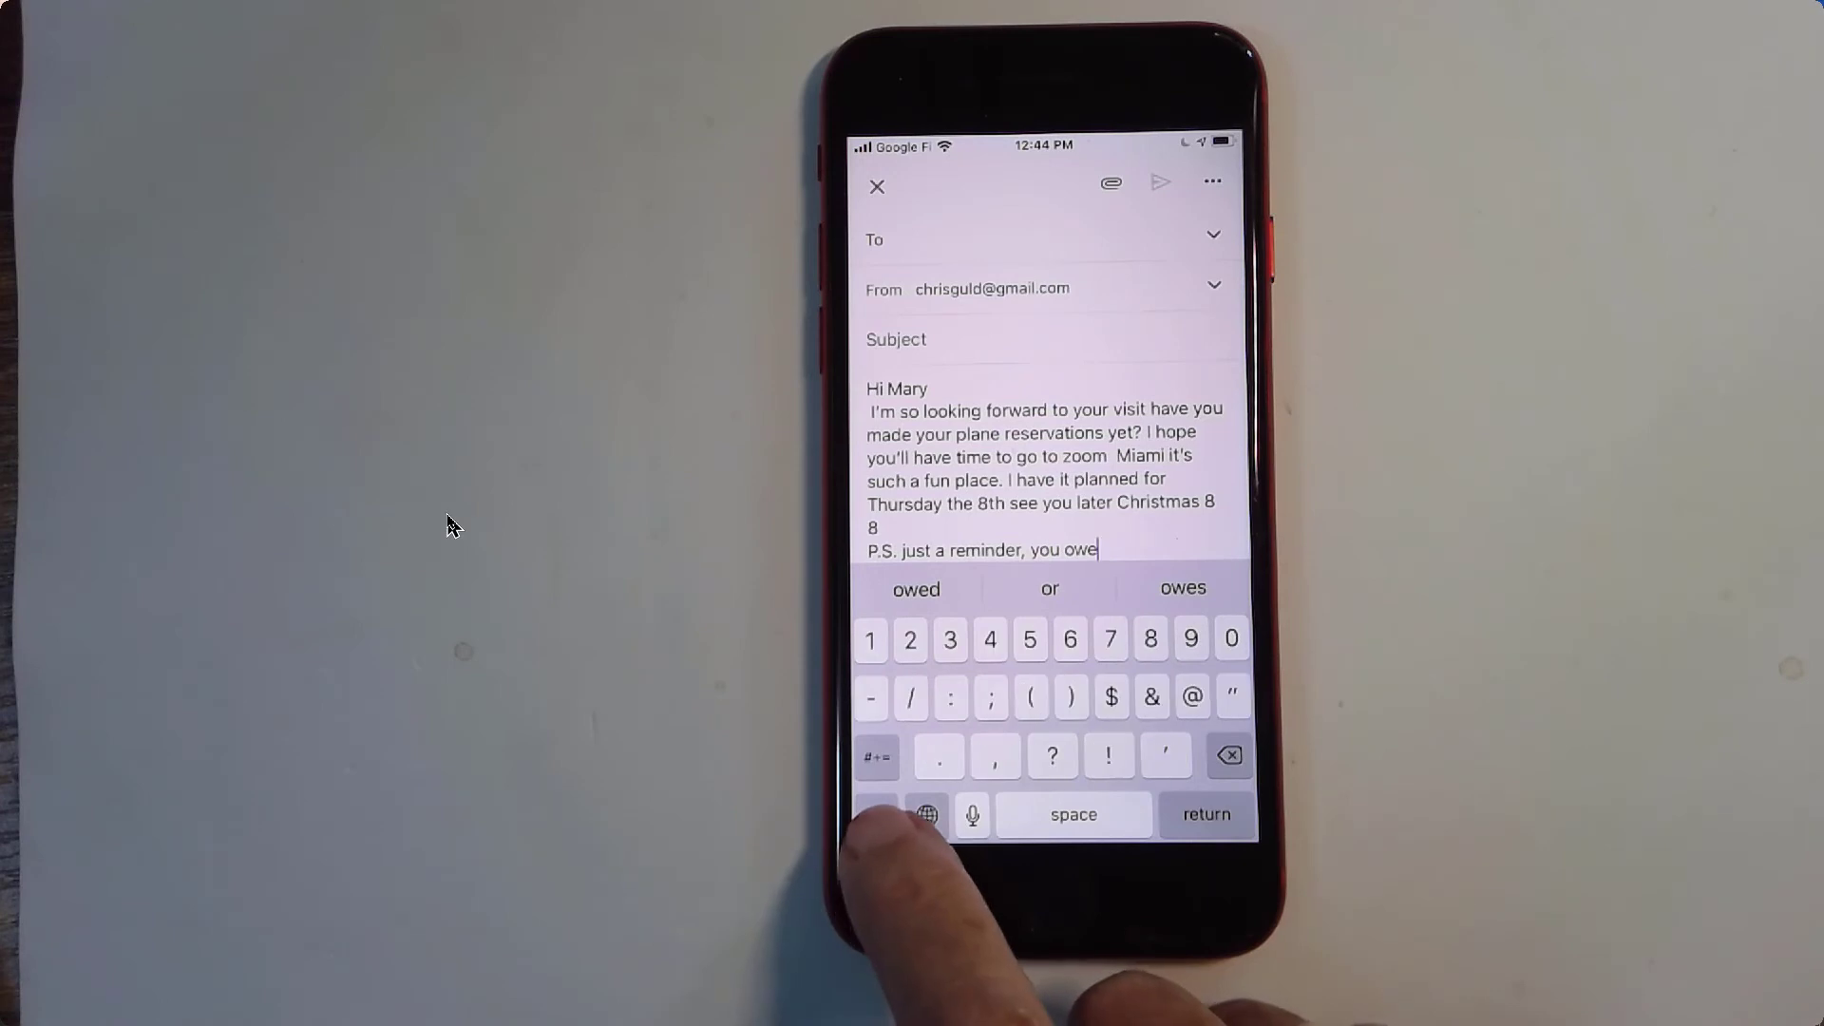
{"action": "left_click", "coordinate": [1110, 695]}
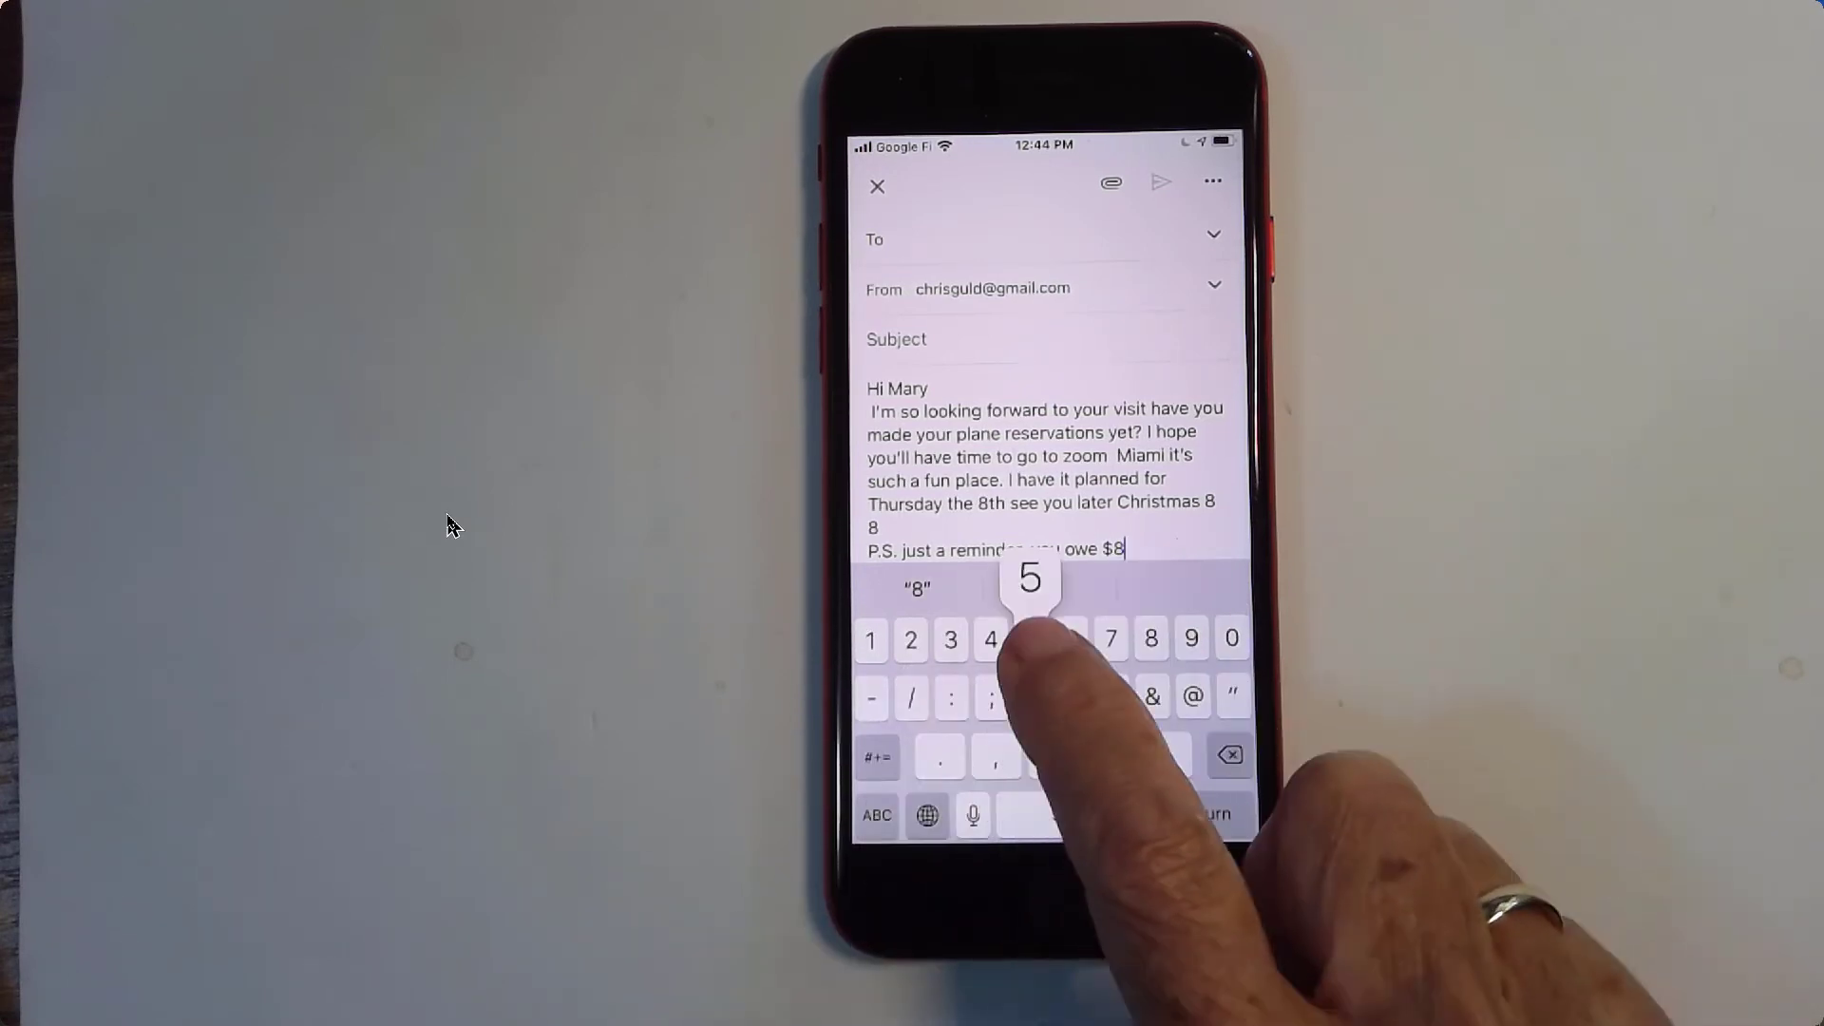
{"action": "type", "text": "5"}
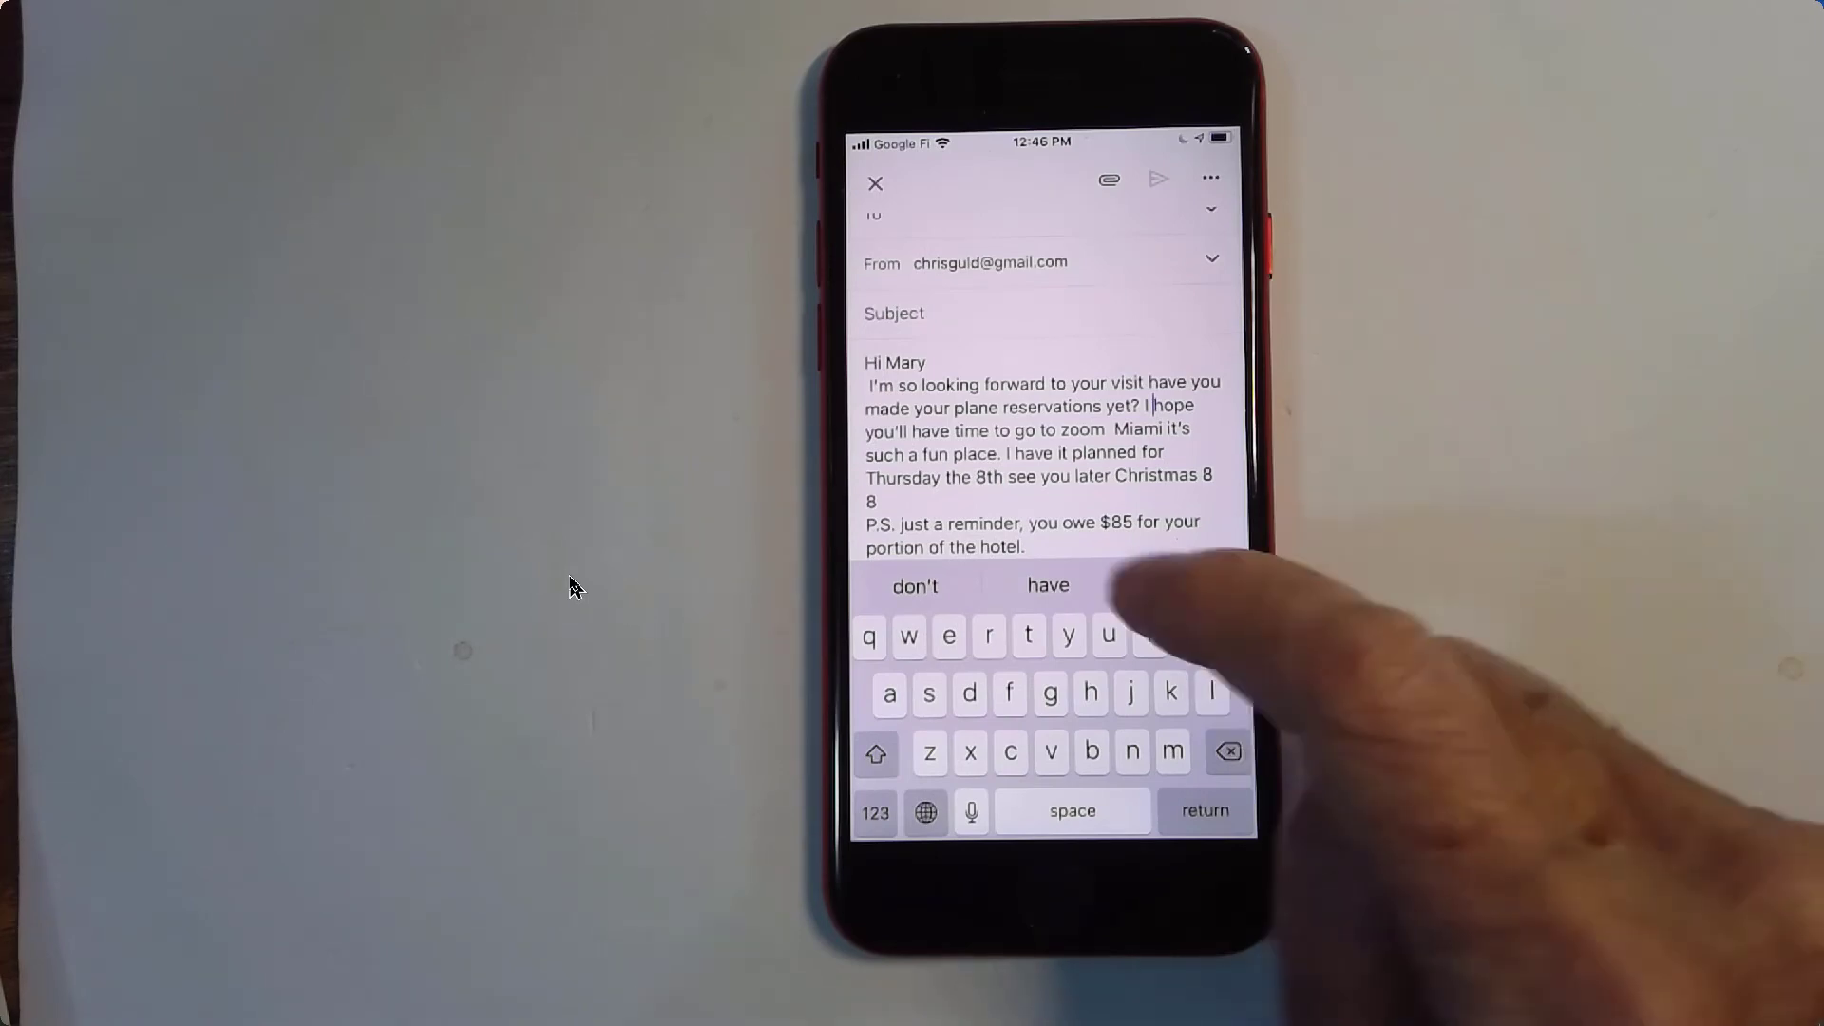
Select 'you owe $85' and make it bold, italic and underlined.
{"action": "double_click", "coordinate": [1051, 522]}
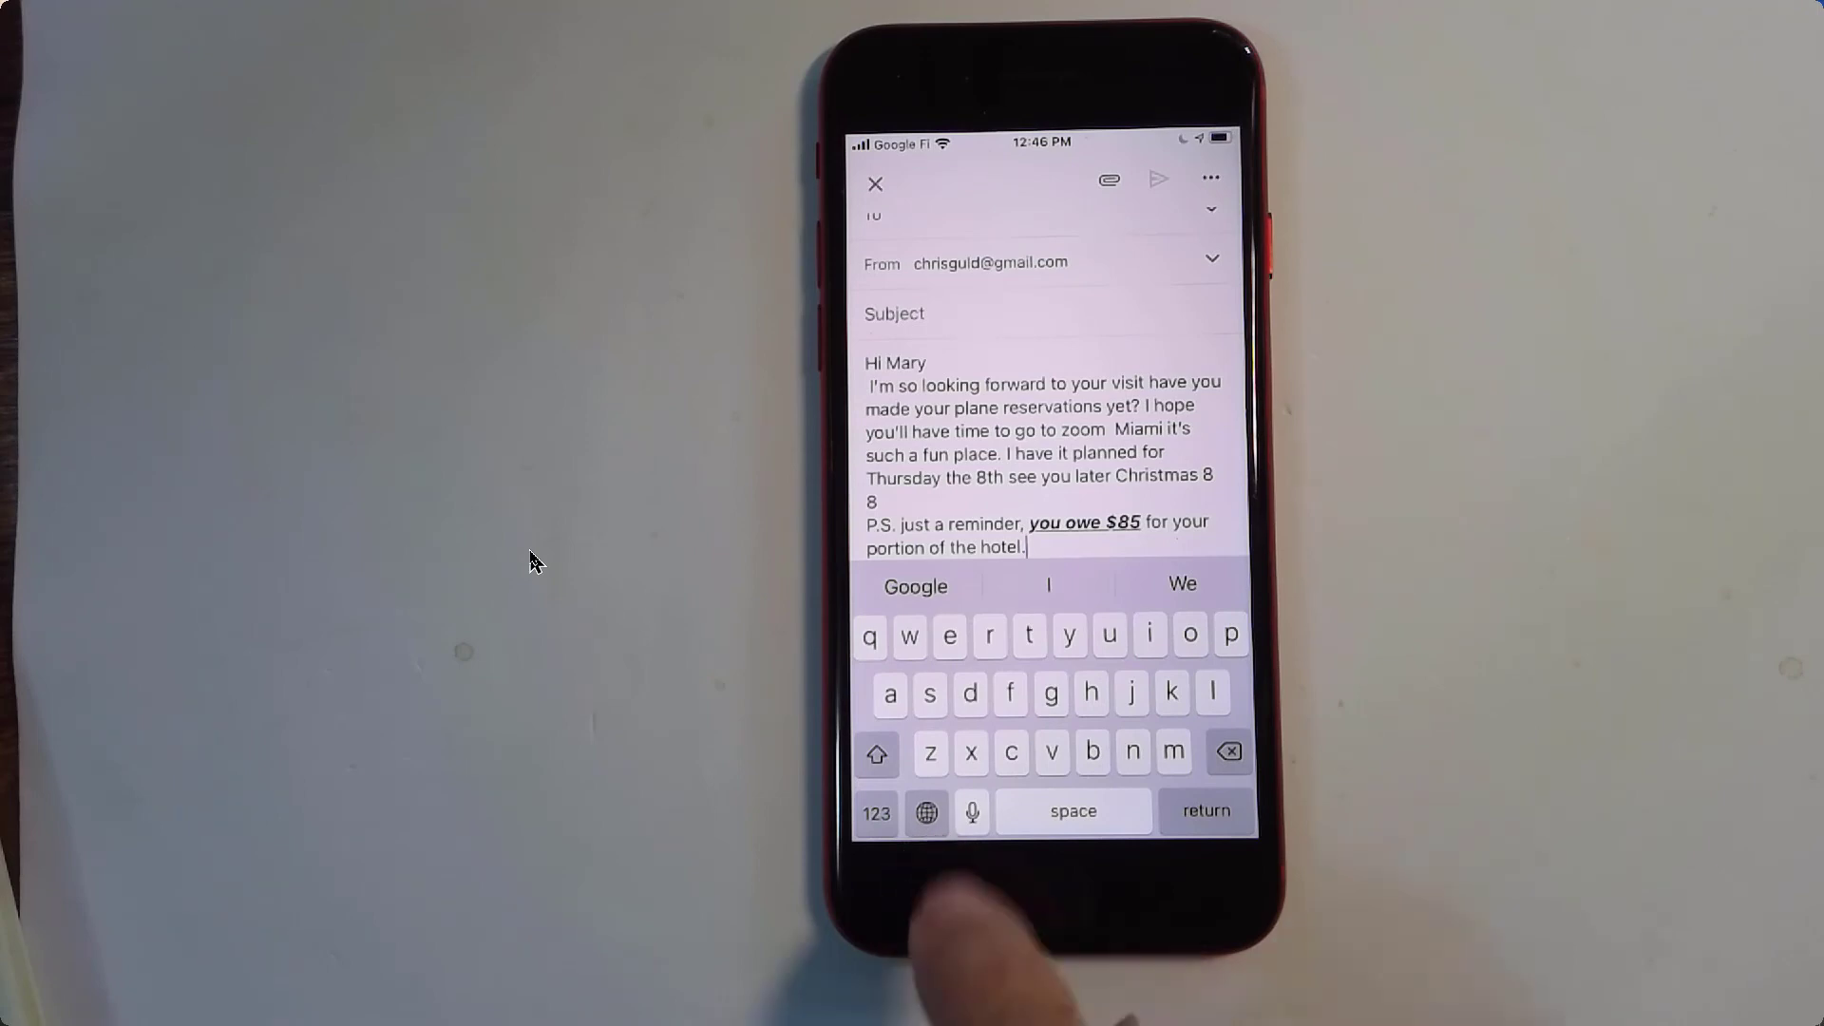
Add a smiling face emoji after 'portion of the hotel.' and search emojis for 'mone'.
{"action": "left_click", "coordinate": [927, 812]}
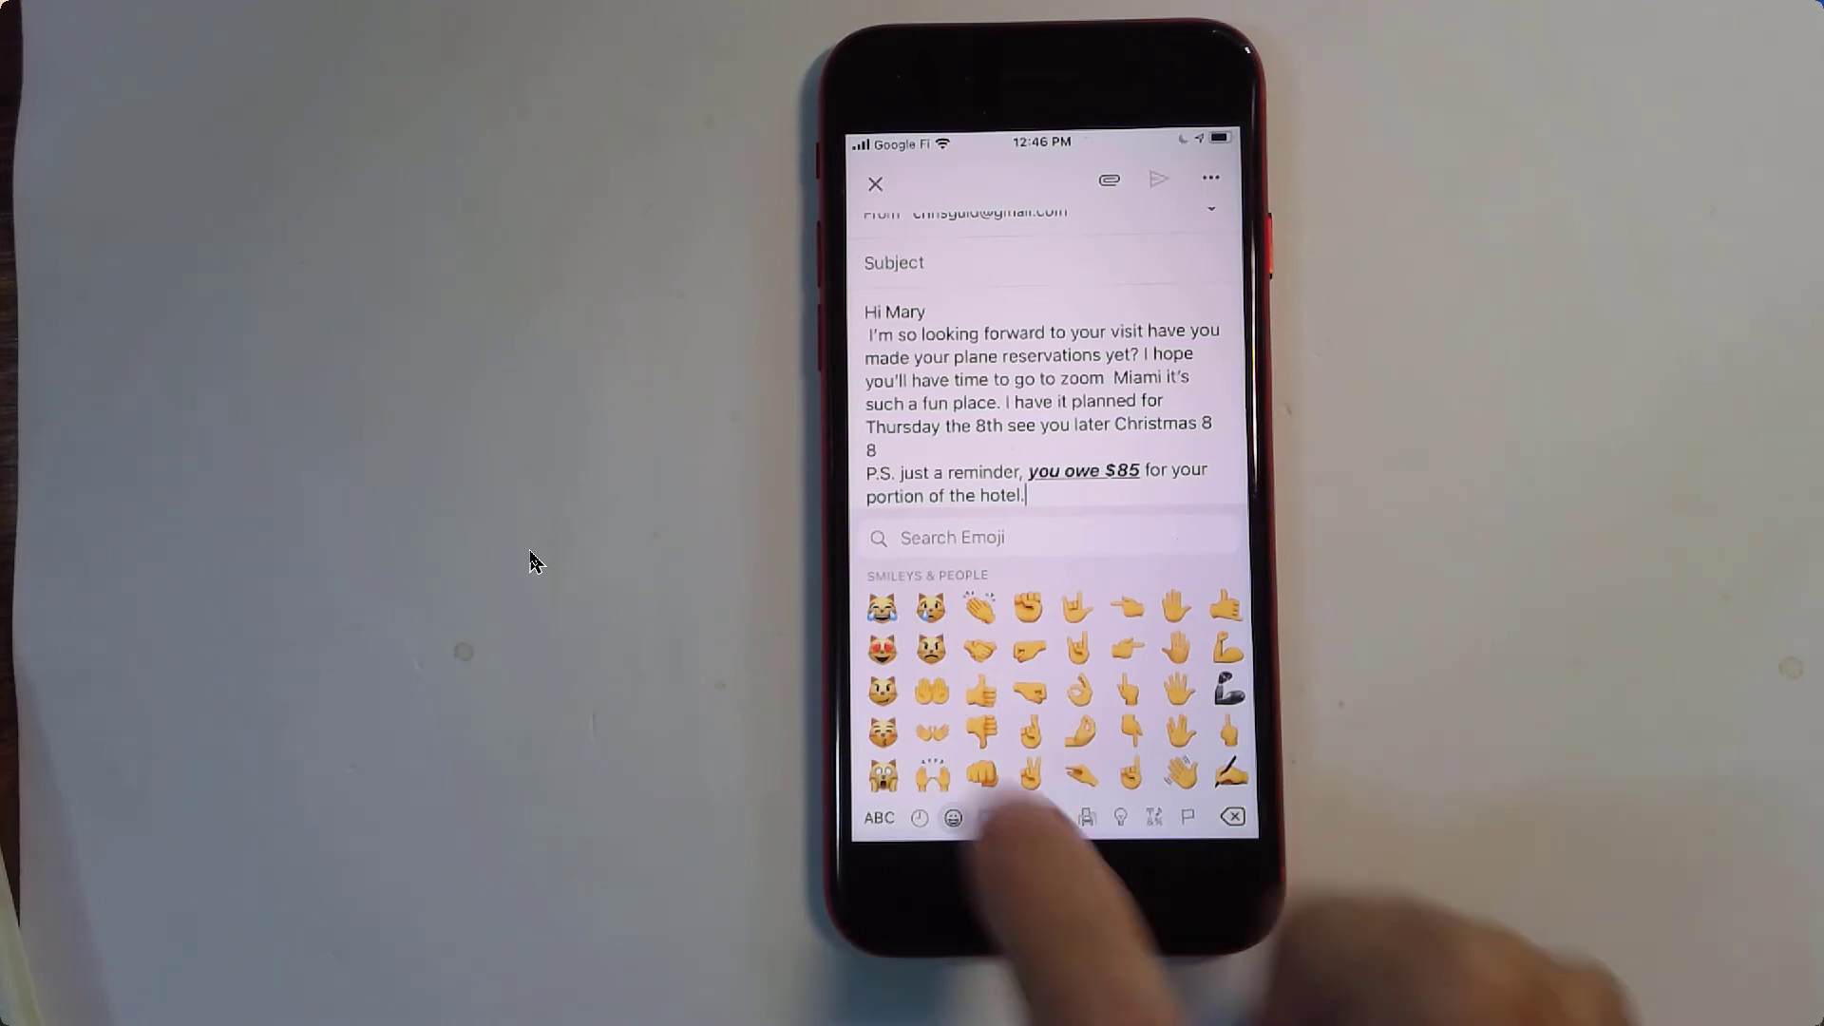
{"action": "left_click", "coordinate": [953, 817]}
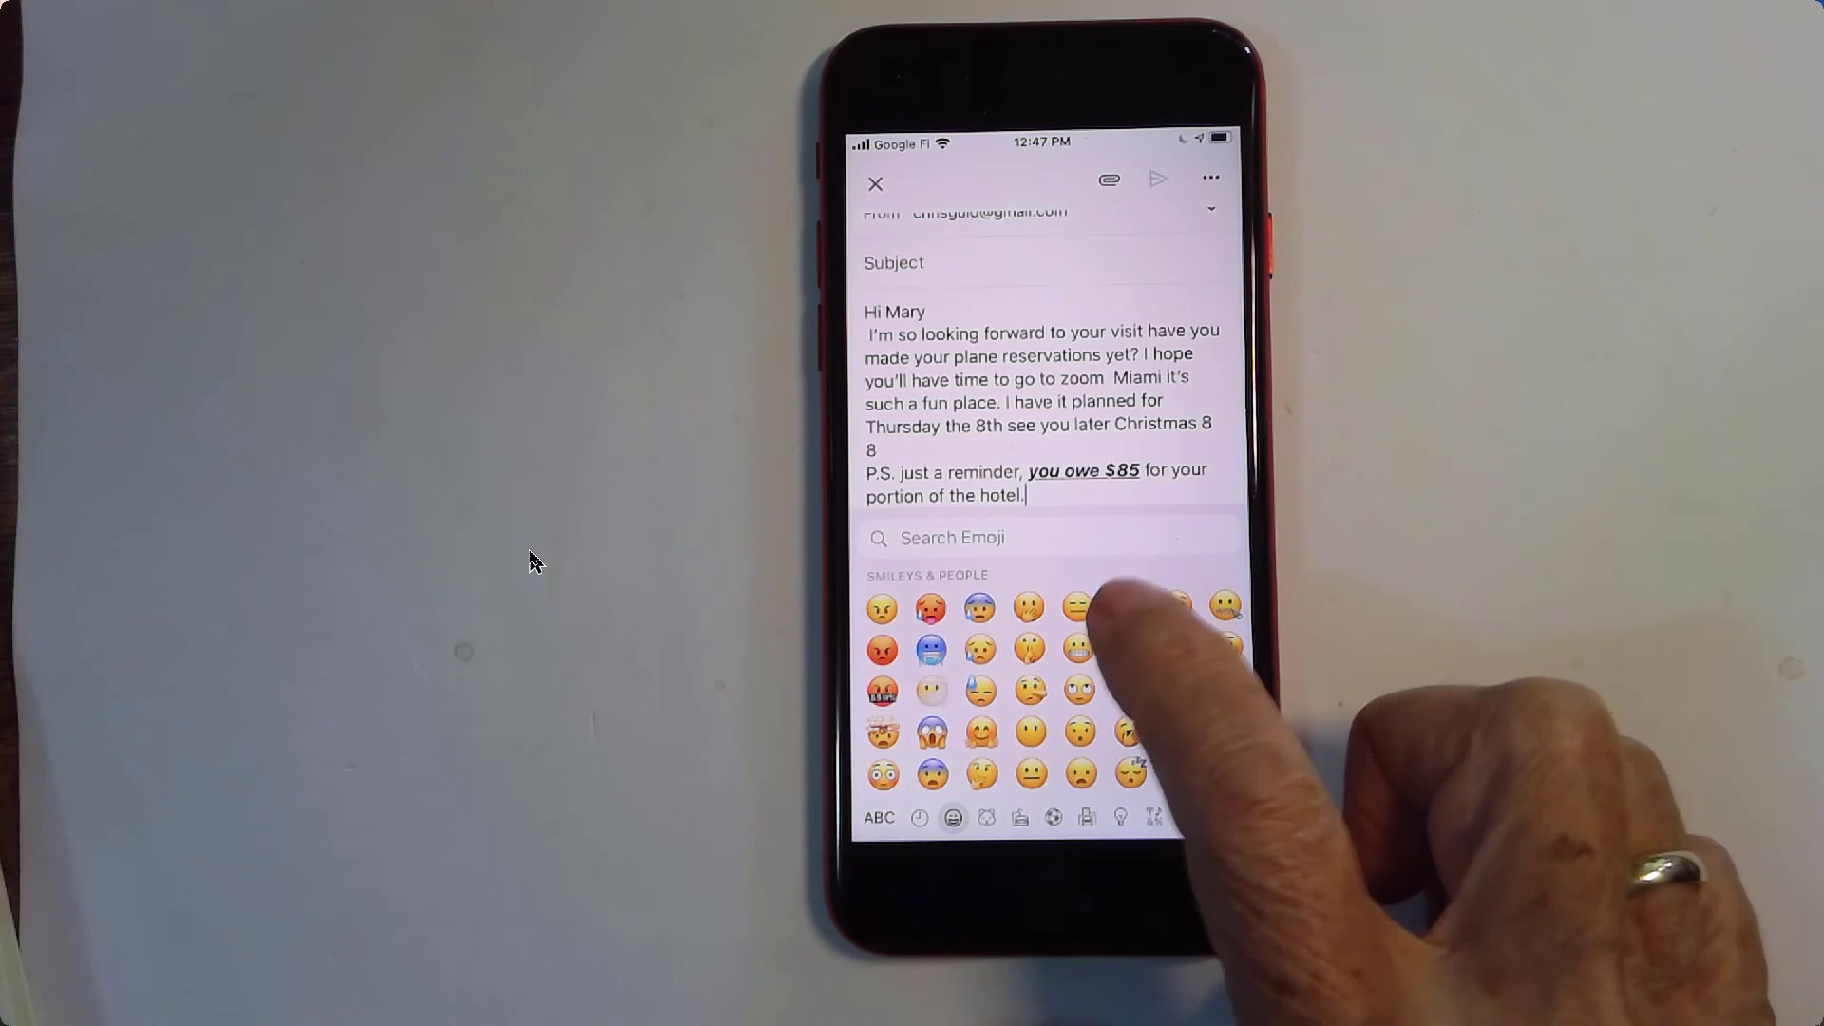
{"action": "left_click", "coordinate": [1078, 608]}
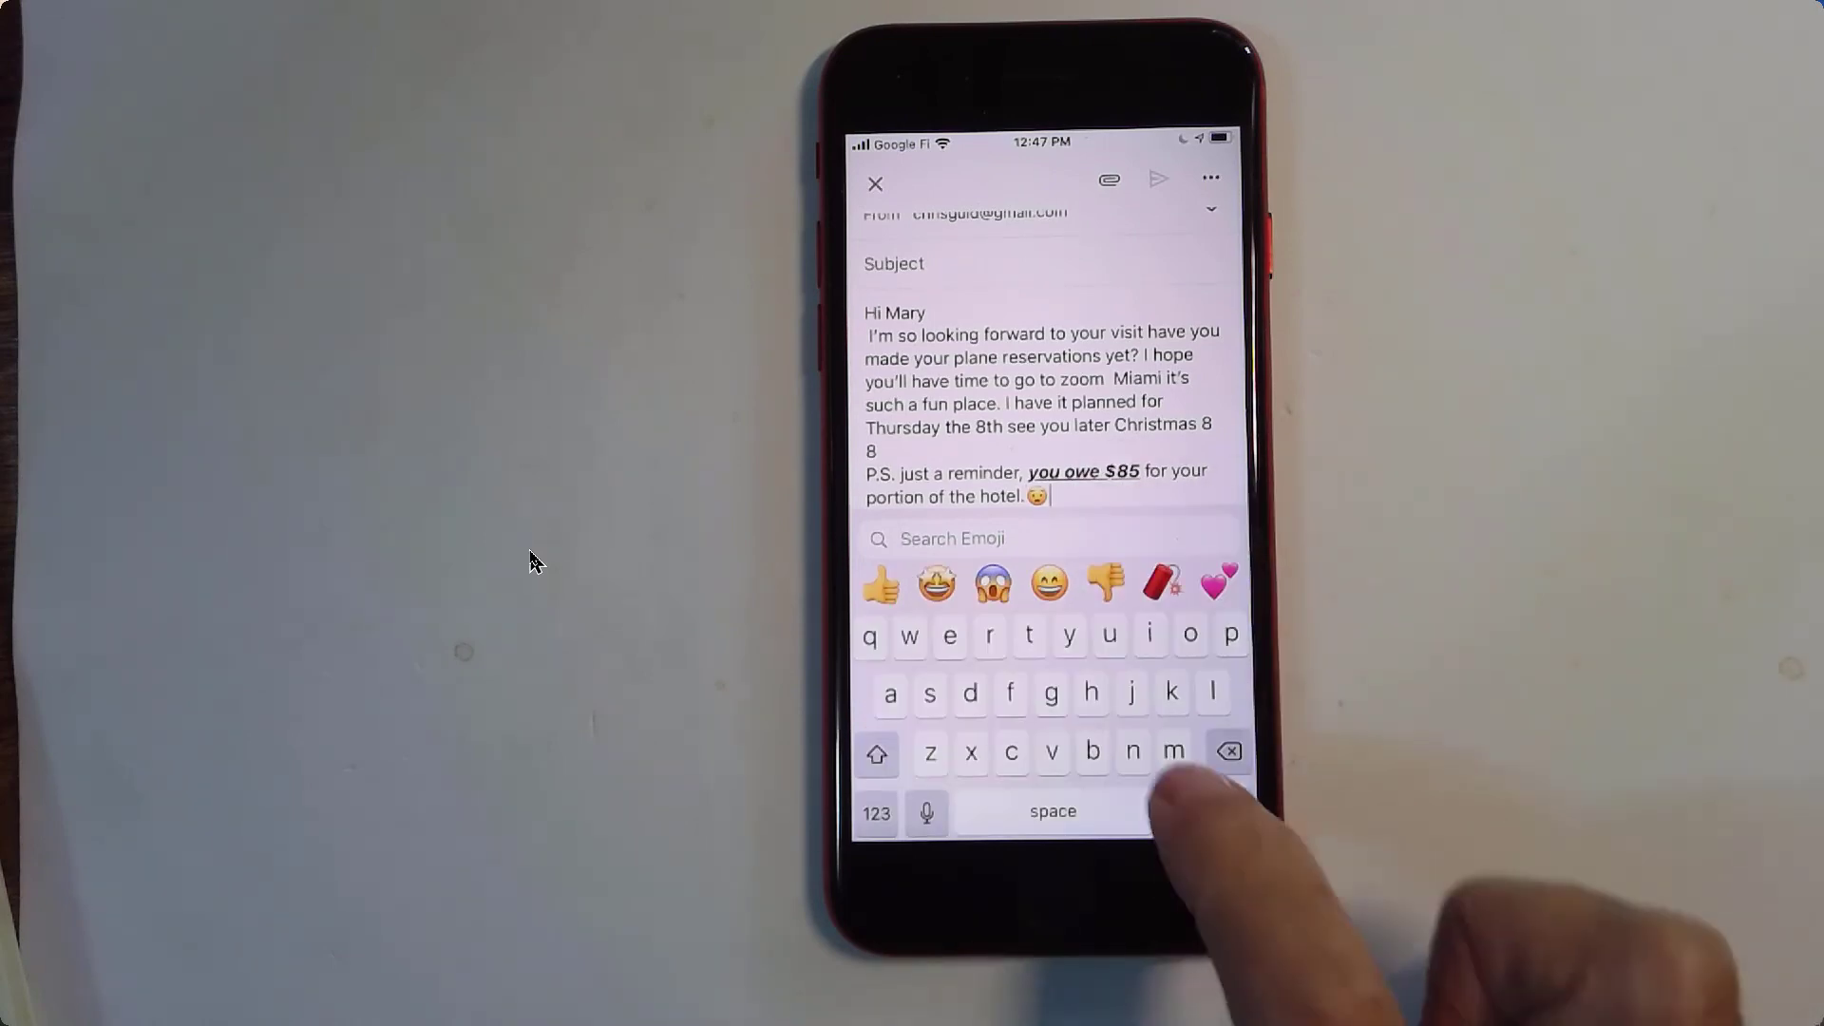
{"action": "type", "text": "mone"}
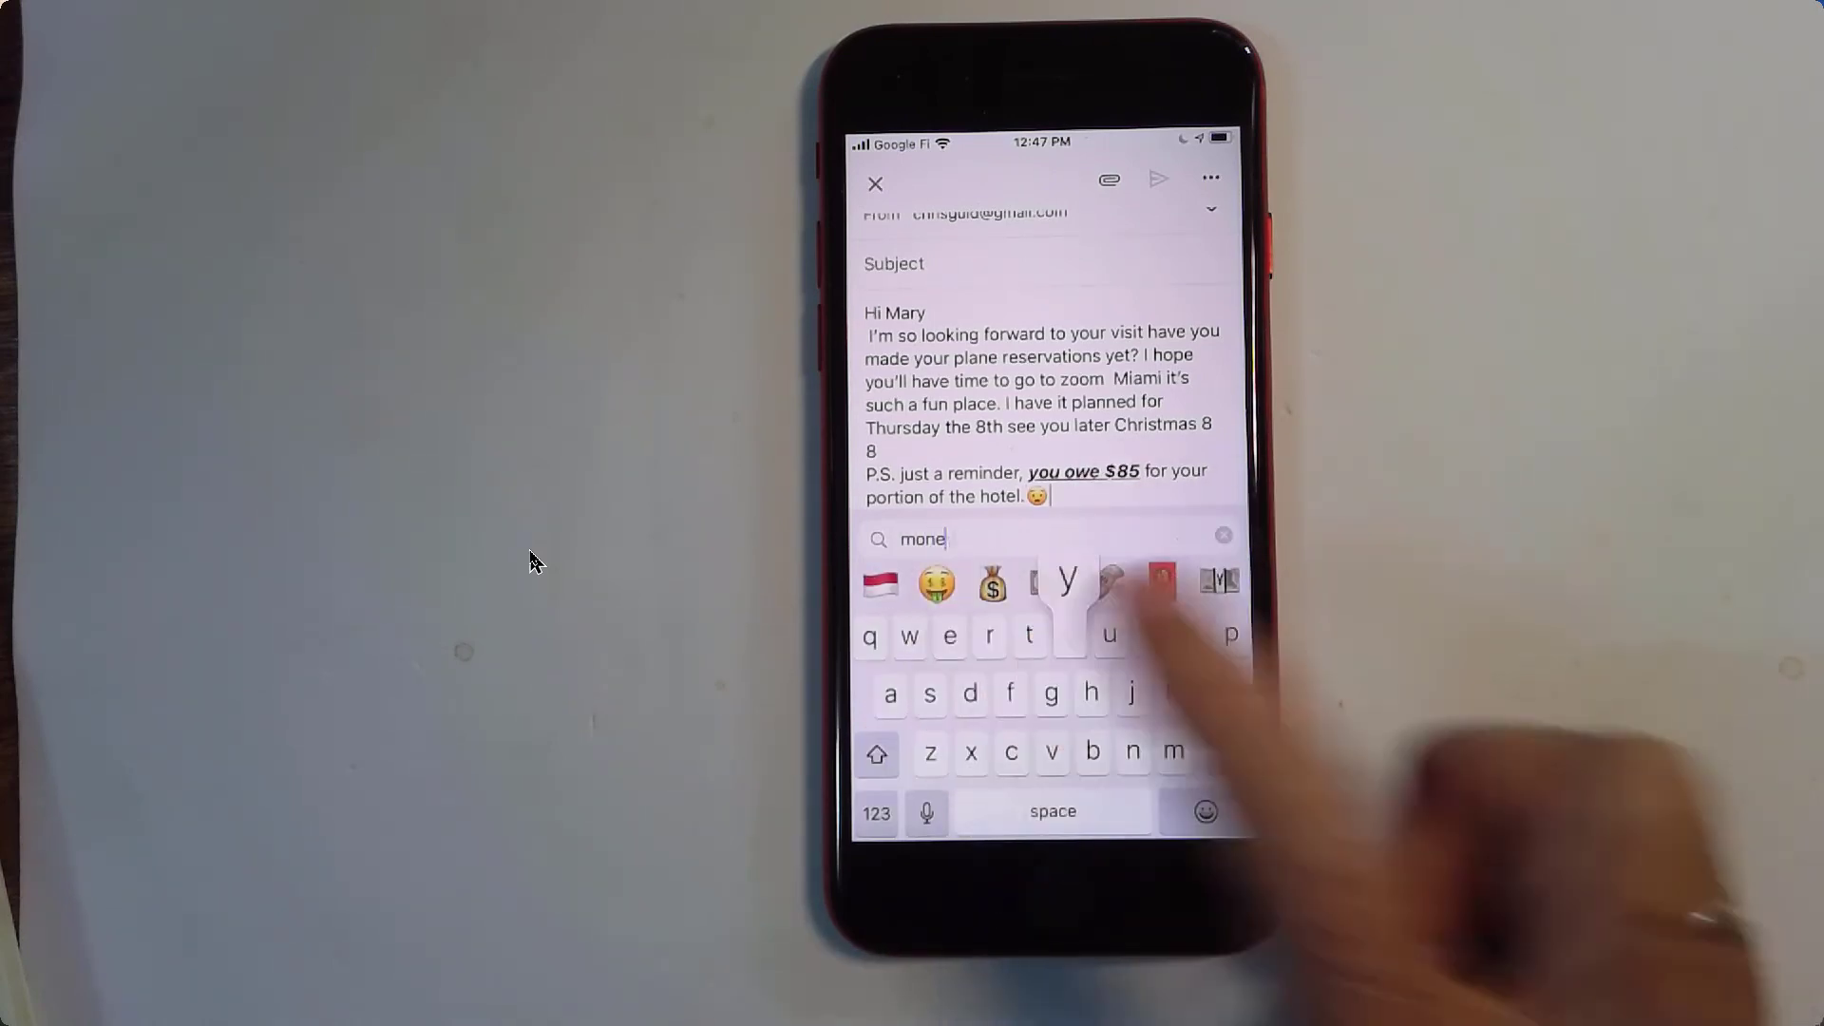